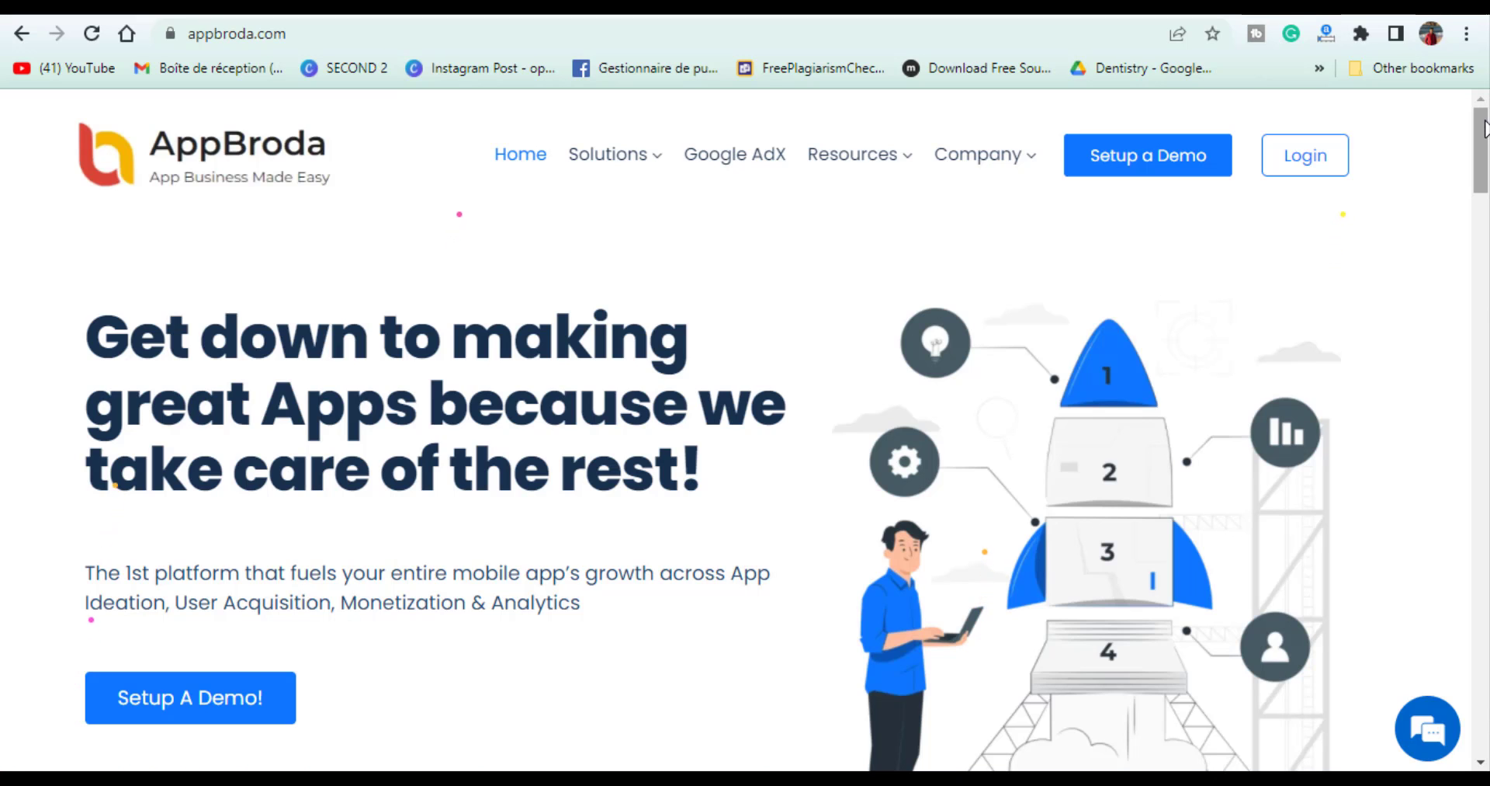
# Scroll down through the page content before reaching the Ad Units area.
pyautogui.scroll(-3)
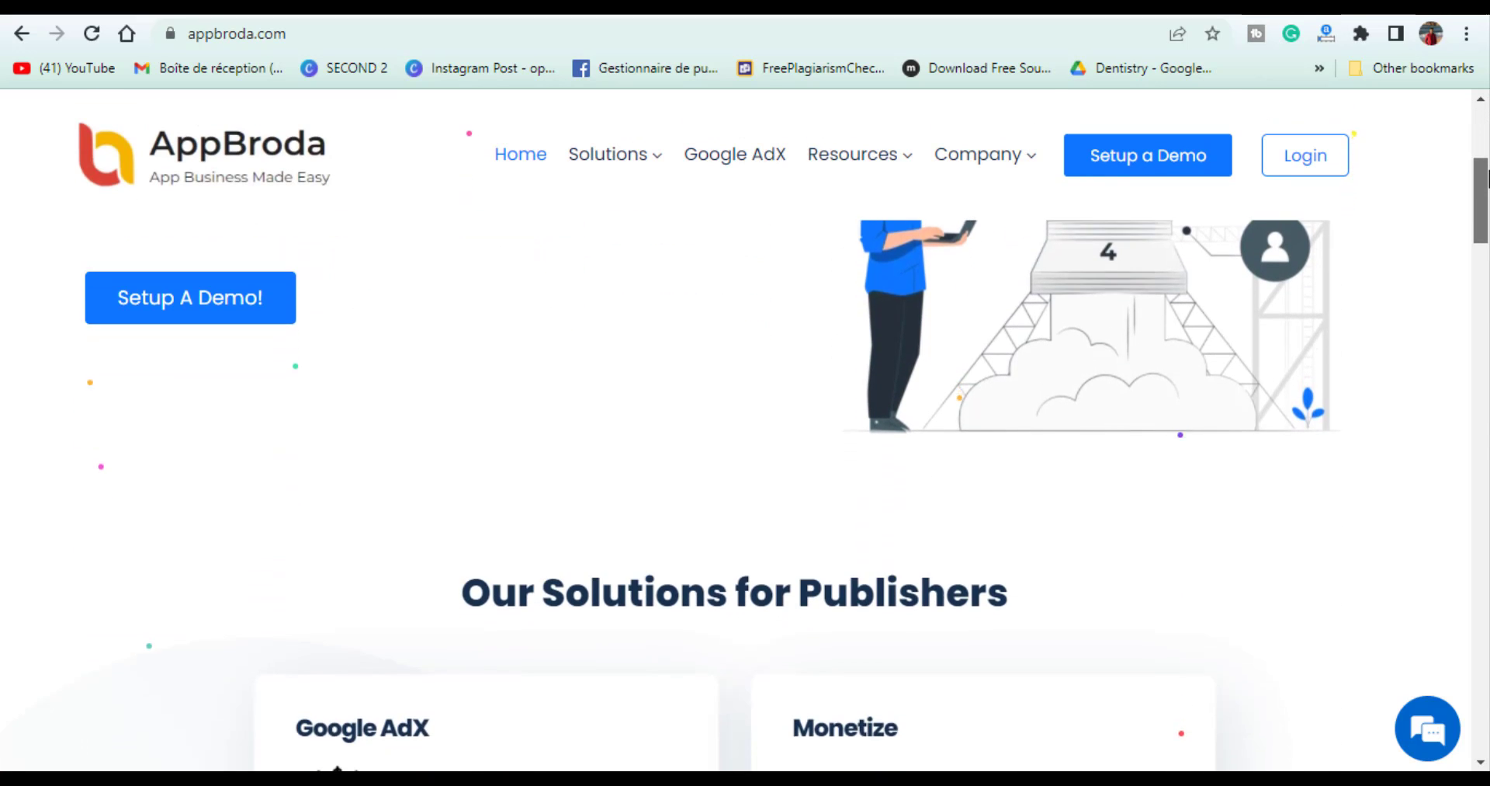
pyautogui.scroll(-3)
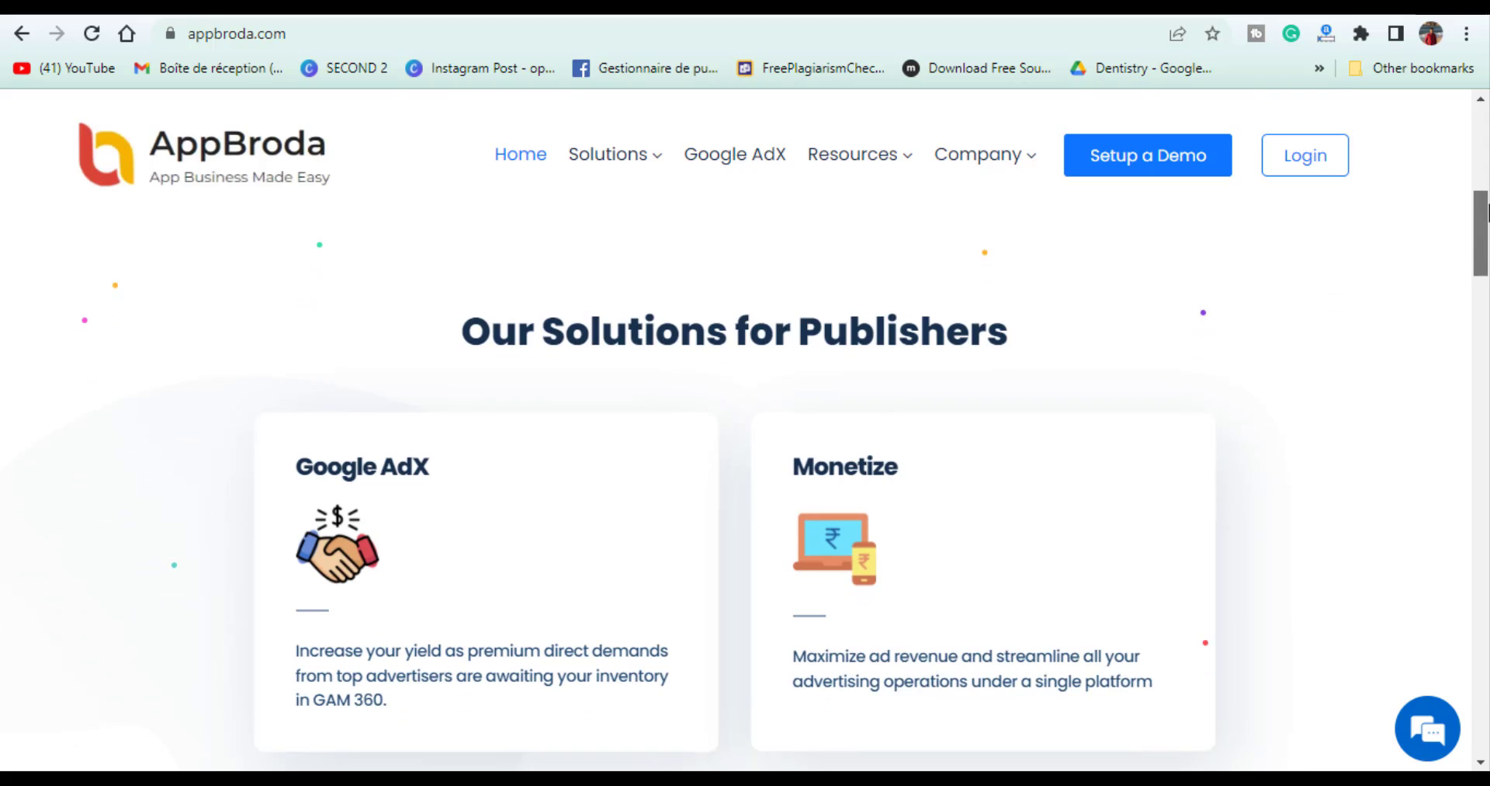
pyautogui.scroll(-3)
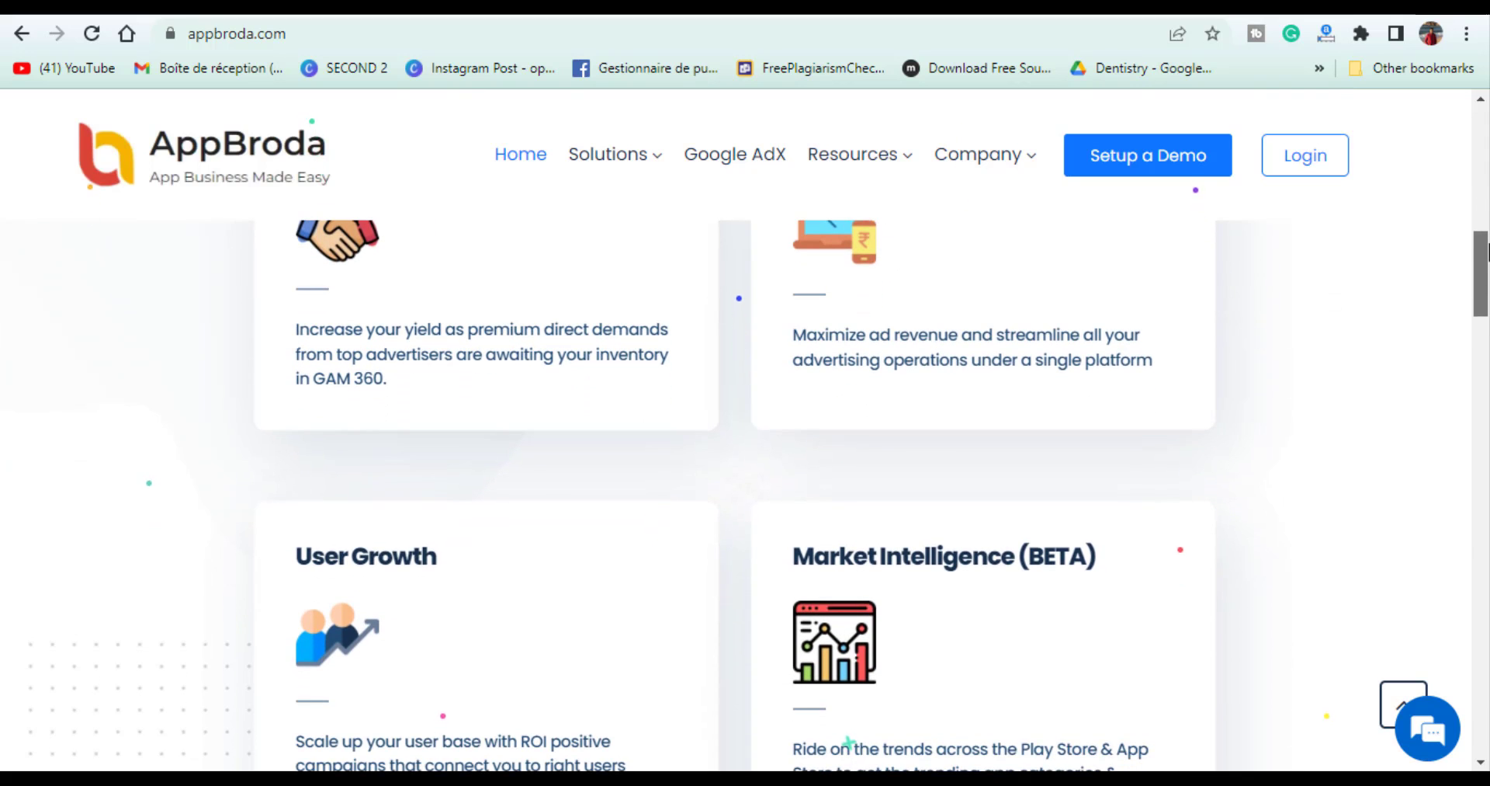
pyautogui.scroll(-3)
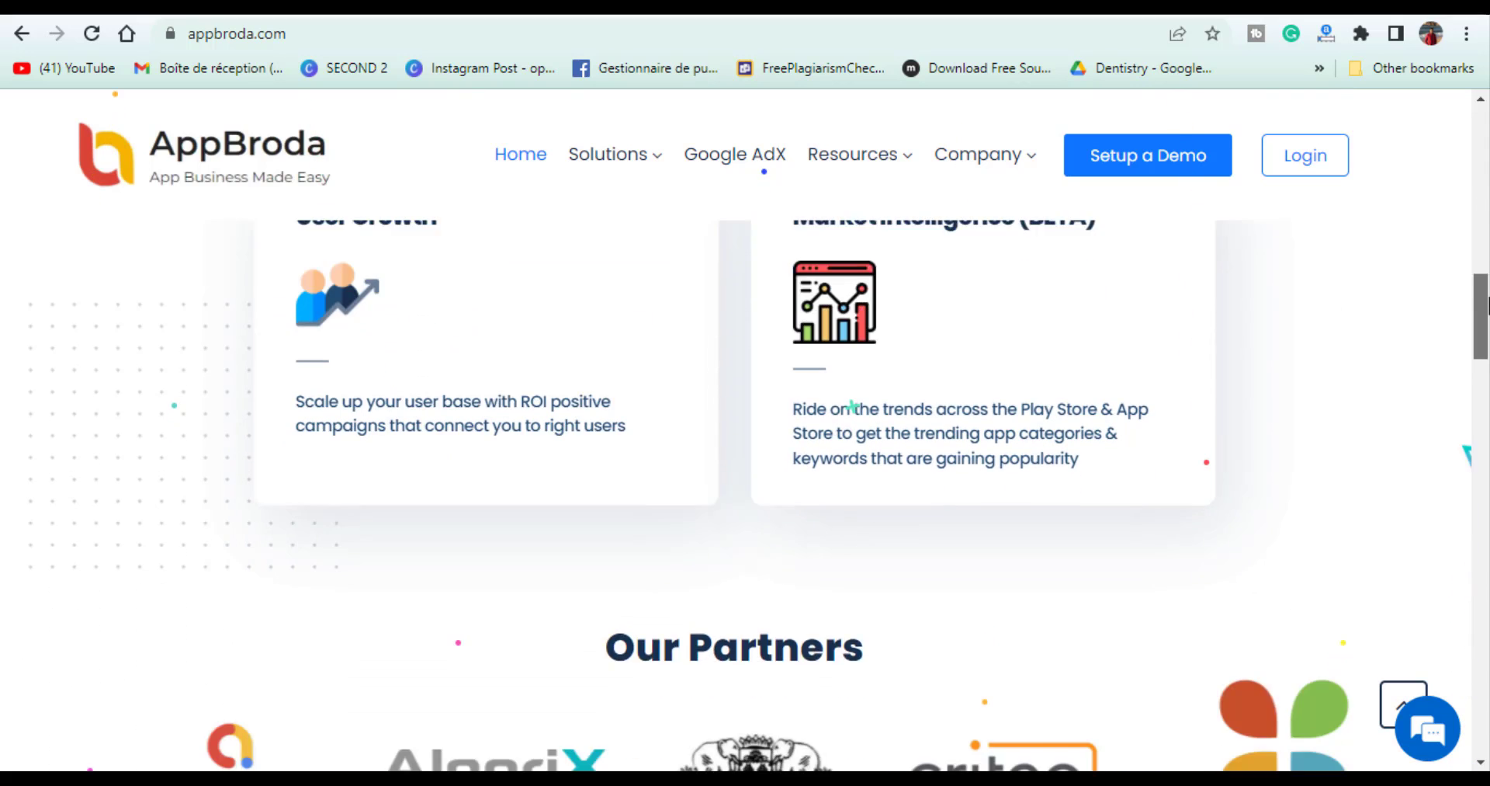
pyautogui.scroll(-3)
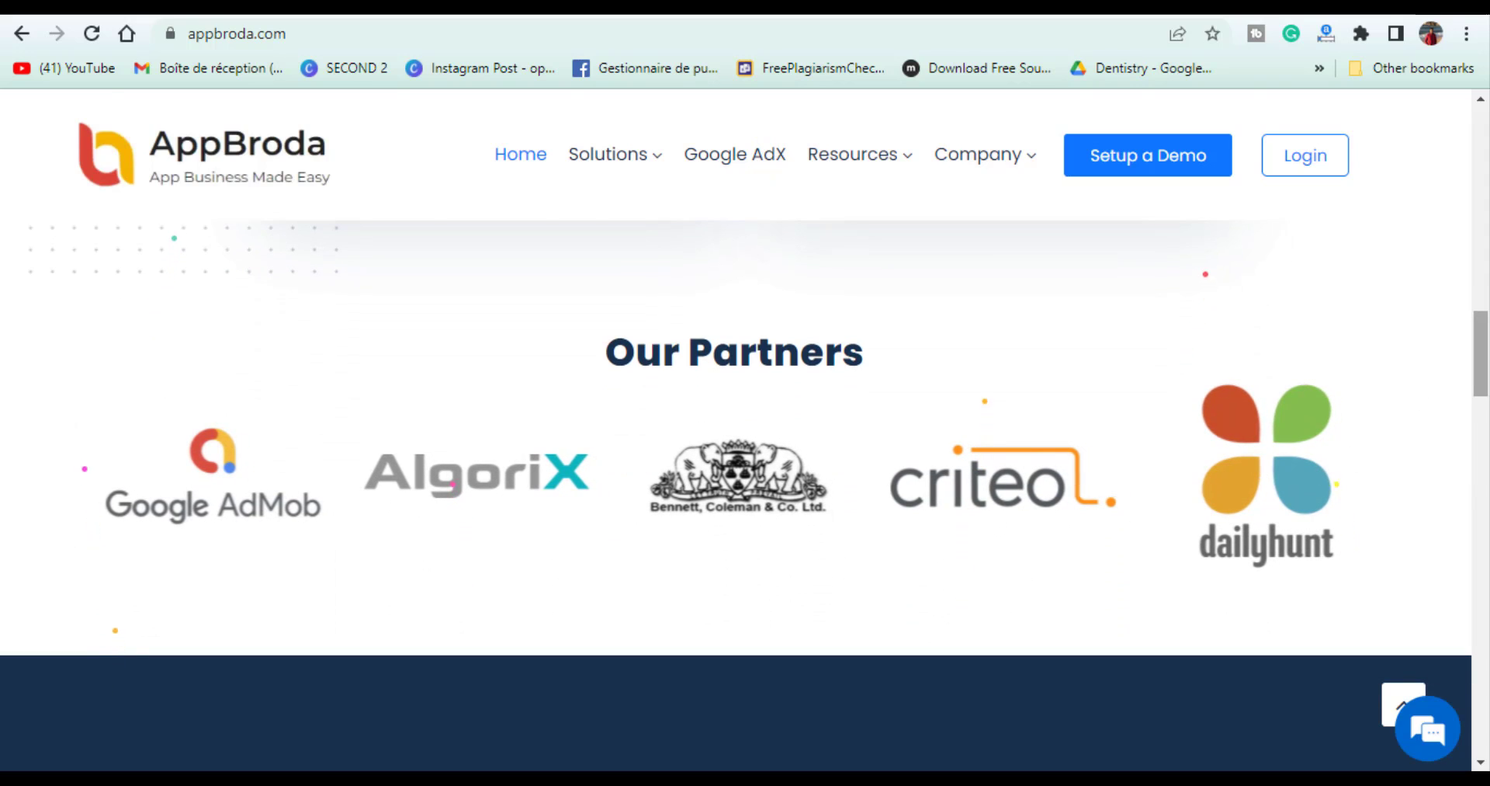
pyautogui.scroll(-3)
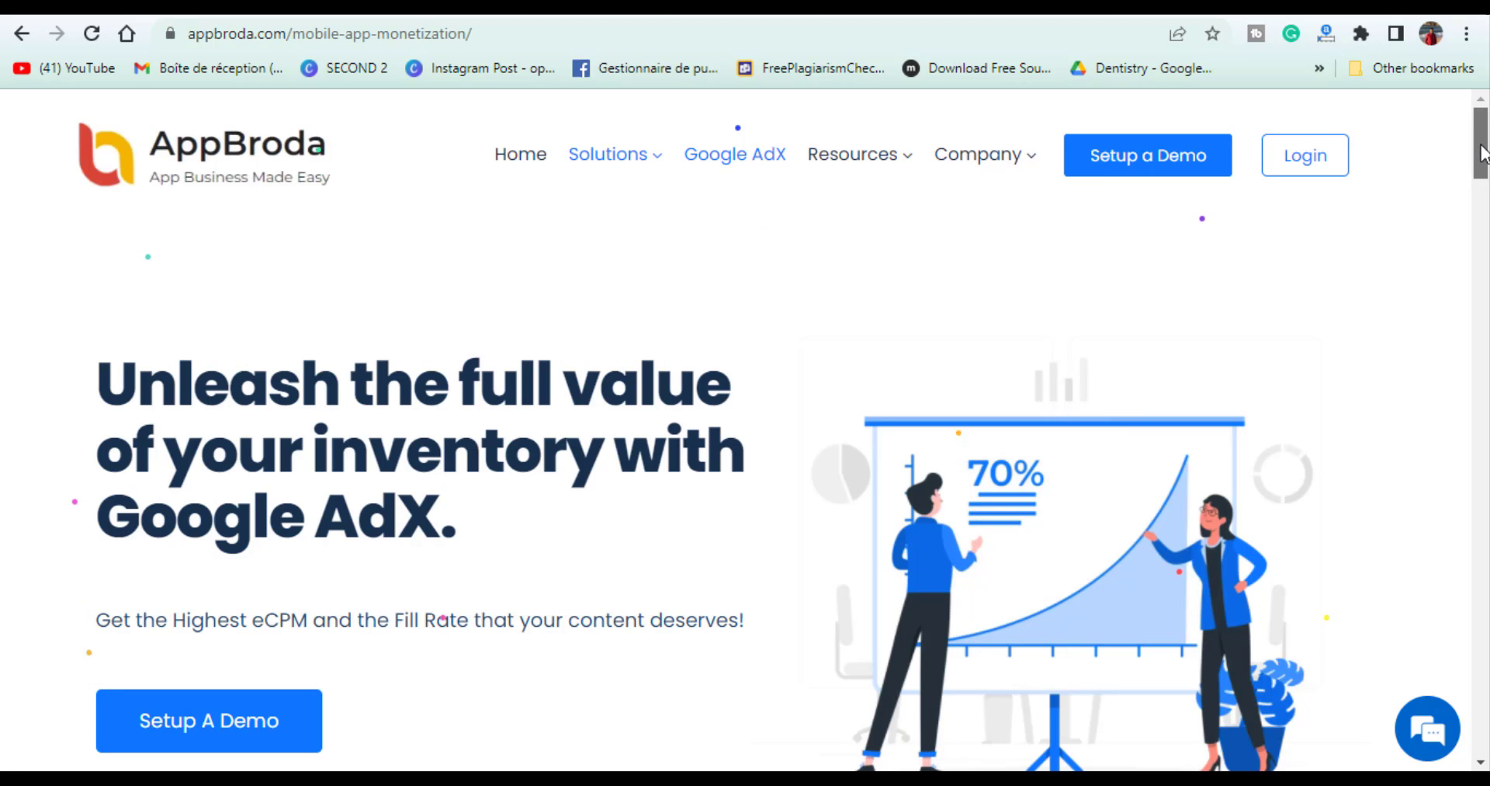
pyautogui.scroll(-3)
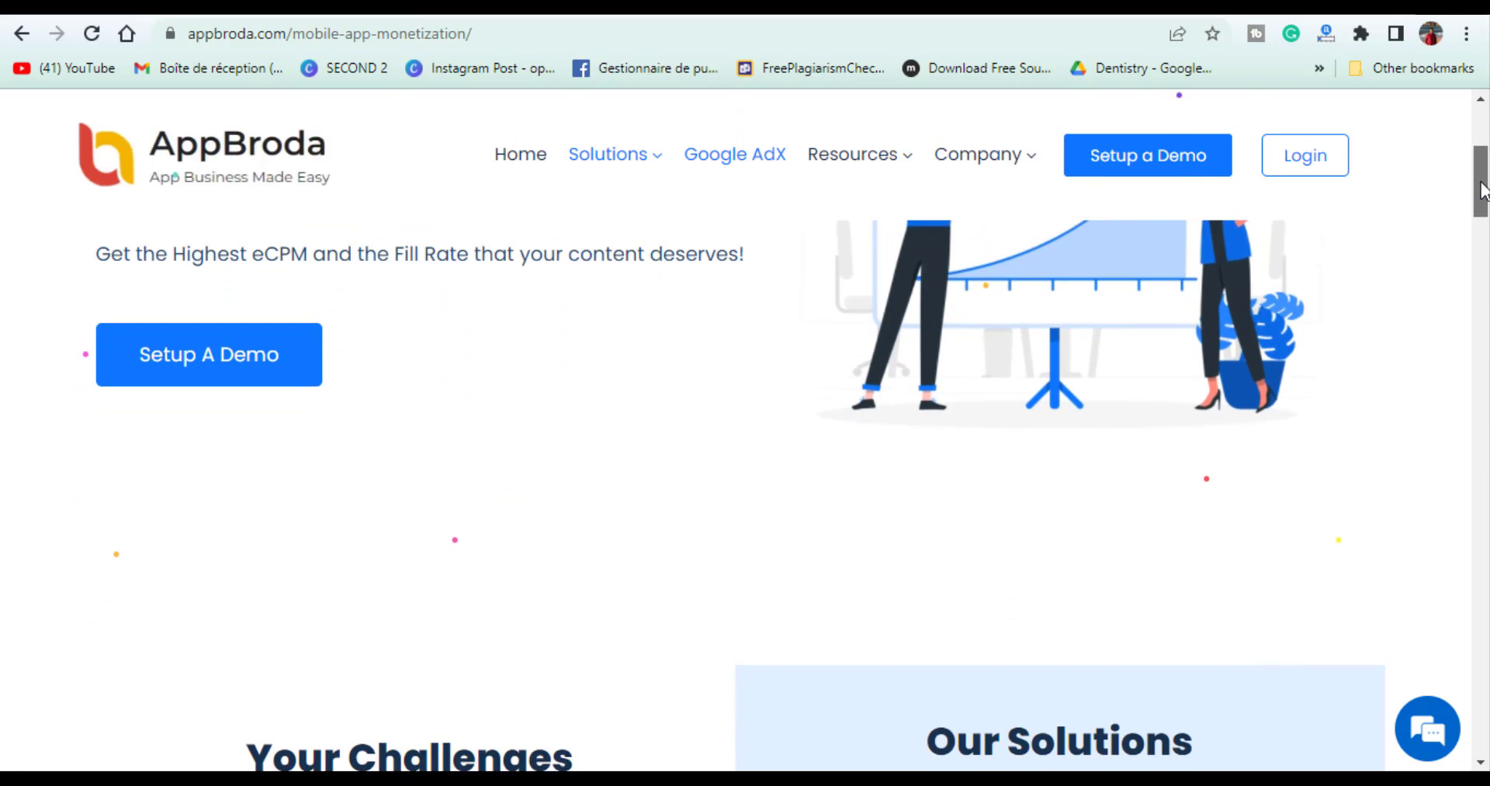
pyautogui.scroll(-3)
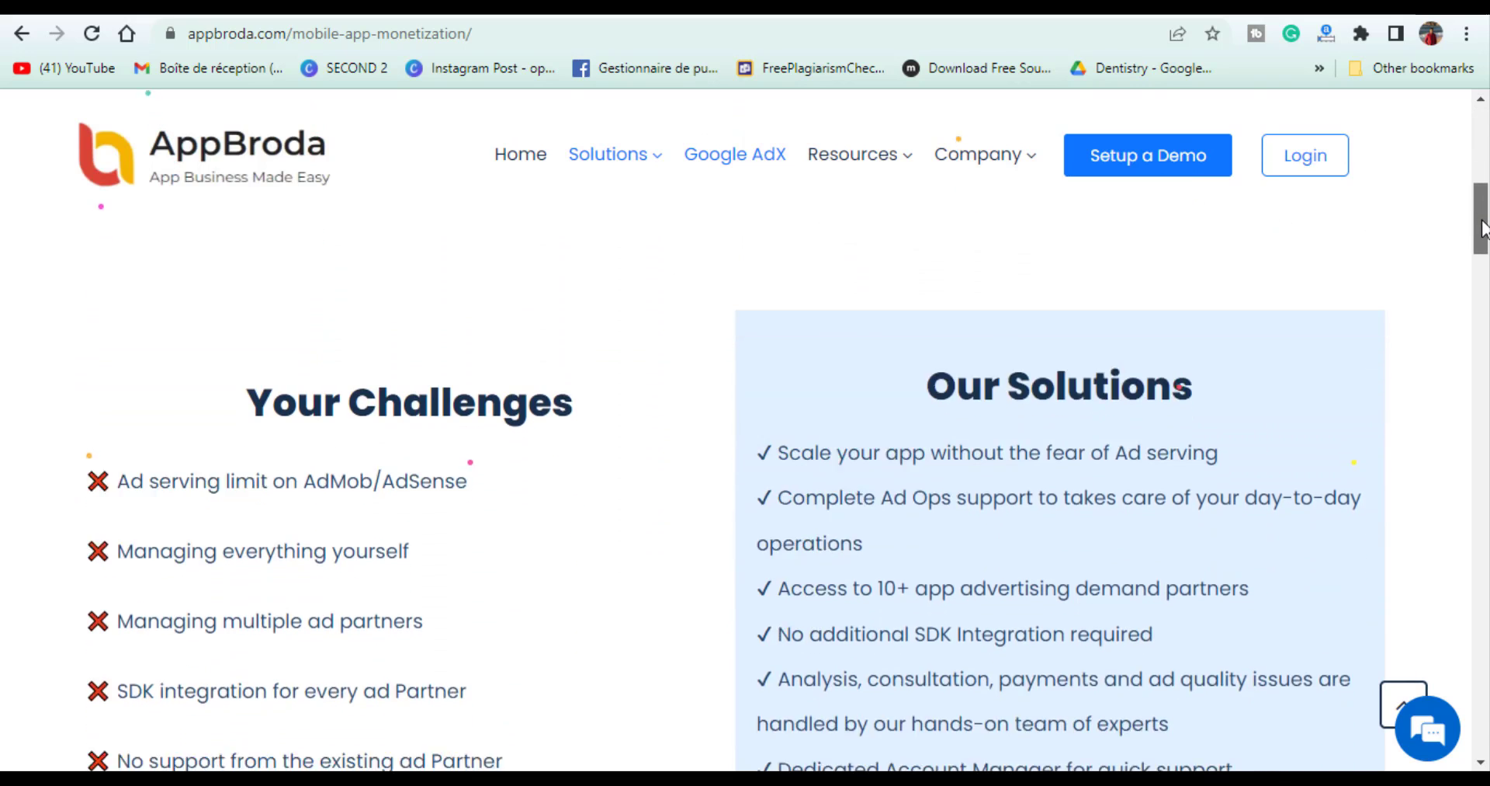
pyautogui.scroll(-3)
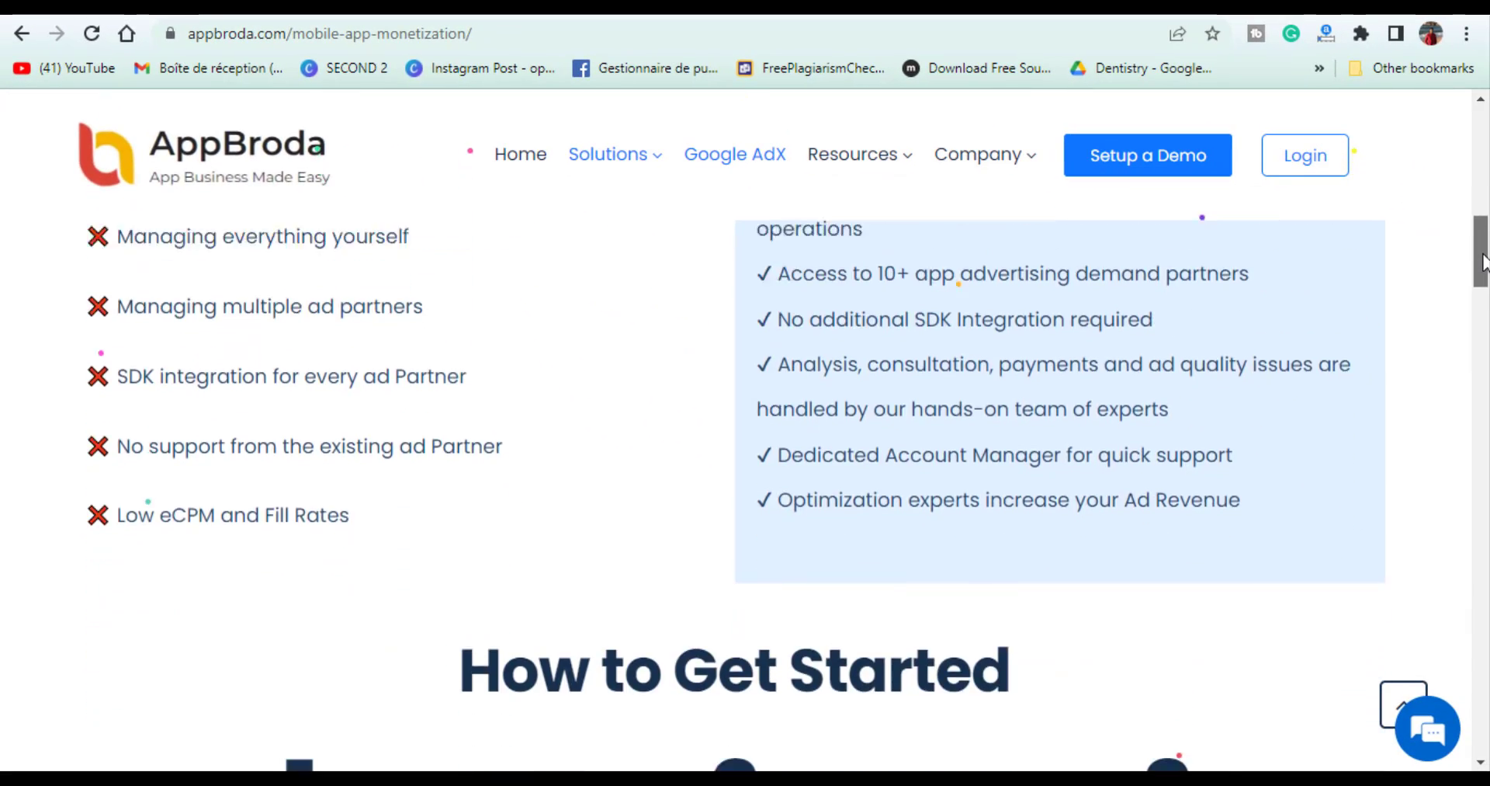
pyautogui.scroll(-3)
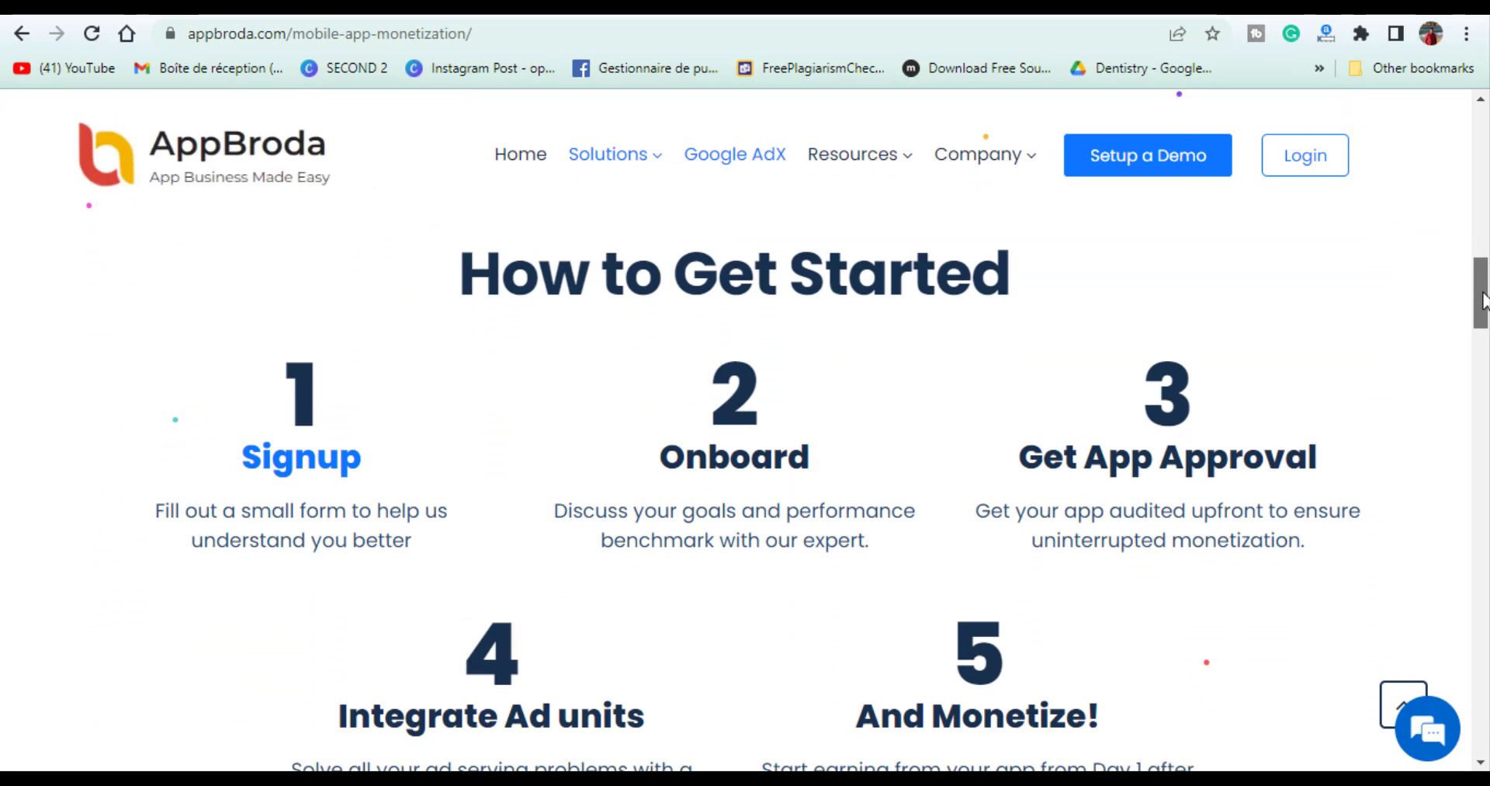
pyautogui.scroll(-3)
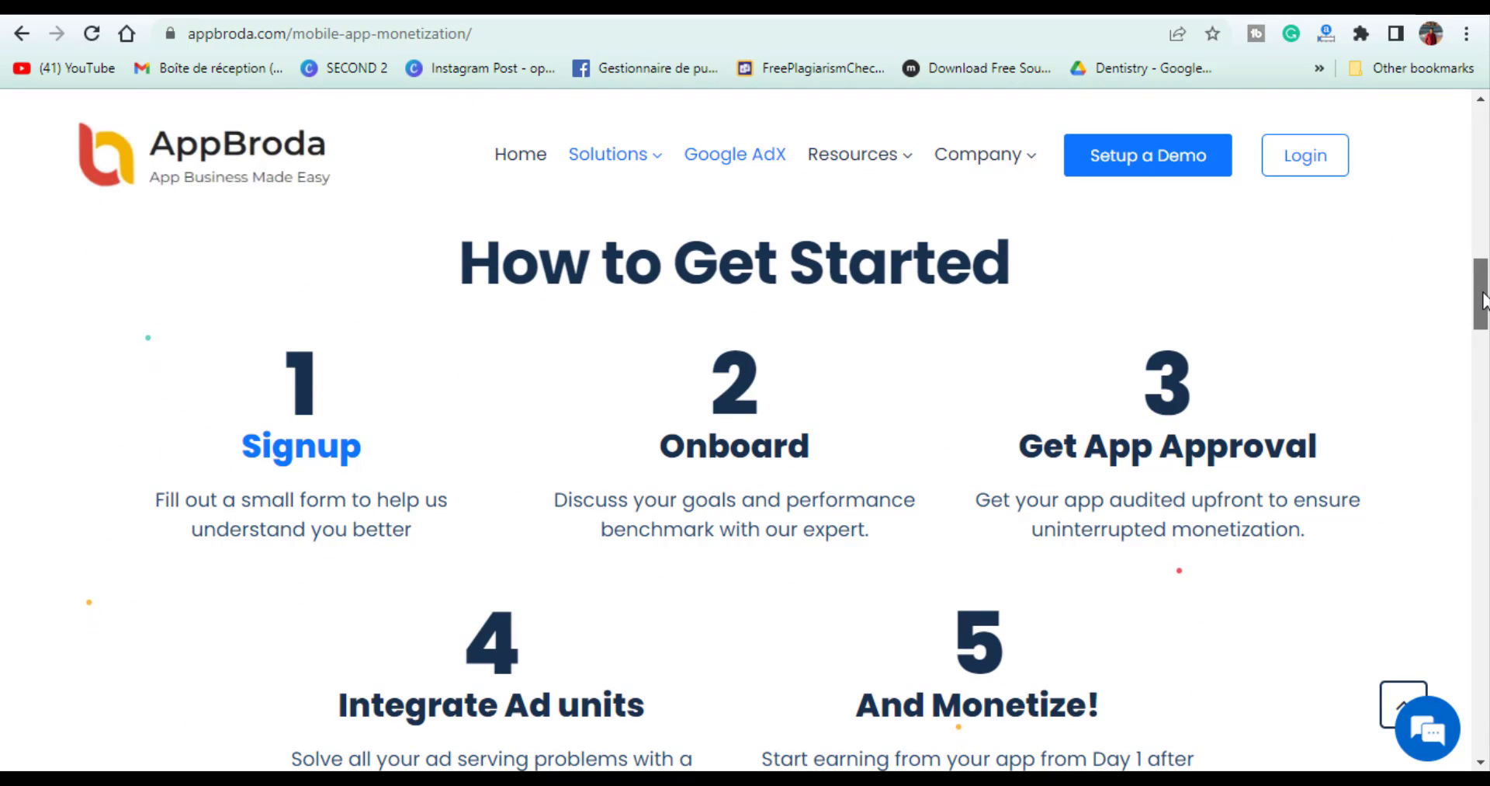
pyautogui.scroll(-3)
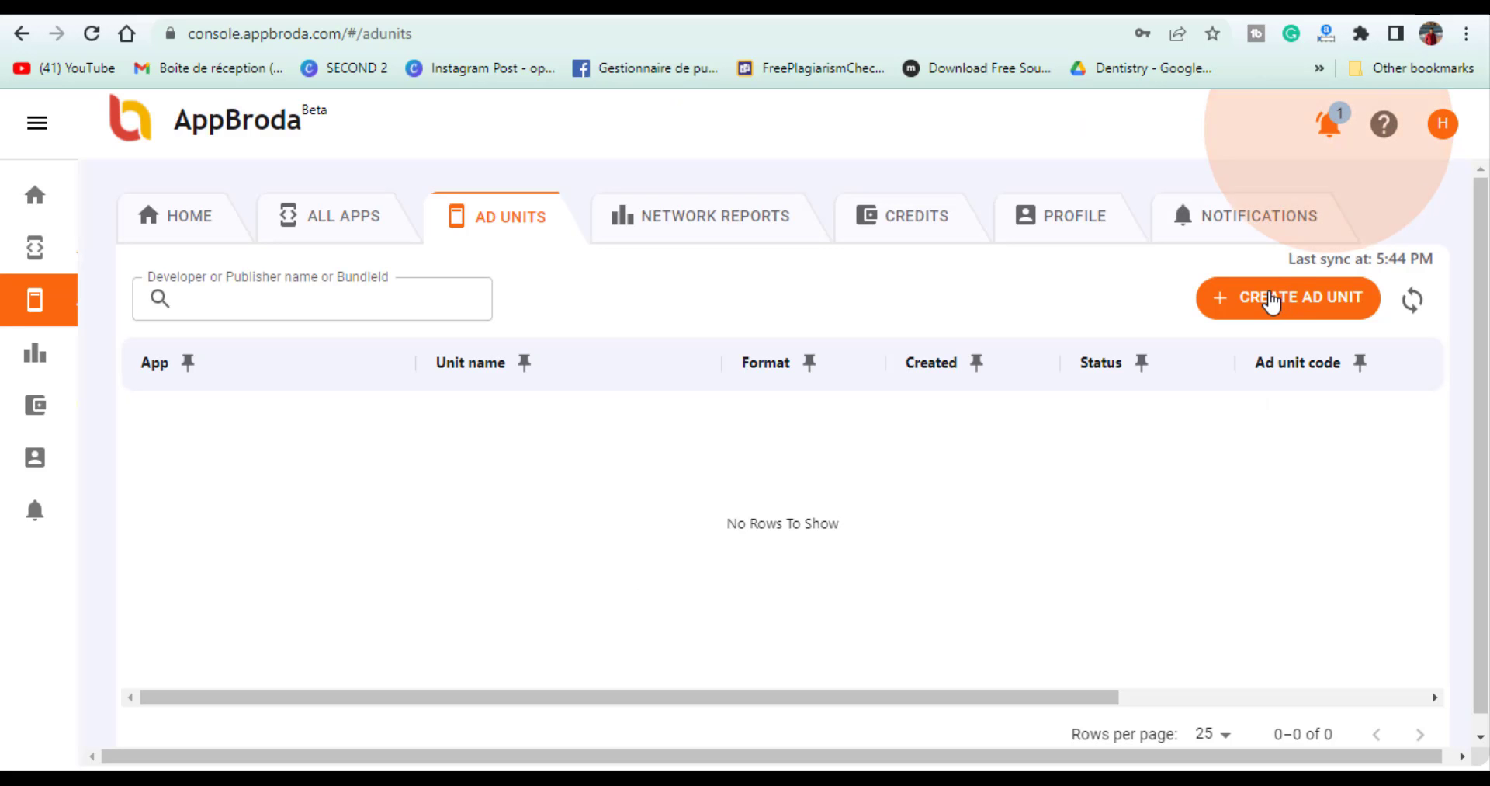
# Start a new ad unit for Gaming Wallpapers 4k with the Interstitial format.
pyautogui.click(1289, 298)
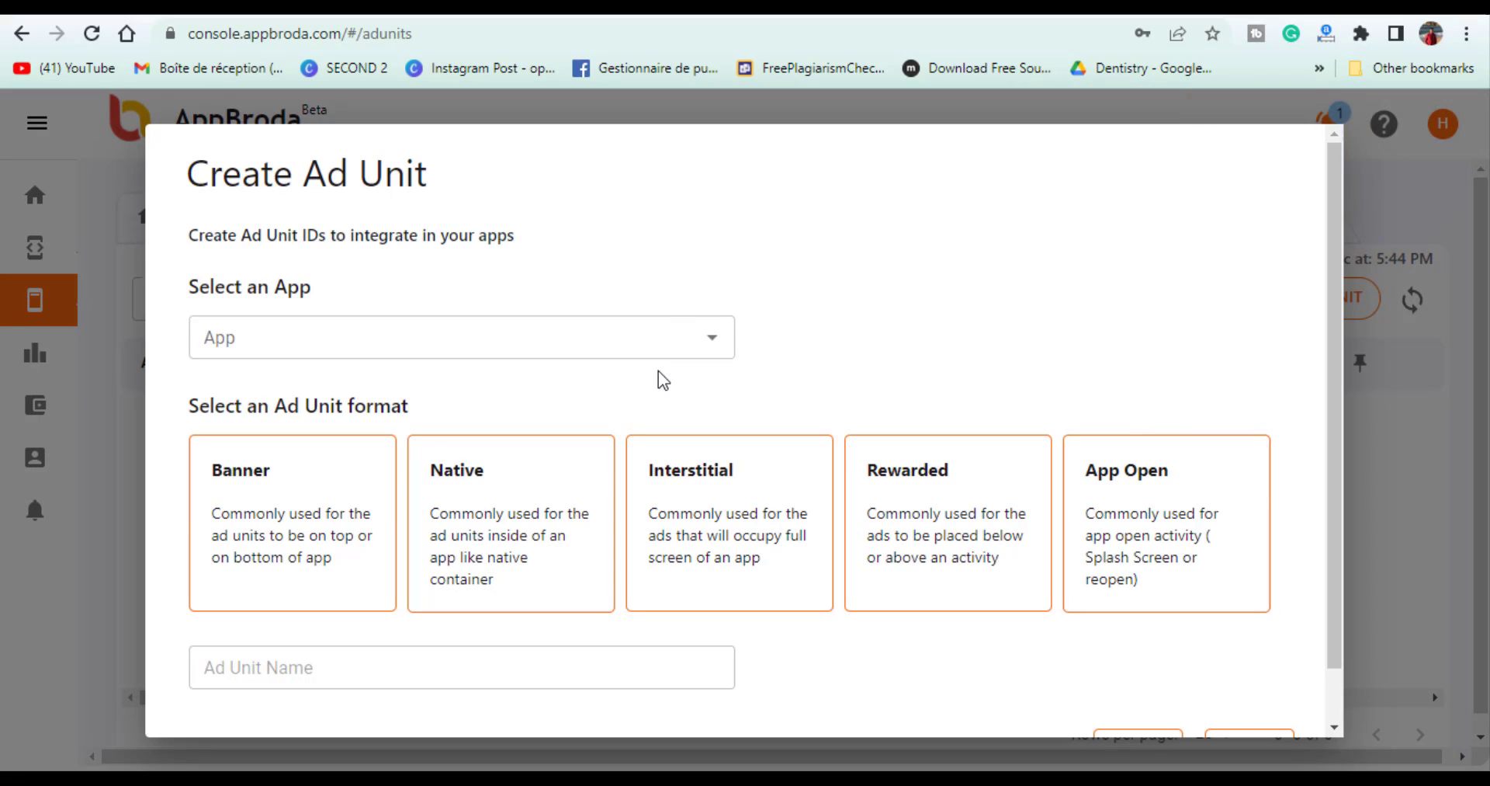
pyautogui.moveTo(668, 320)
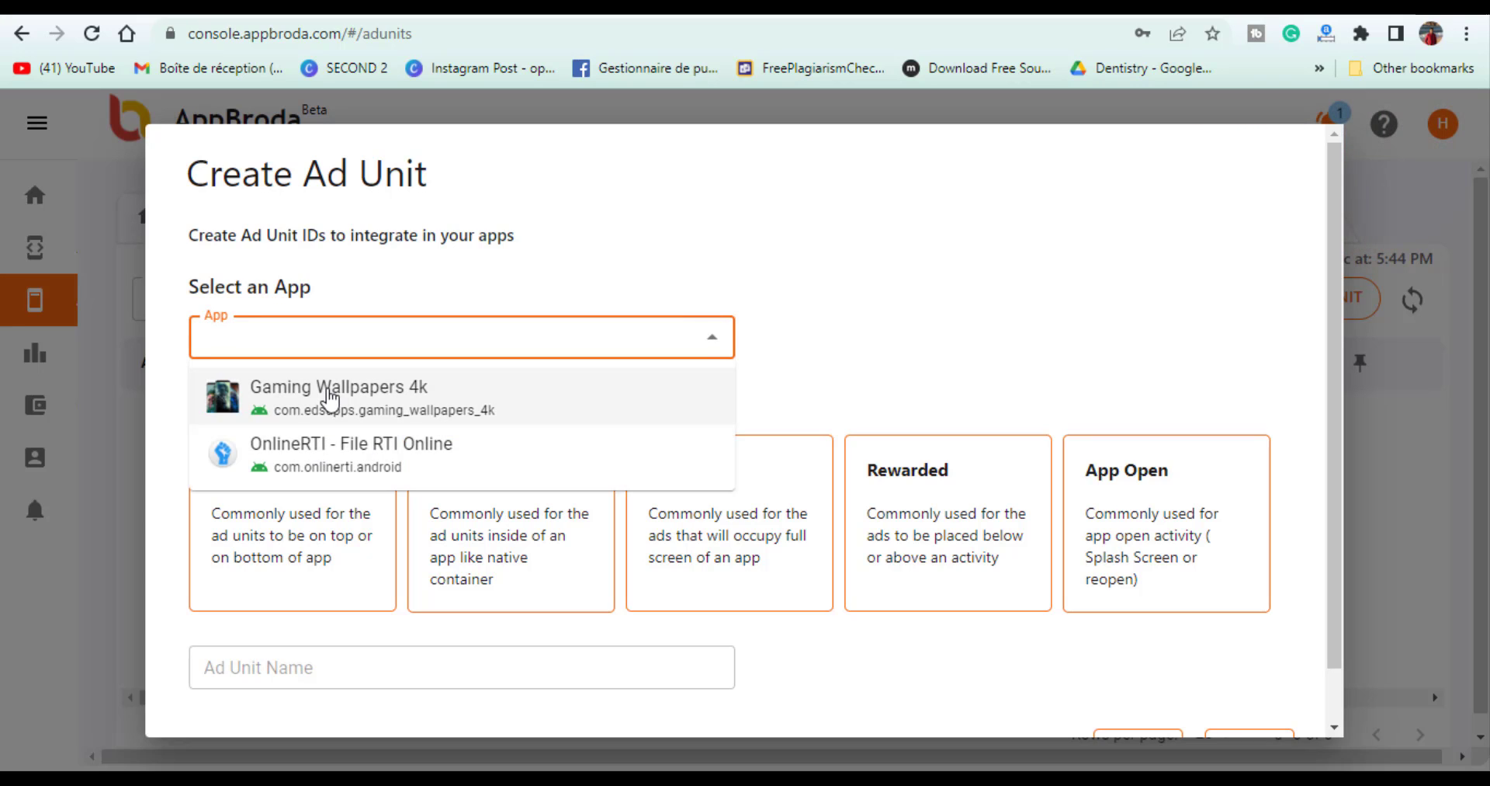
pyautogui.click(334, 394)
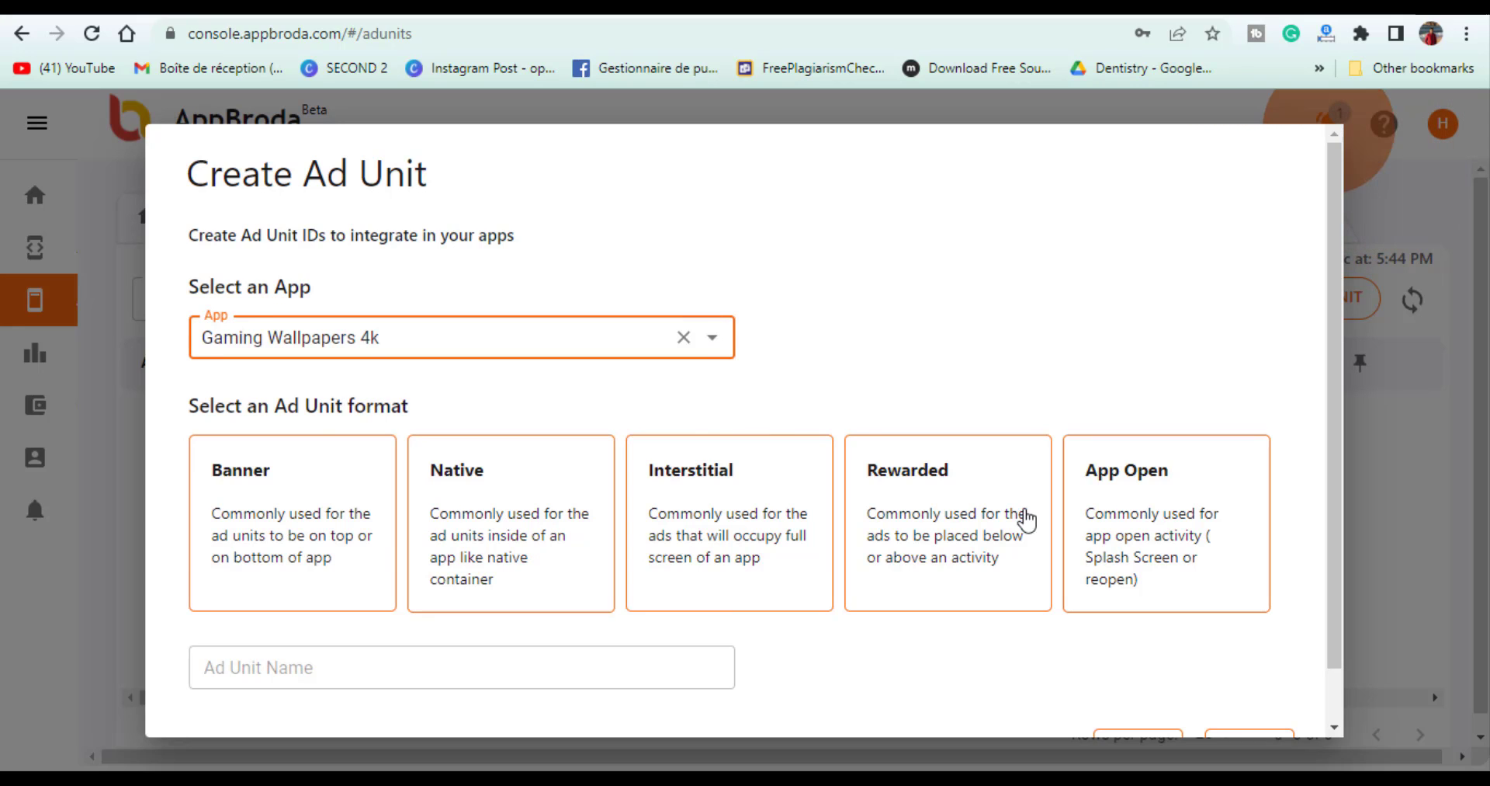
pyautogui.click(730, 524)
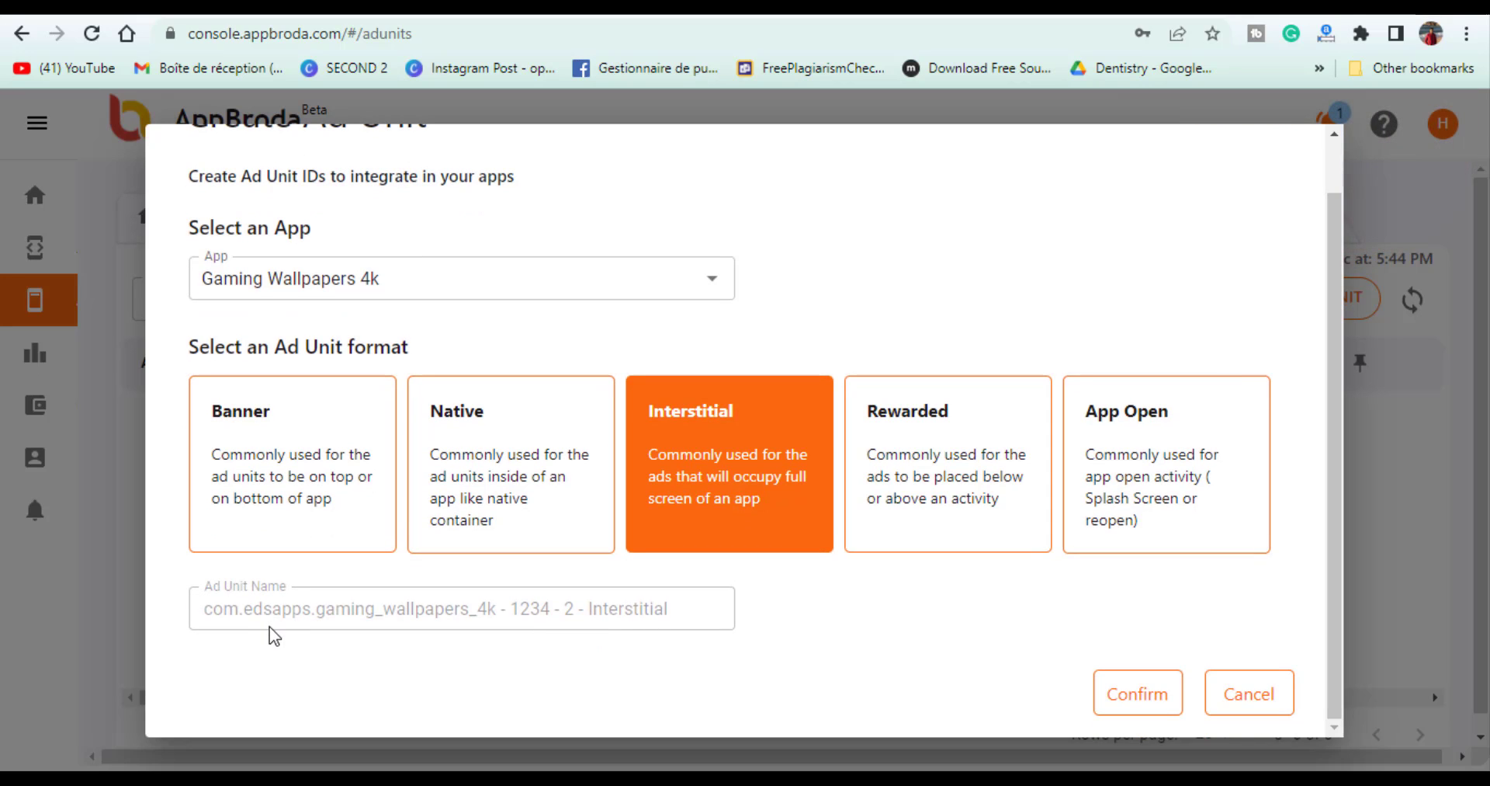
pyautogui.moveTo(1237, 694)
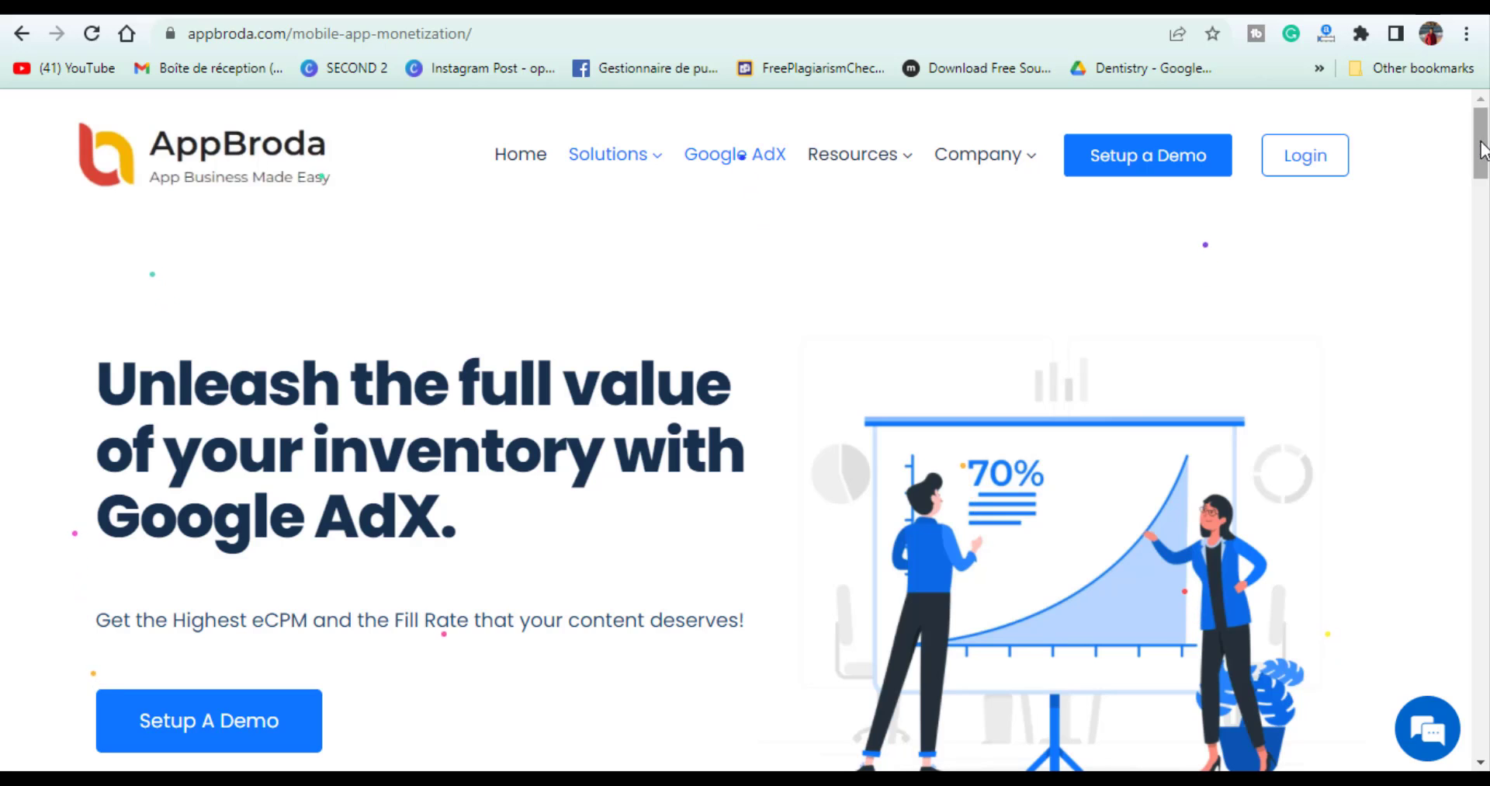
# Scroll through the challenges, How to Get Started steps and What We Offer features.
pyautogui.scroll(-3)
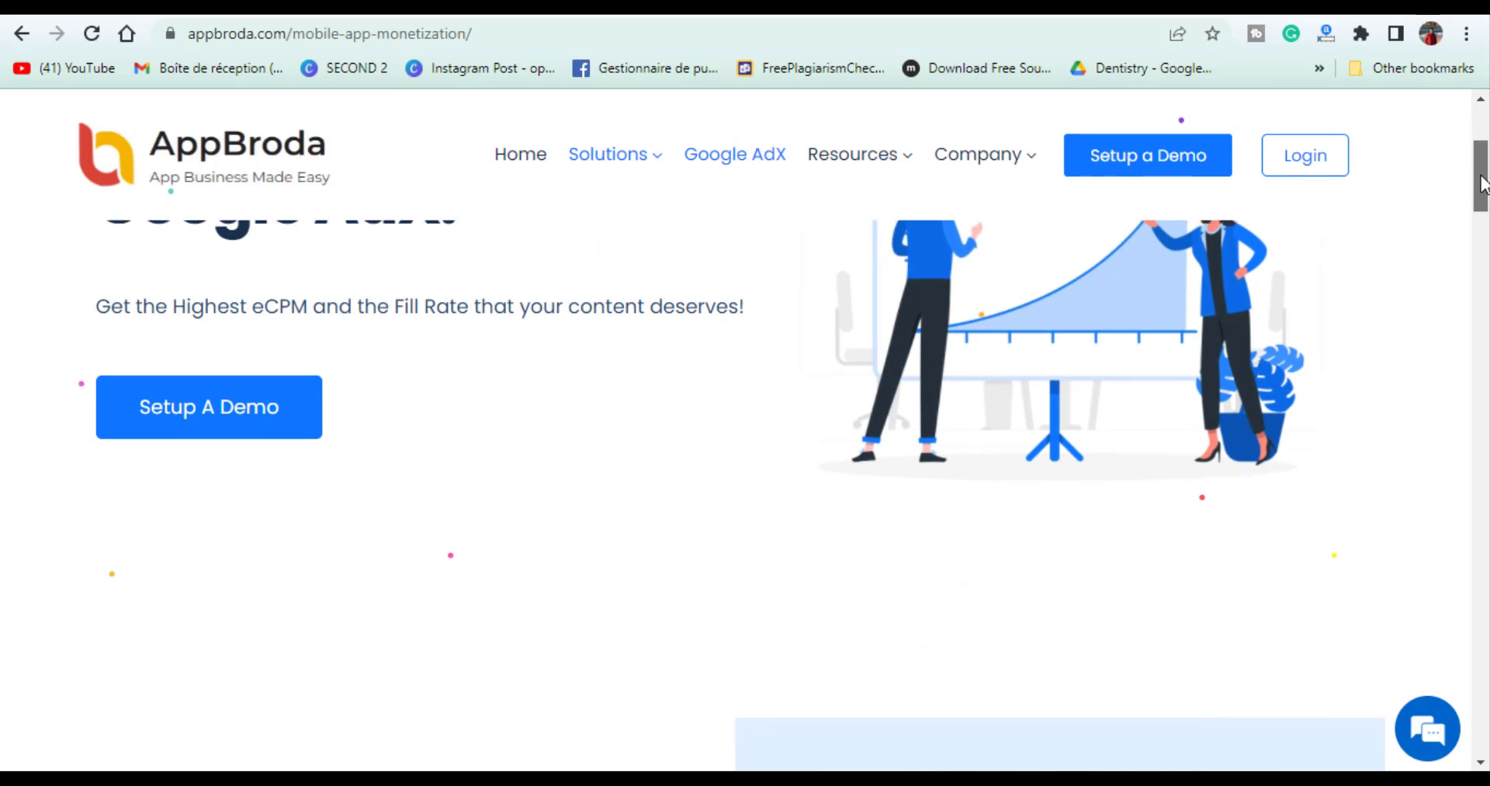
pyautogui.scroll(-3)
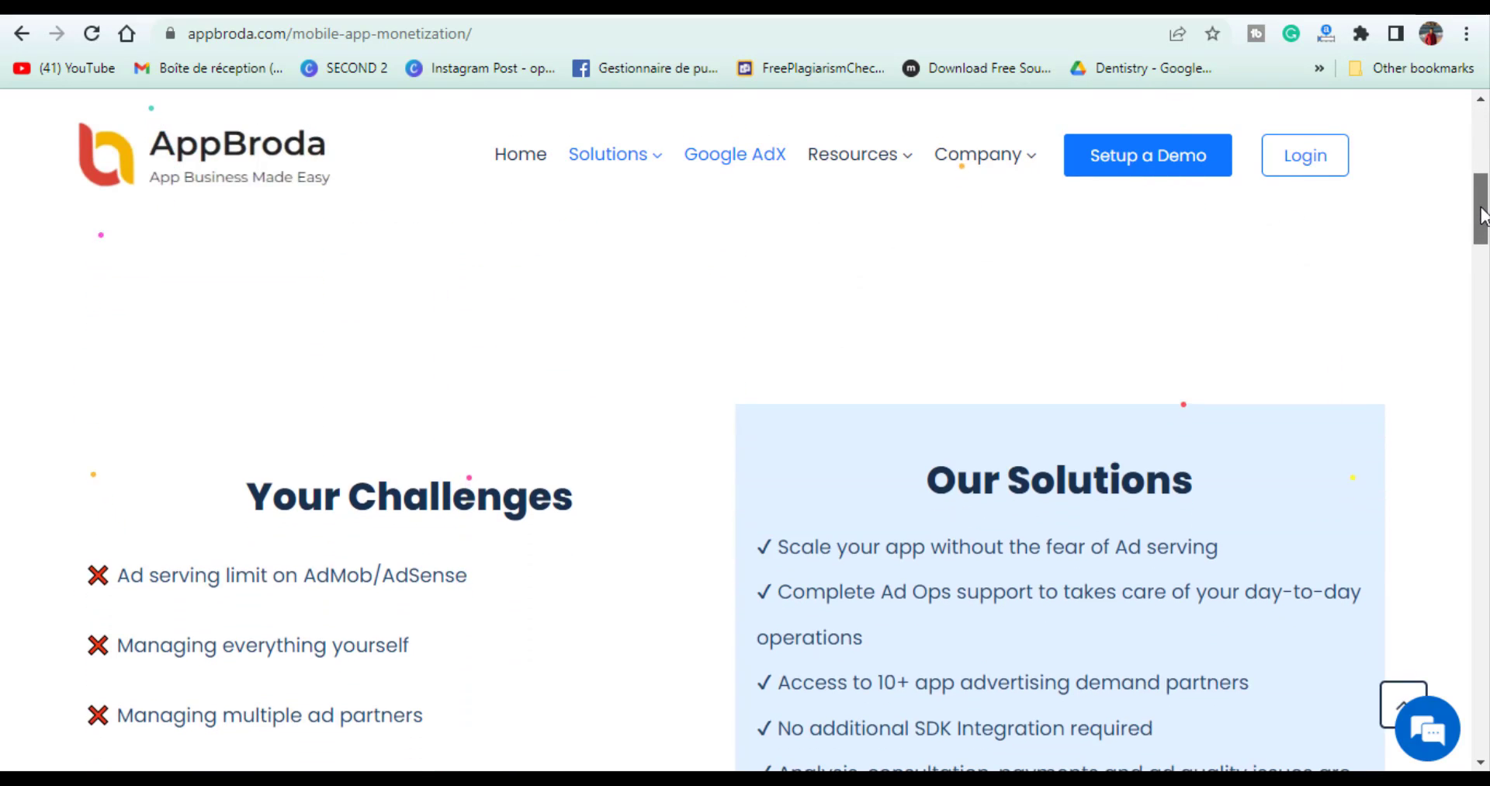
pyautogui.scroll(-3)
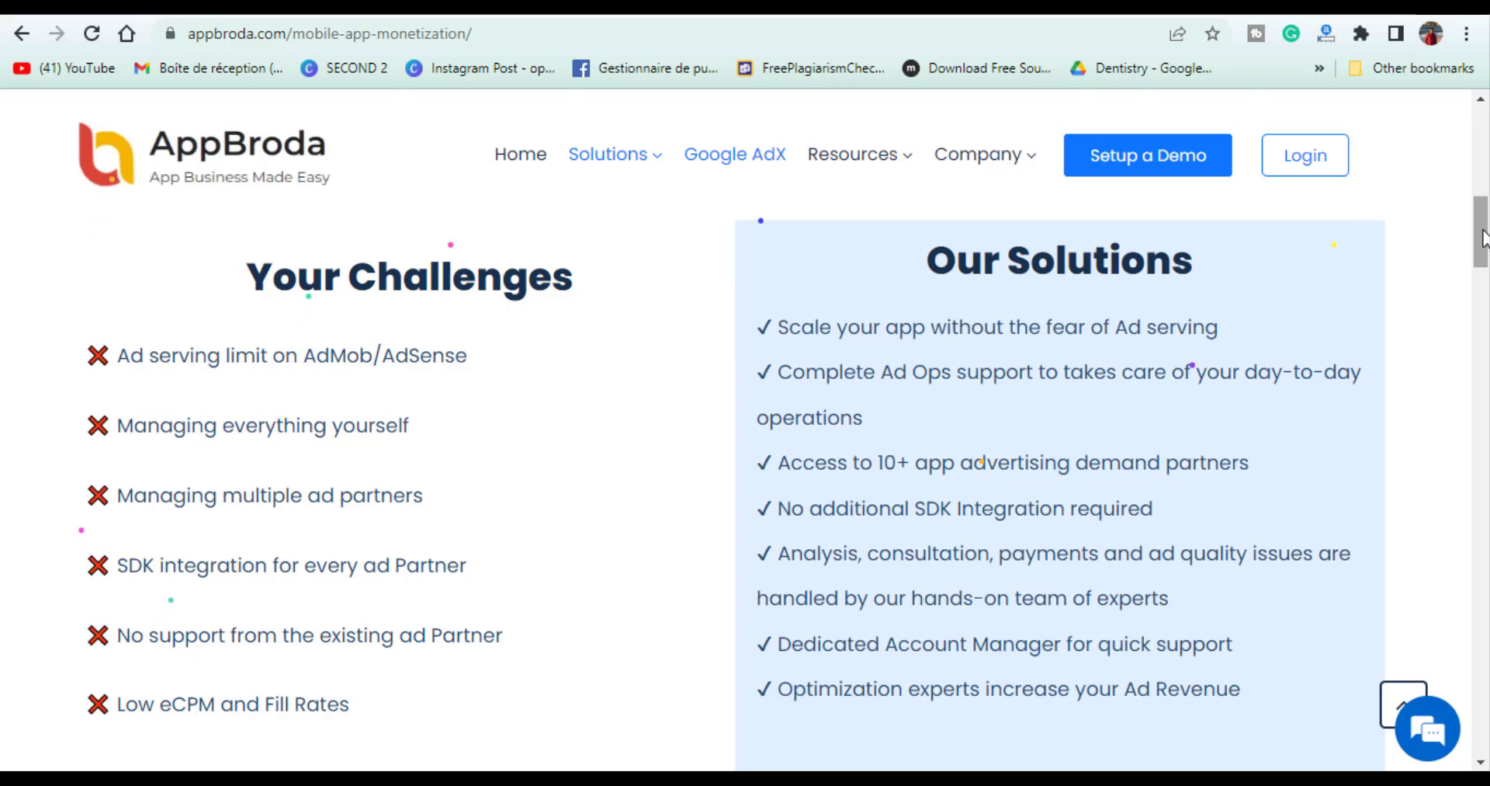
pyautogui.scroll(-3)
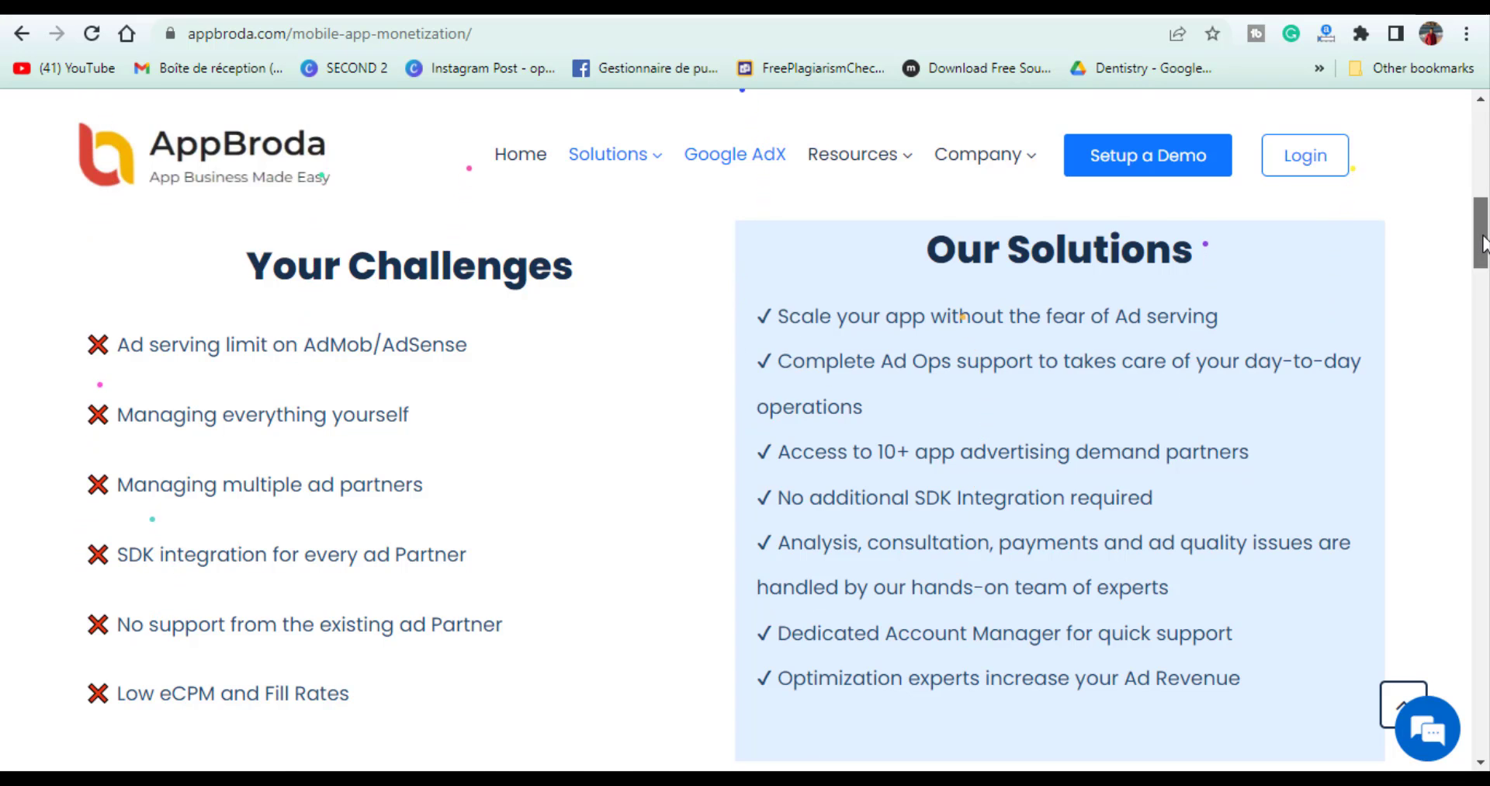
pyautogui.scroll(-3)
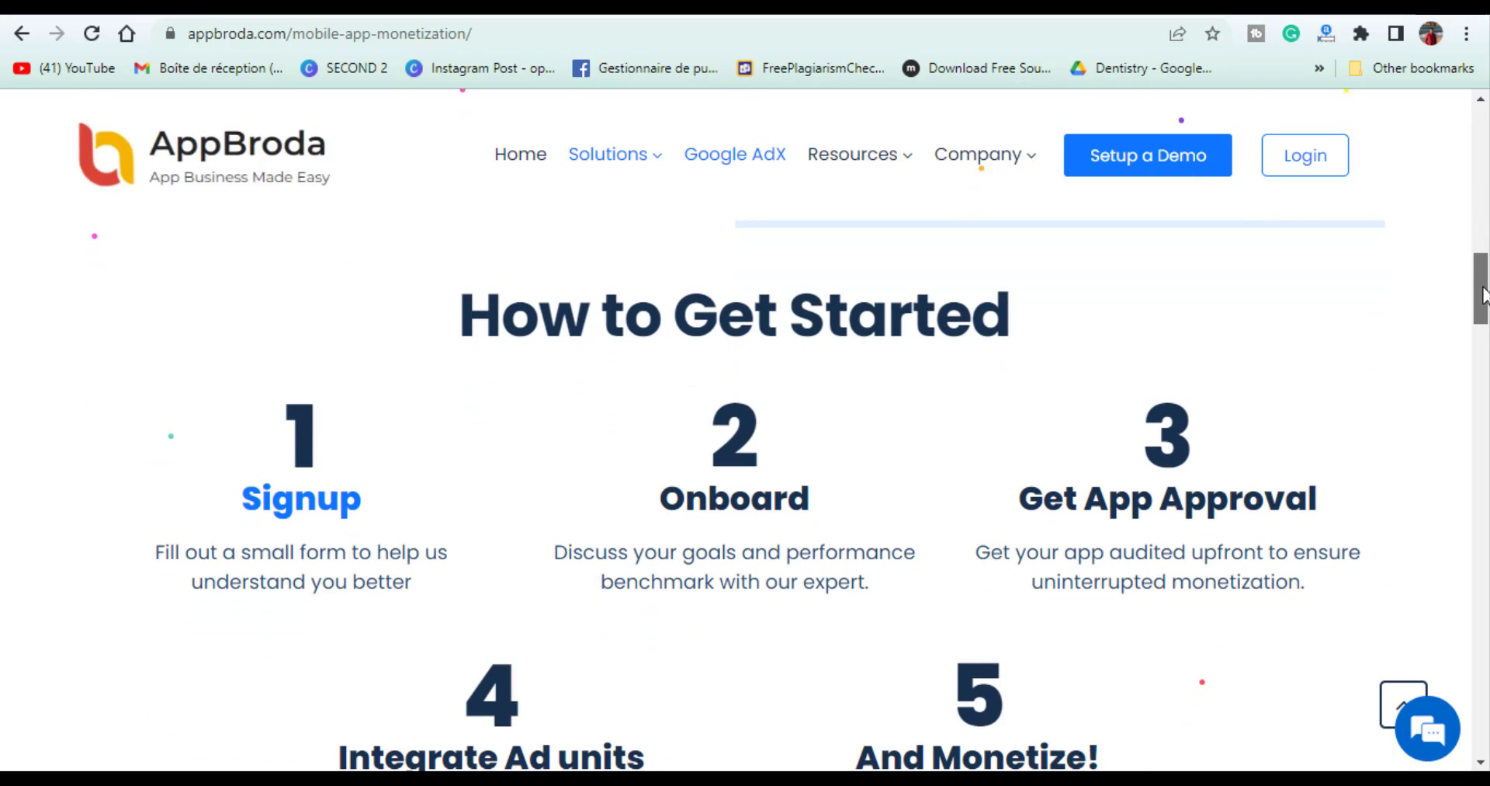
pyautogui.scroll(-3)
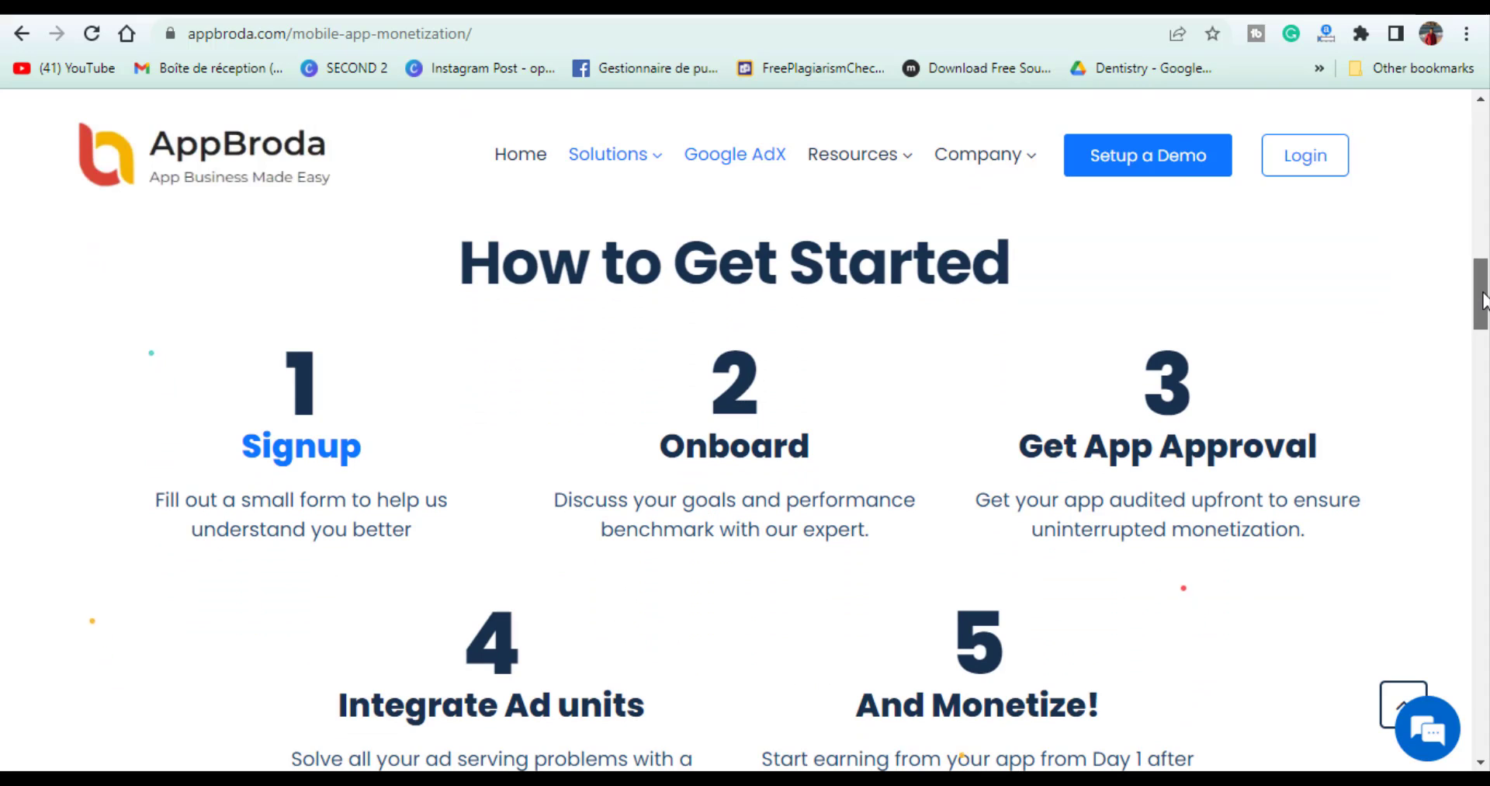
pyautogui.scroll(-3)
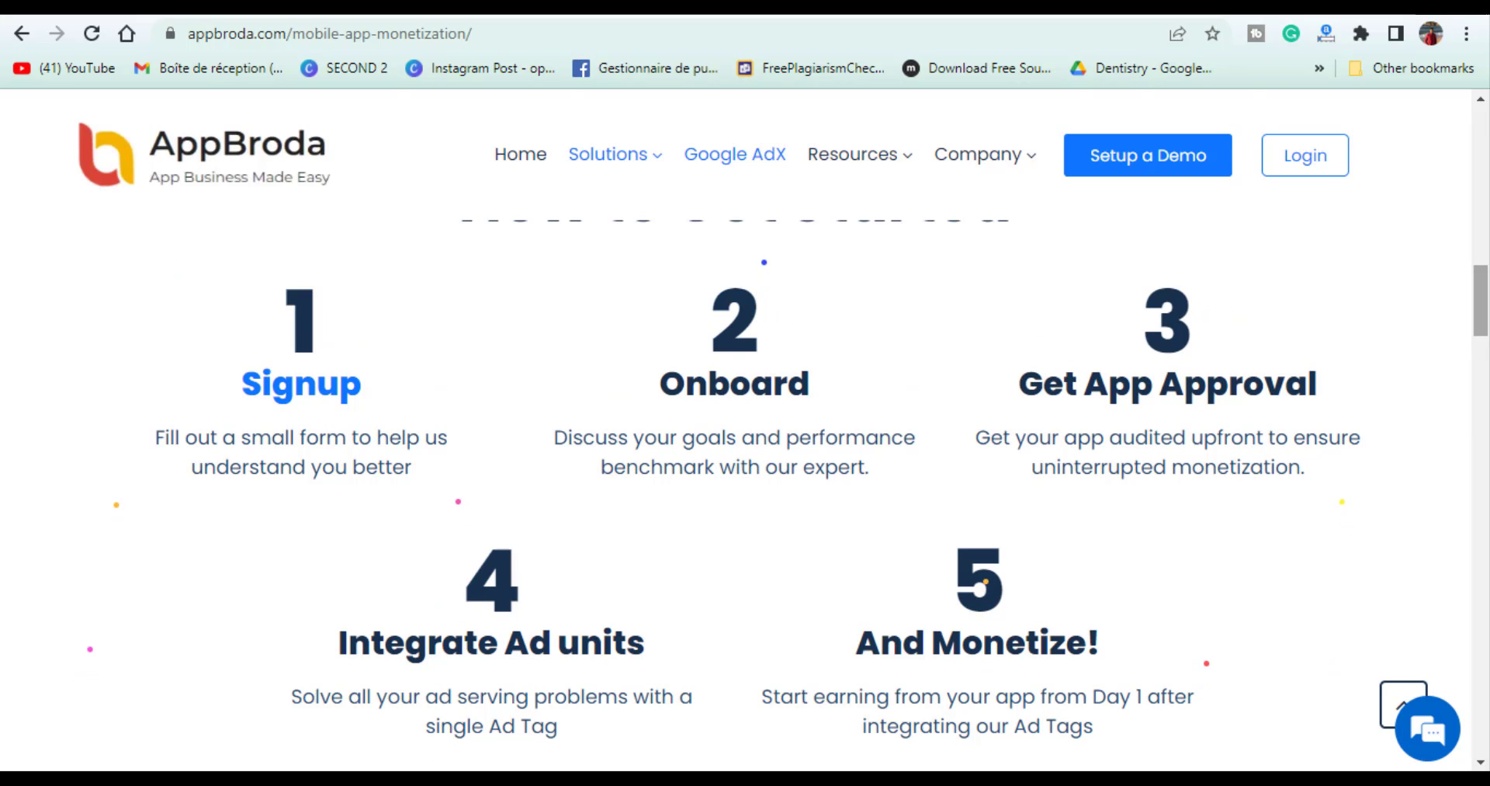
pyautogui.scroll(-3)
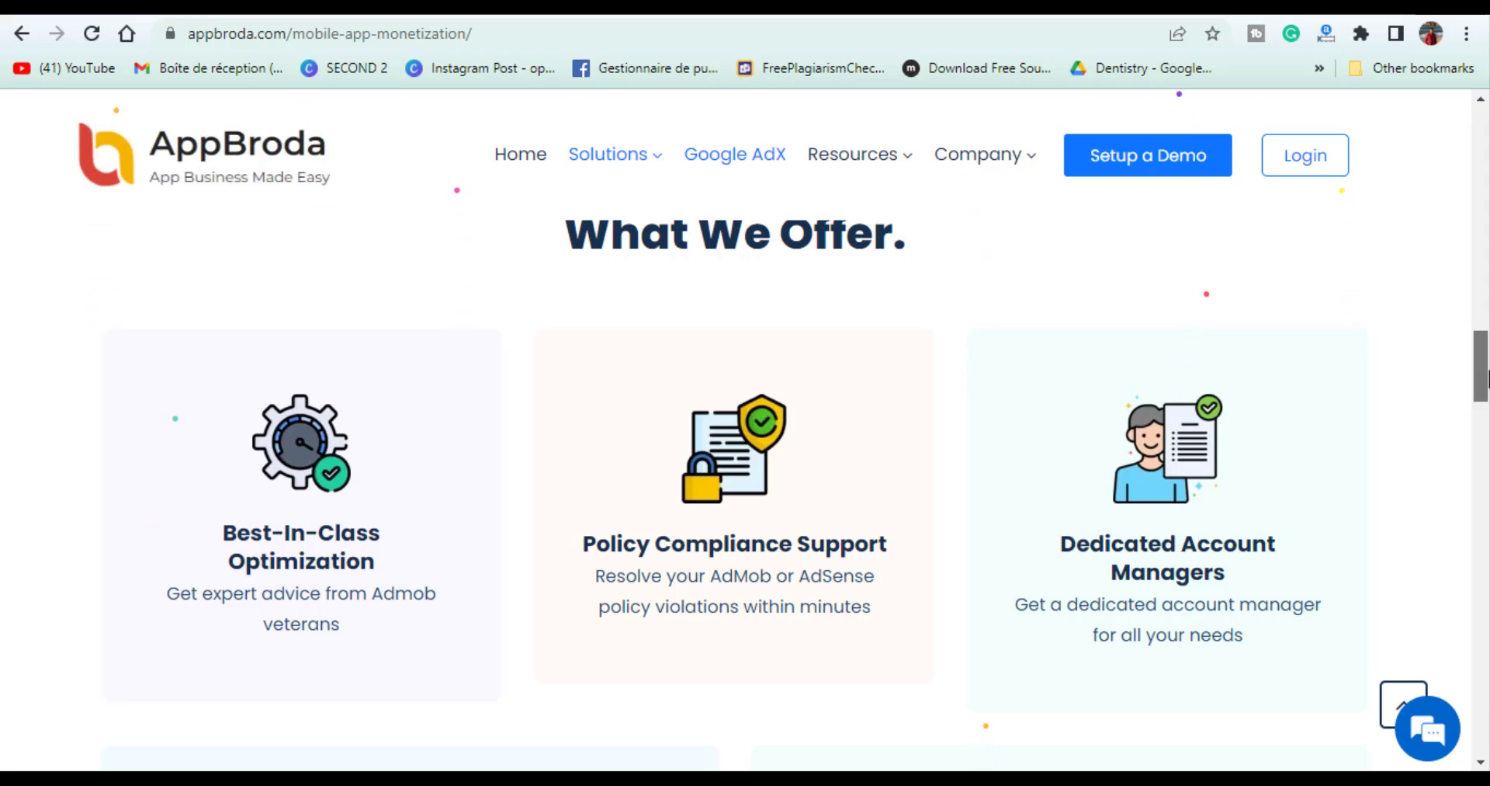
pyautogui.scroll(-3)
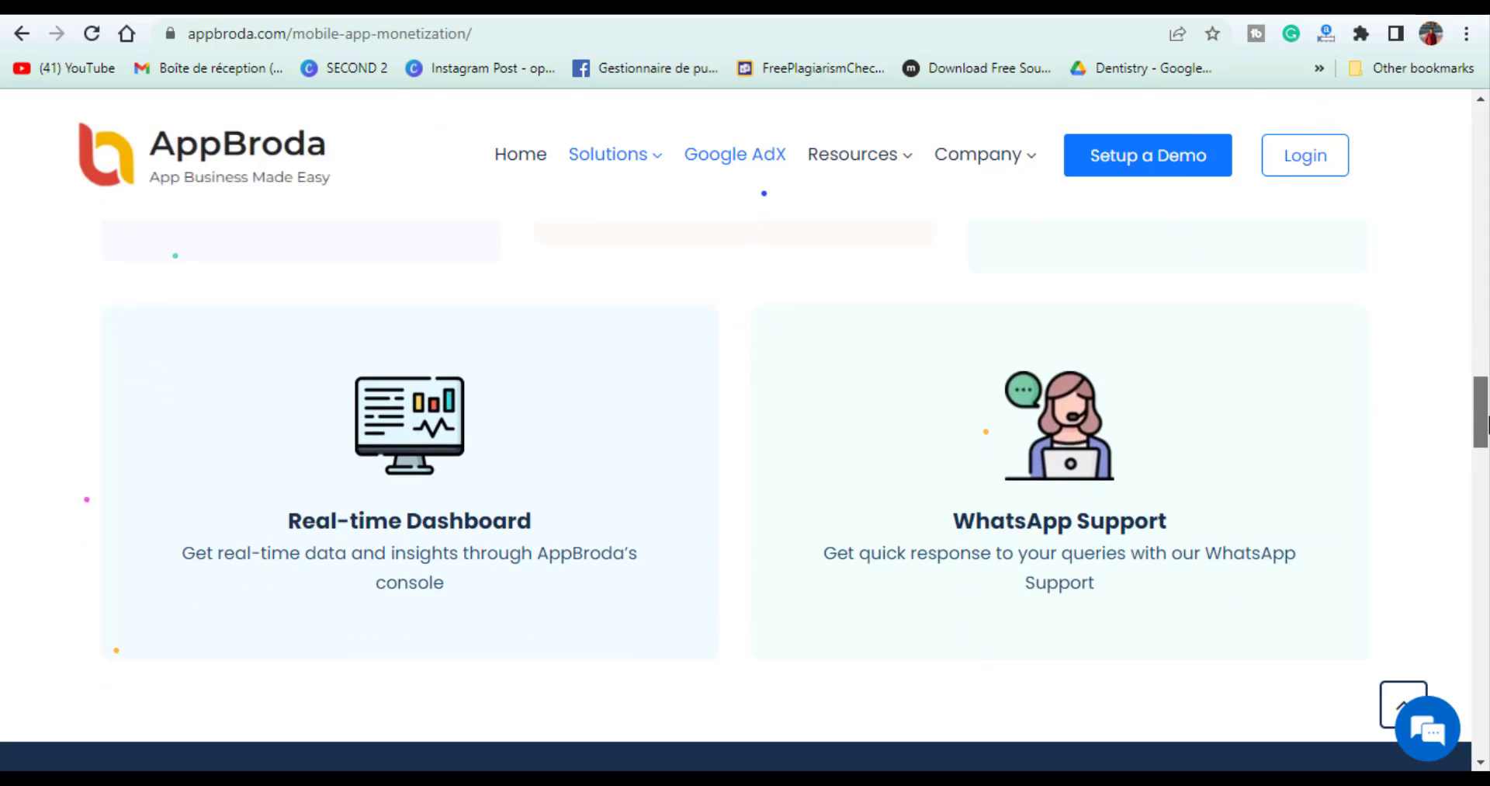
pyautogui.scroll(-3)
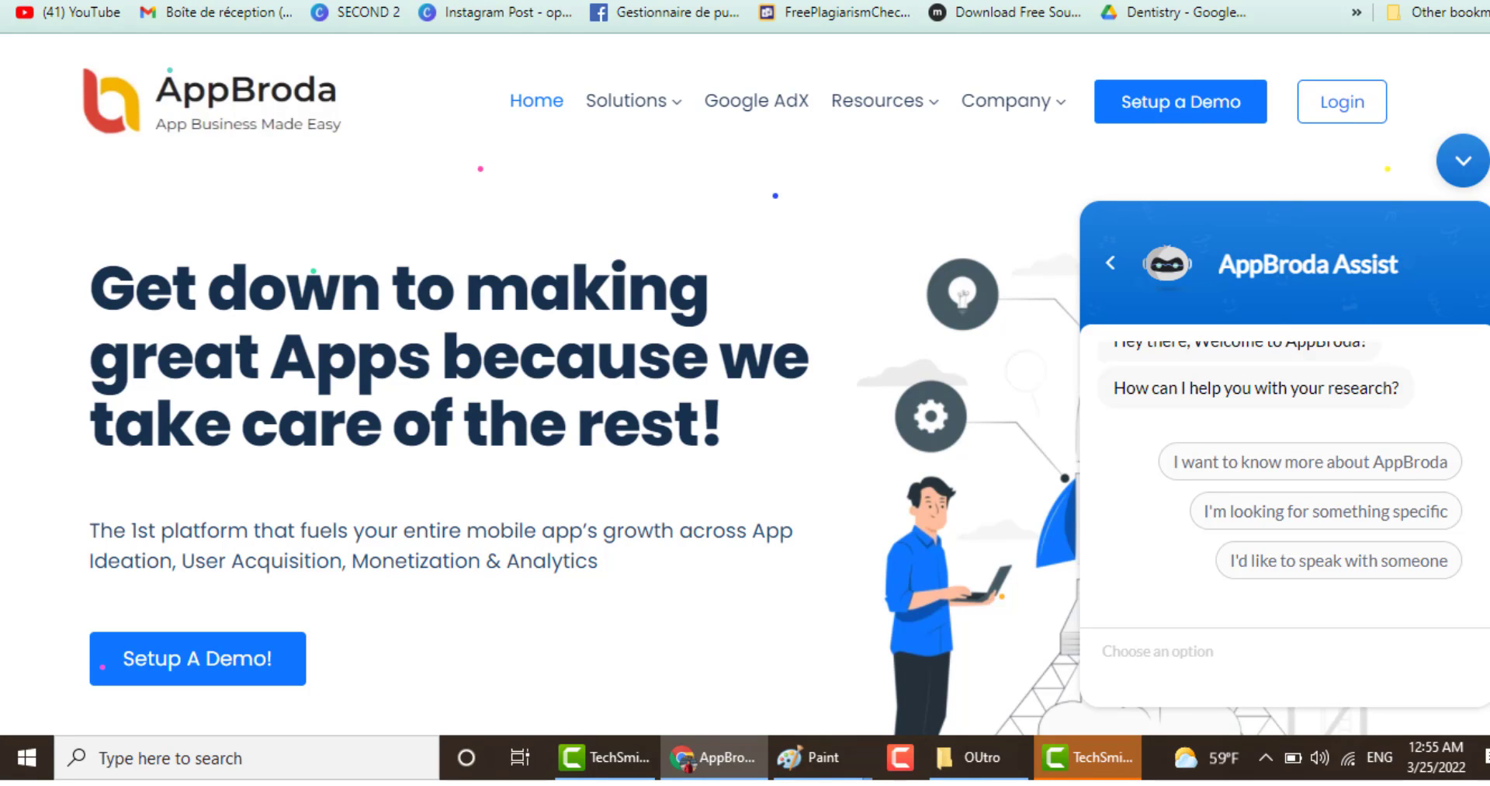
# On console login, briefly check the support chat form and sign in to the console.
pyautogui.click(1342, 102)
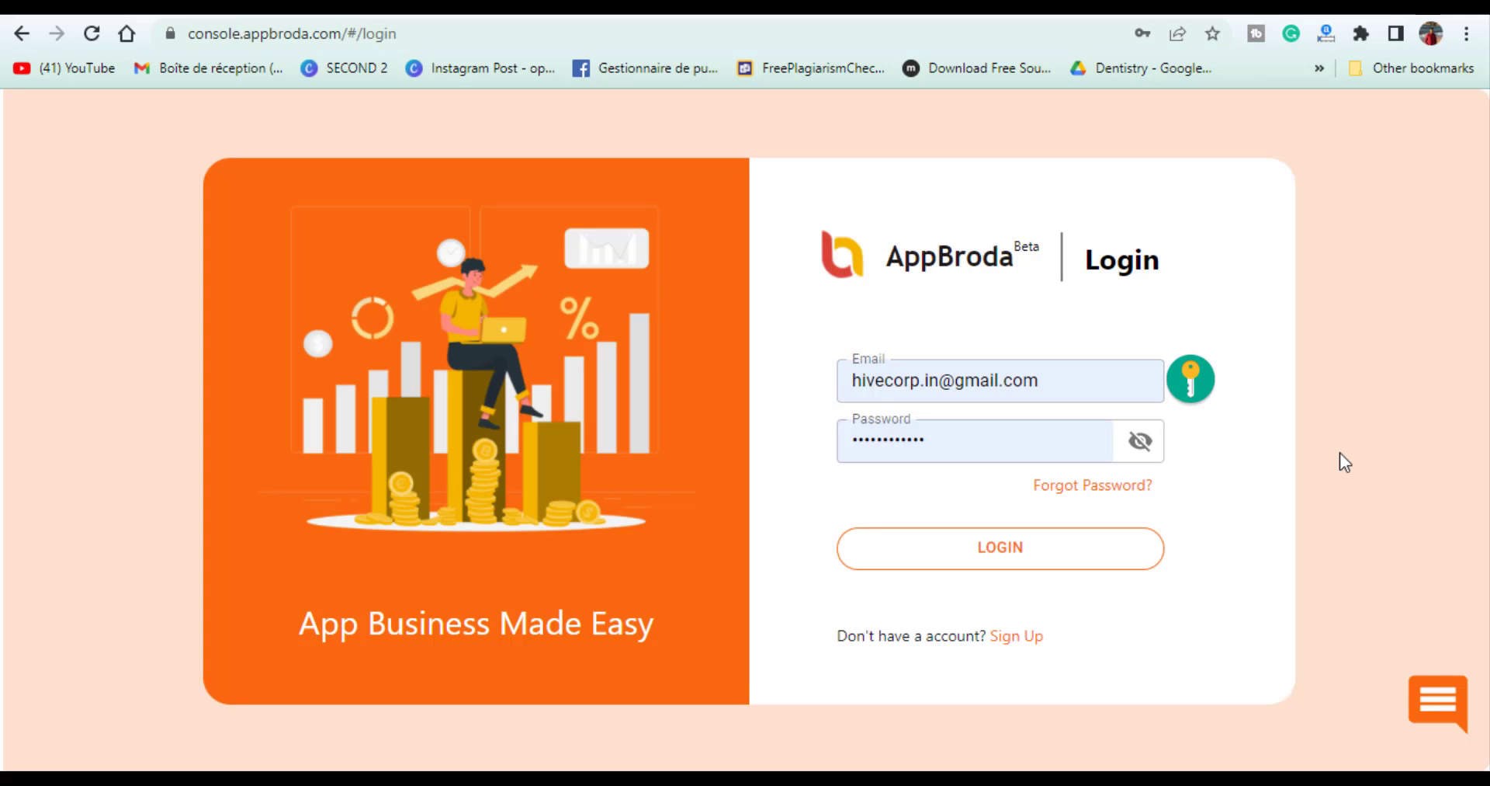
pyautogui.moveTo(1447, 714)
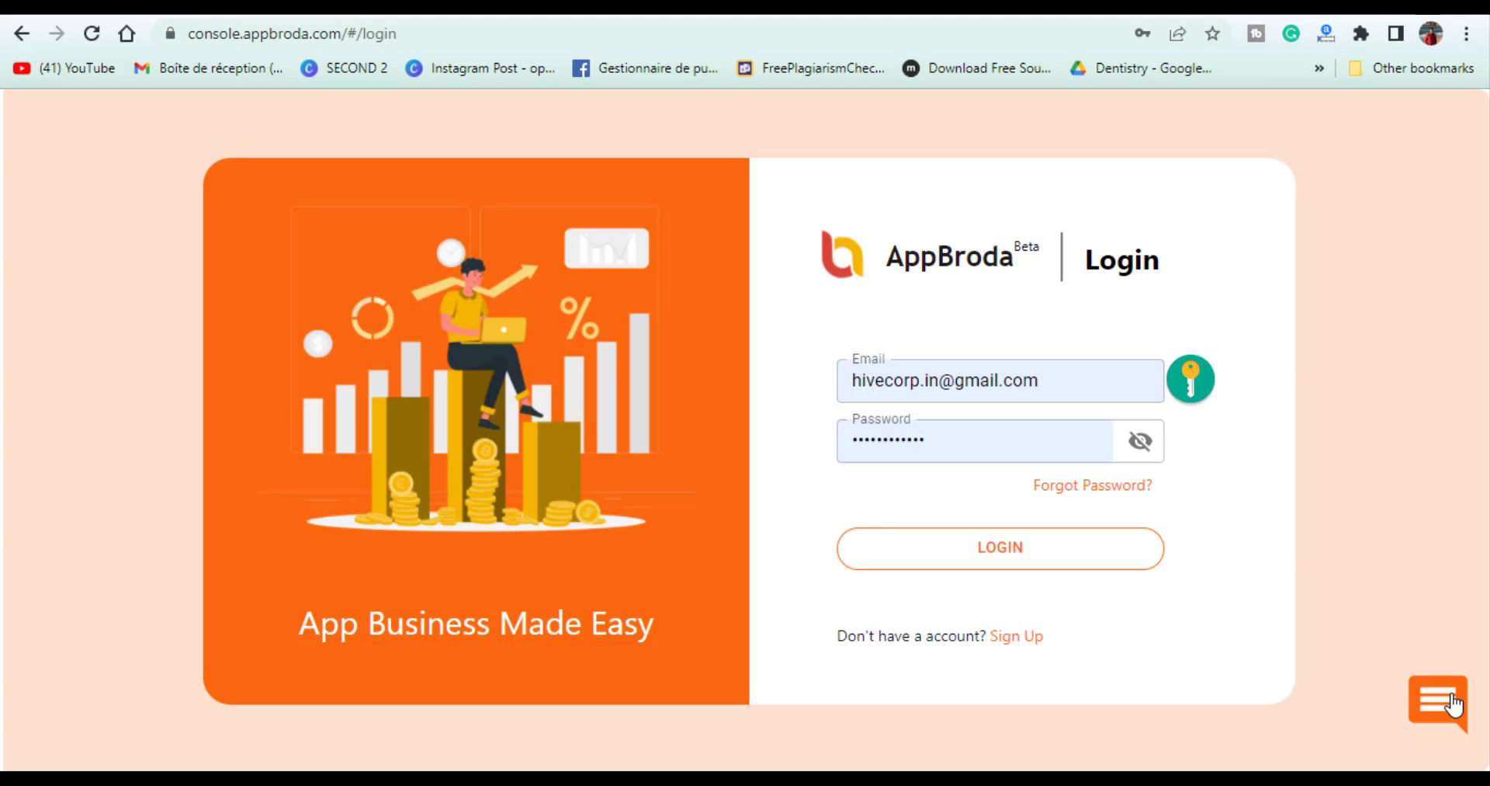
pyautogui.click(1436, 711)
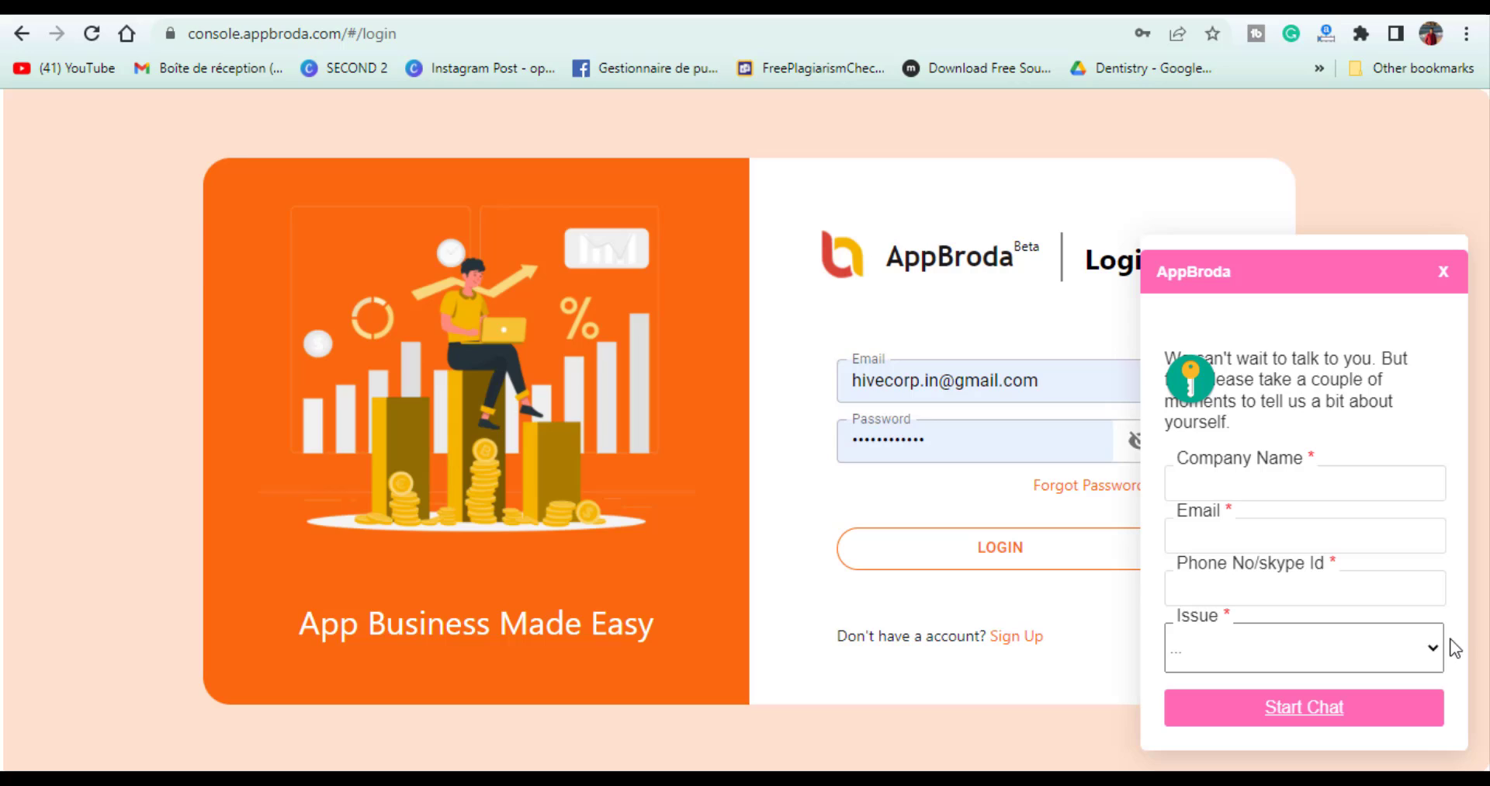
pyautogui.moveTo(1450, 661)
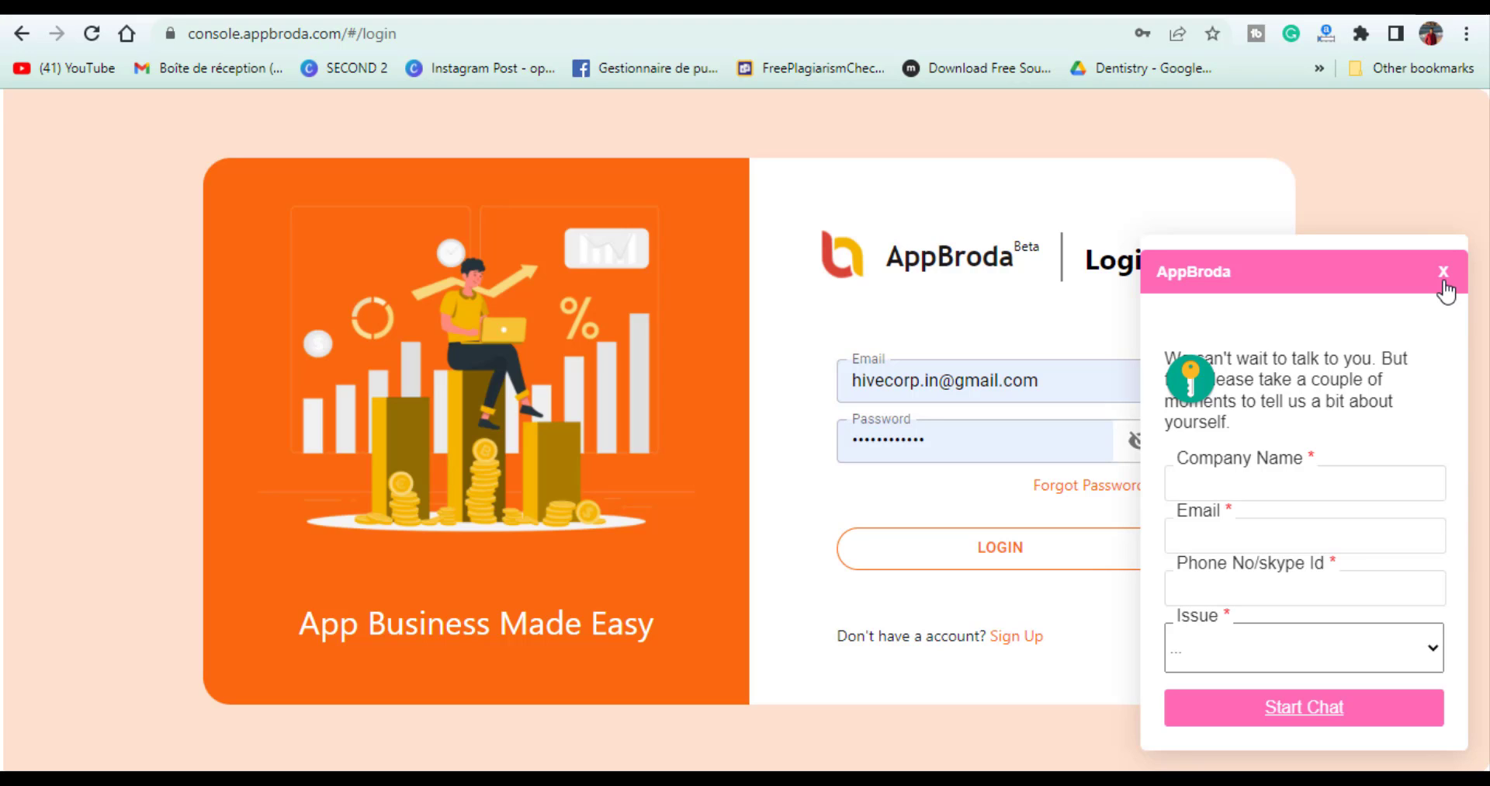
pyautogui.click(987, 548)
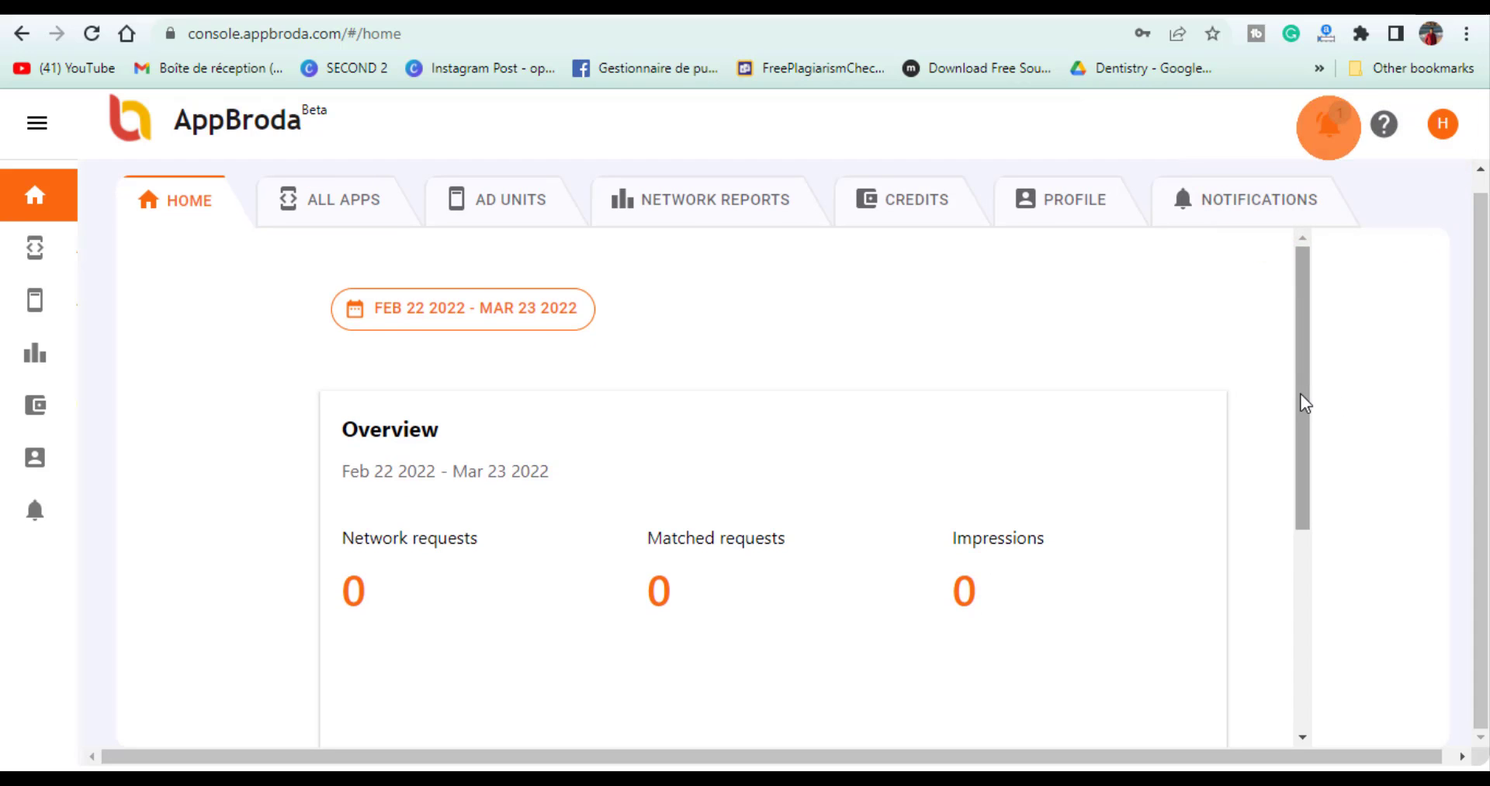
# Review the Home overview of requests, impressions, revenue and rates, all at zero.
pyautogui.scroll(-3)
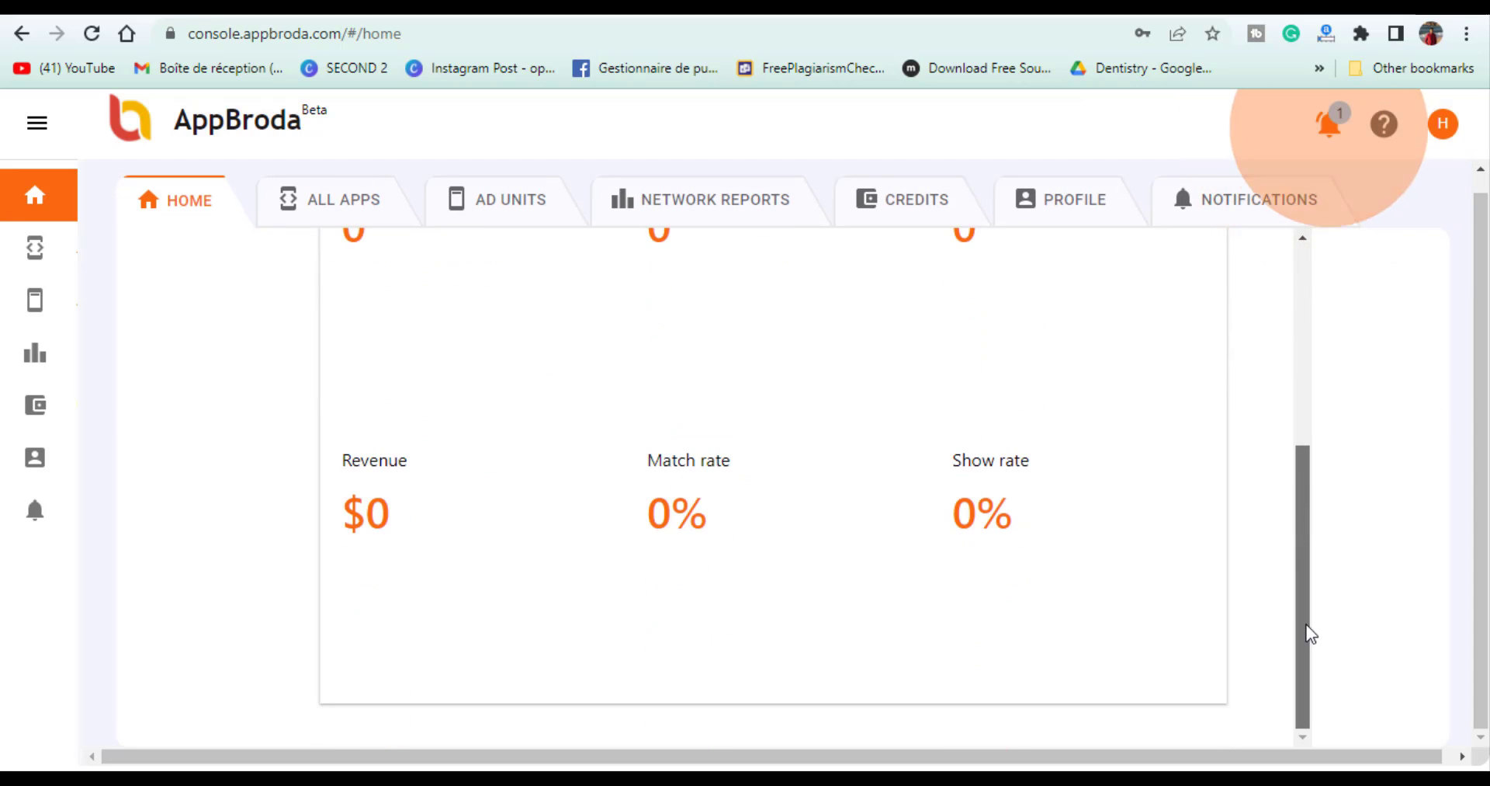
pyautogui.scroll(3)
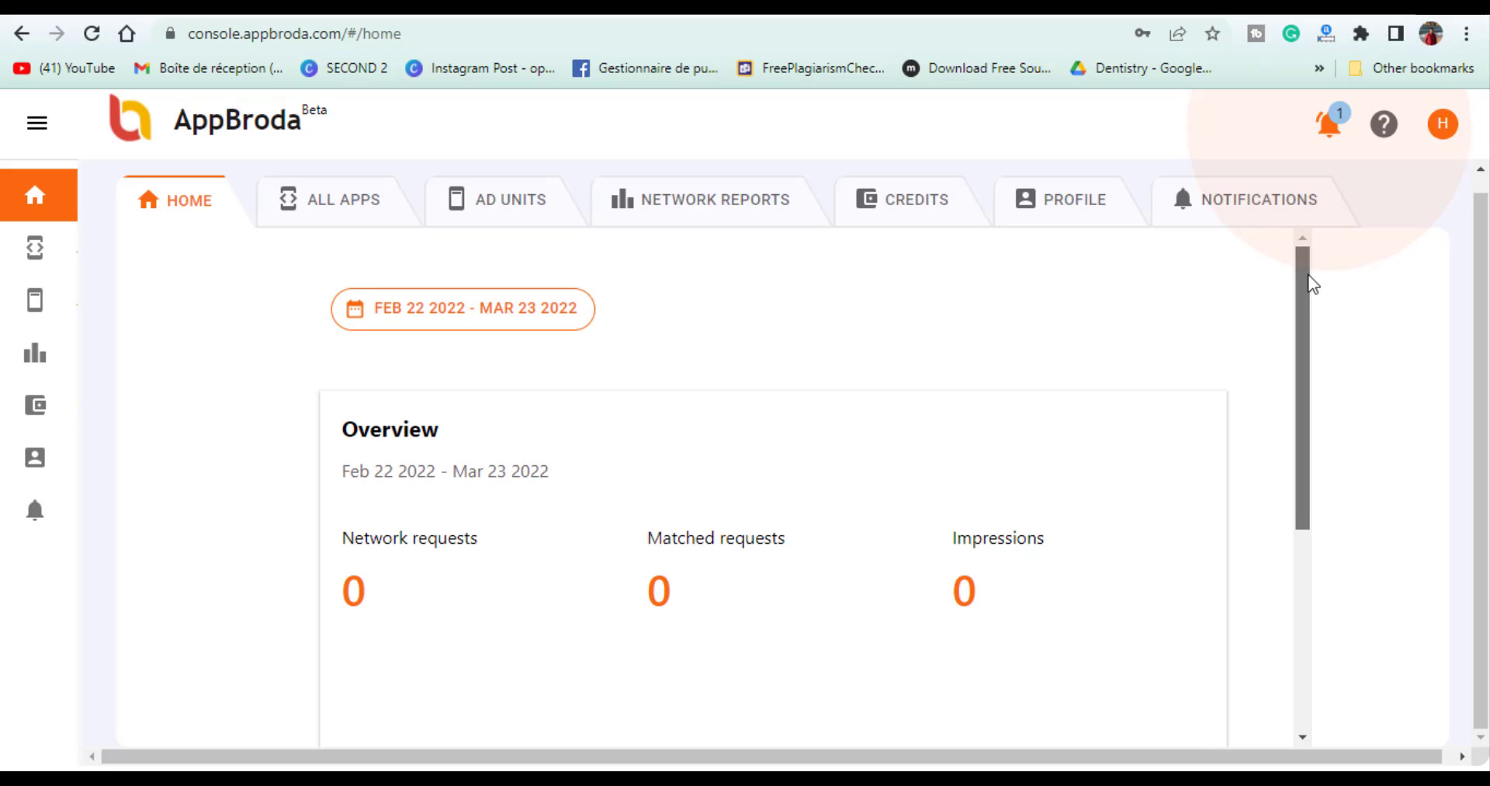
# View the two registered Google Play apps and start adding a new Android app.
pyautogui.click(333, 200)
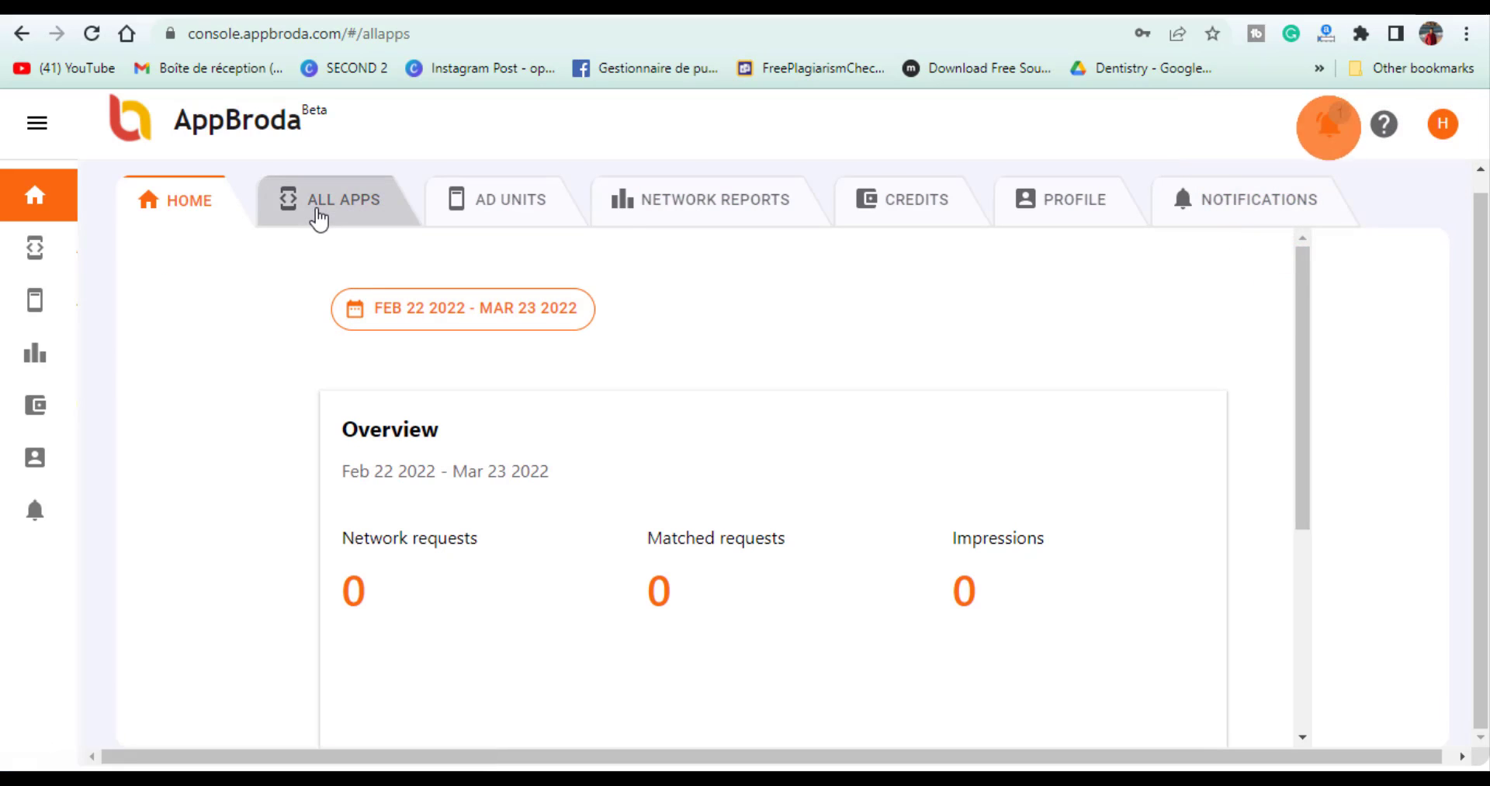
pyautogui.click(338, 200)
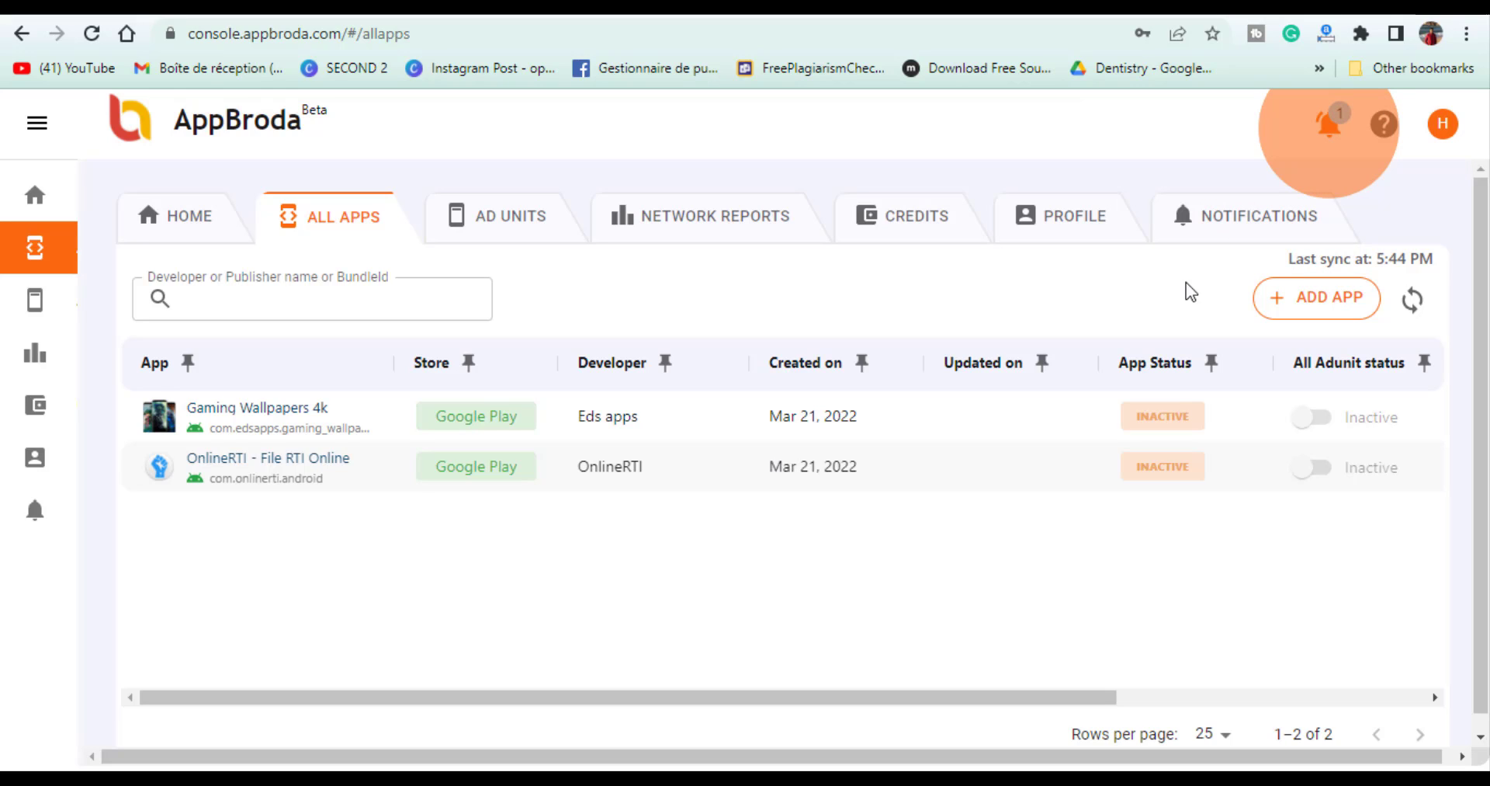
pyautogui.click(1317, 298)
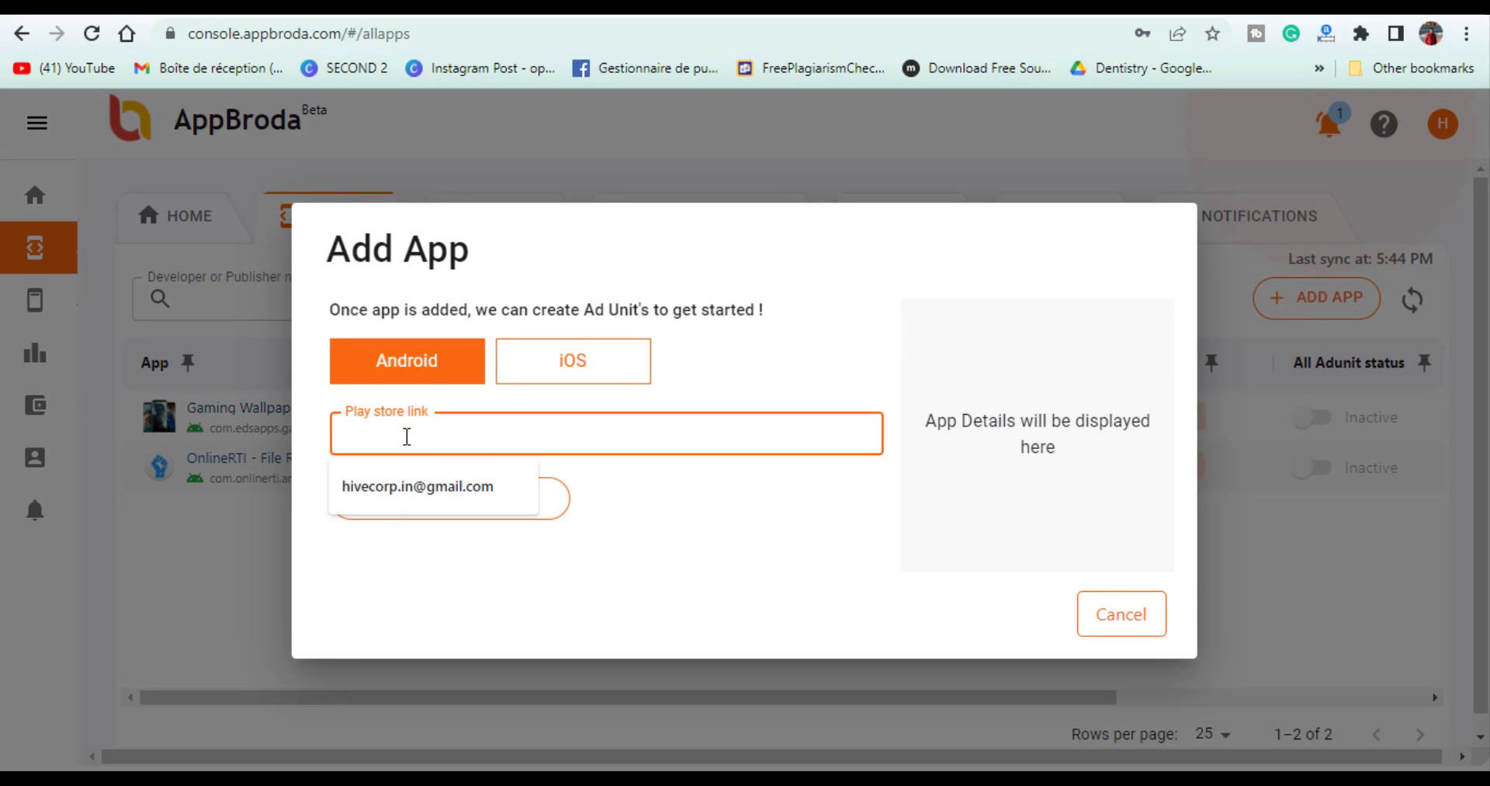
pyautogui.write('https://play.google.com/store/apps/details?id=com.whatsapp&hl=fr&gl=US')
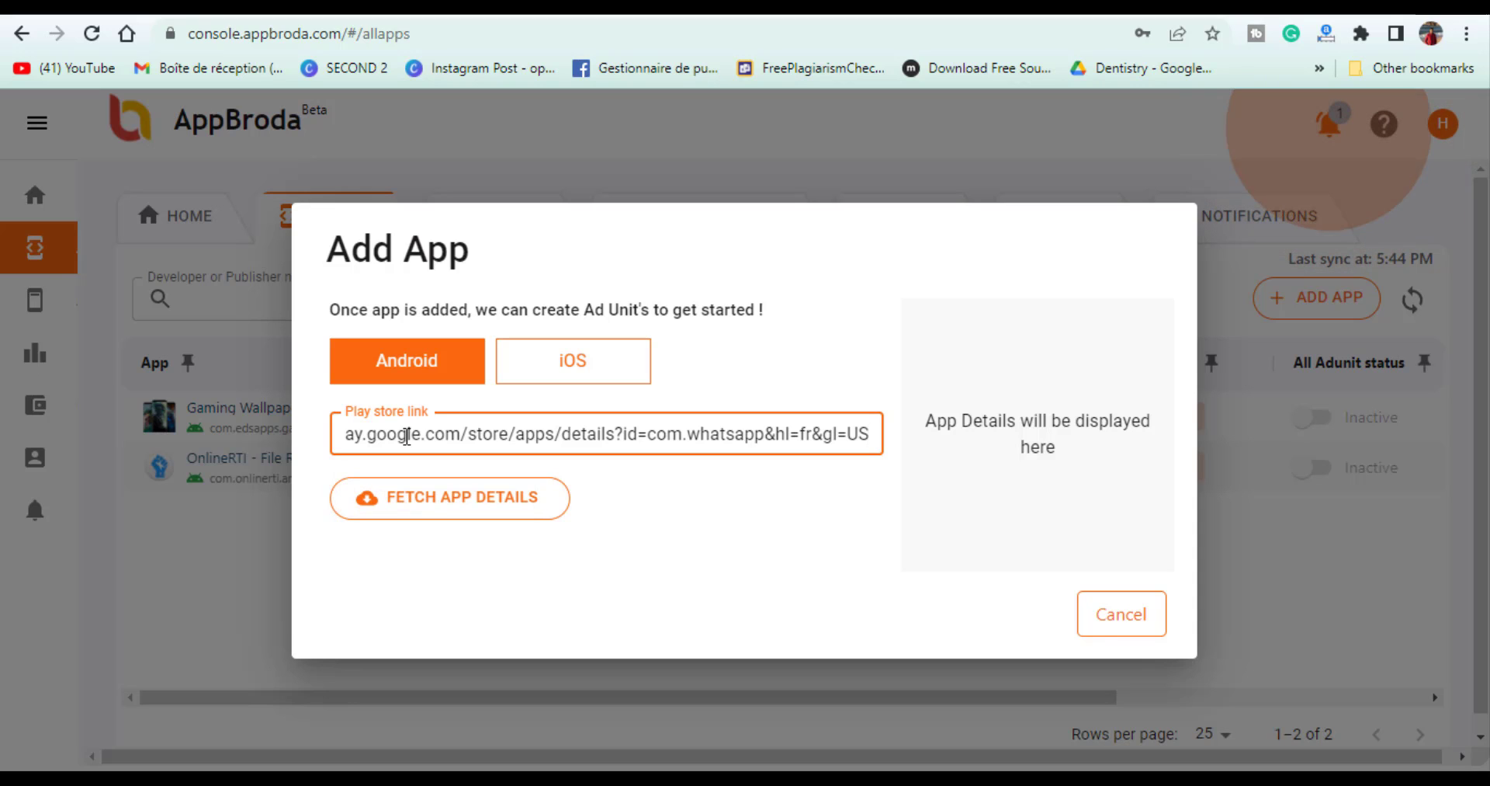
pyautogui.click(1120, 613)
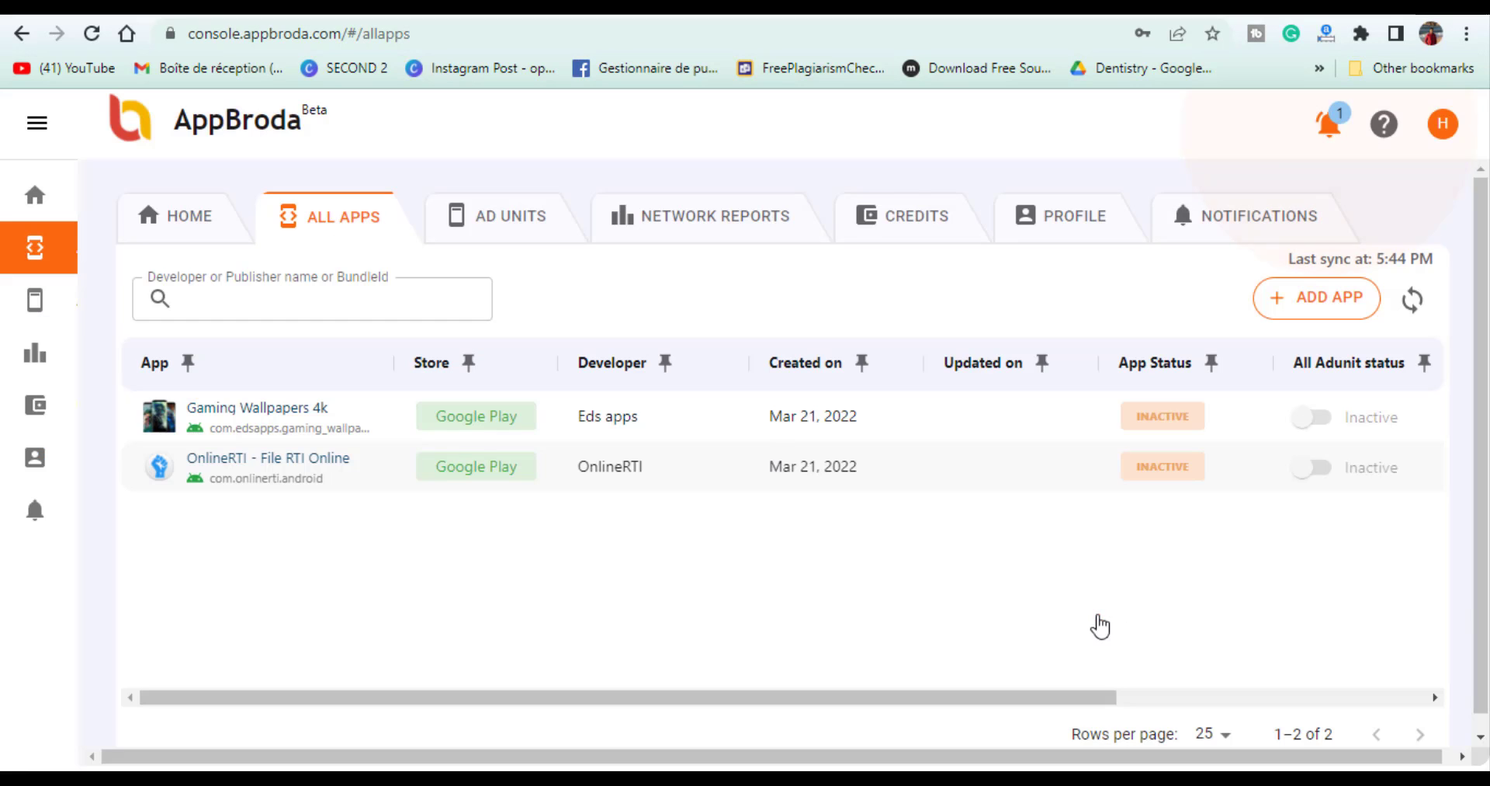
pyautogui.click(510, 217)
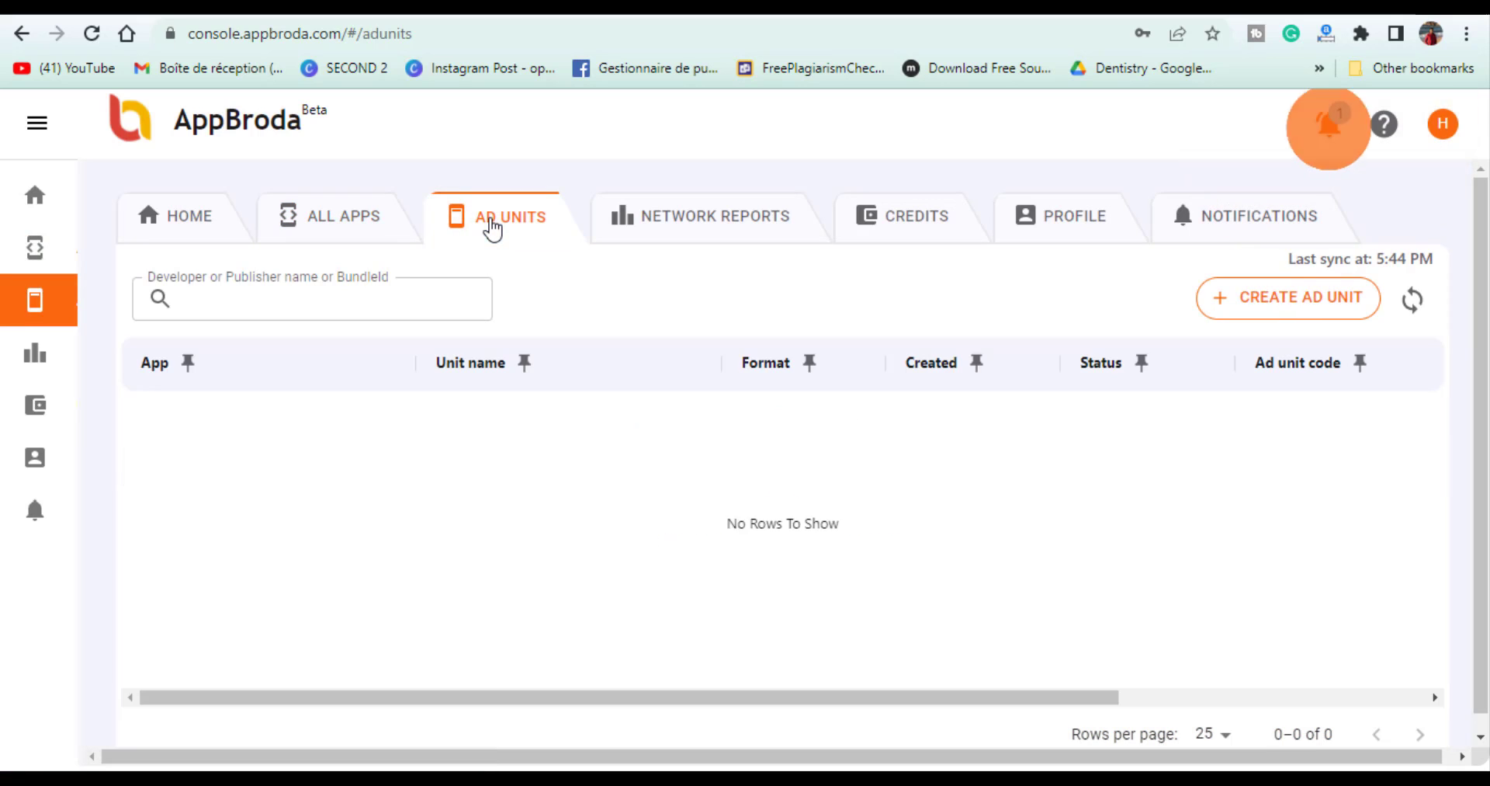
pyautogui.moveTo(1285, 301)
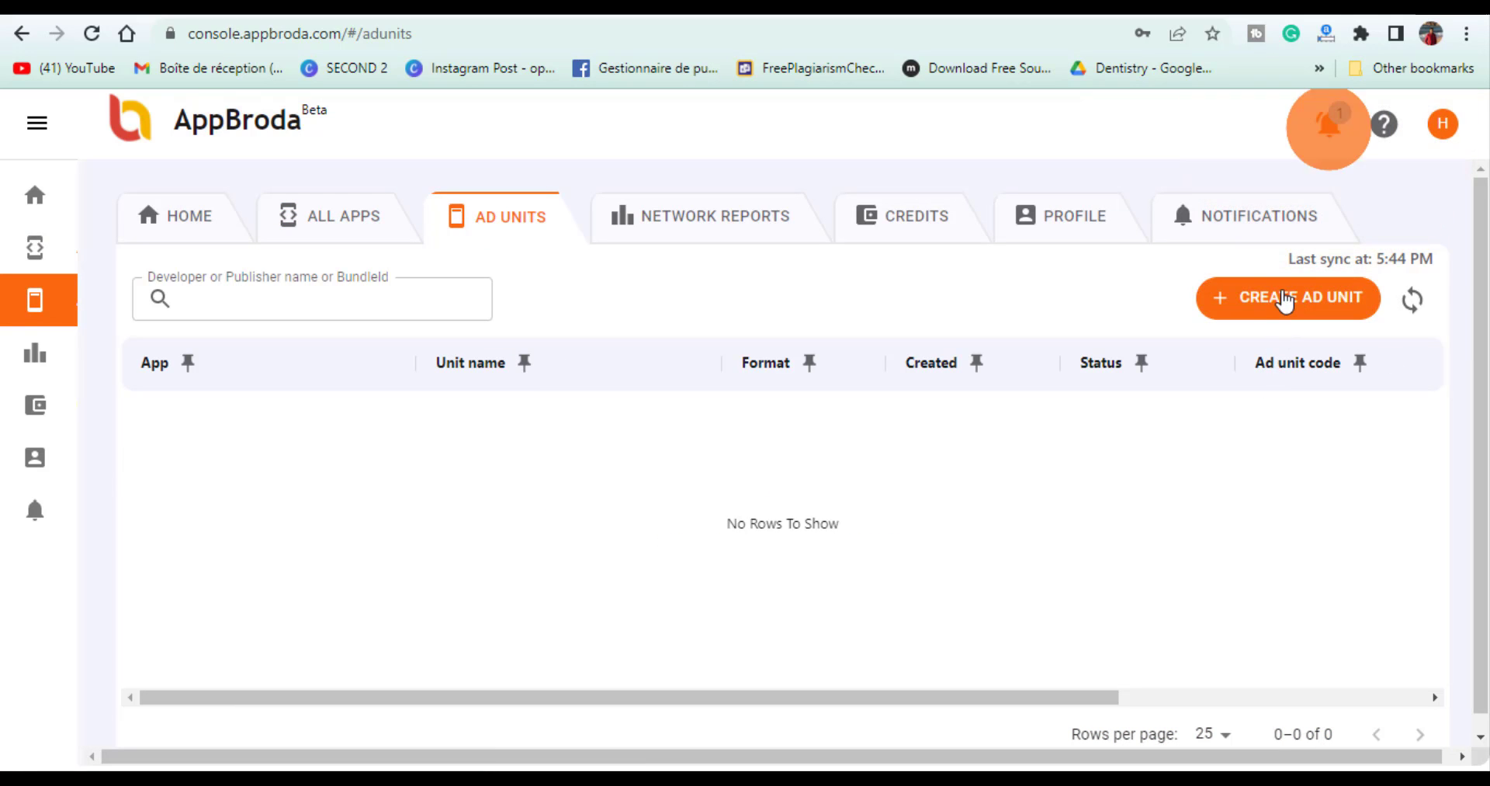
# Start another ad unit for Gaming Wallpapers 4k and choose its ad format.
pyautogui.click(1288, 298)
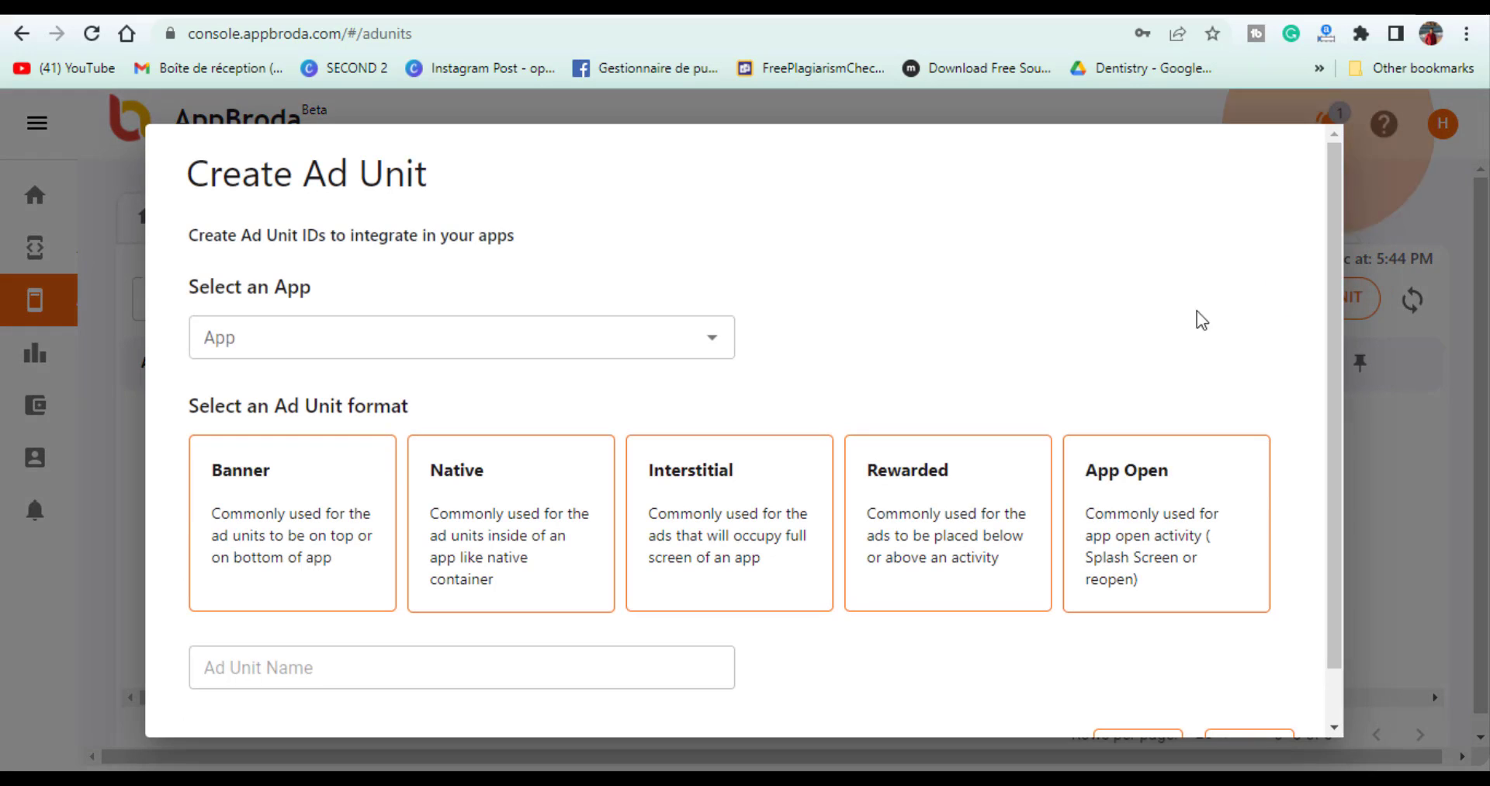
pyautogui.moveTo(664, 318)
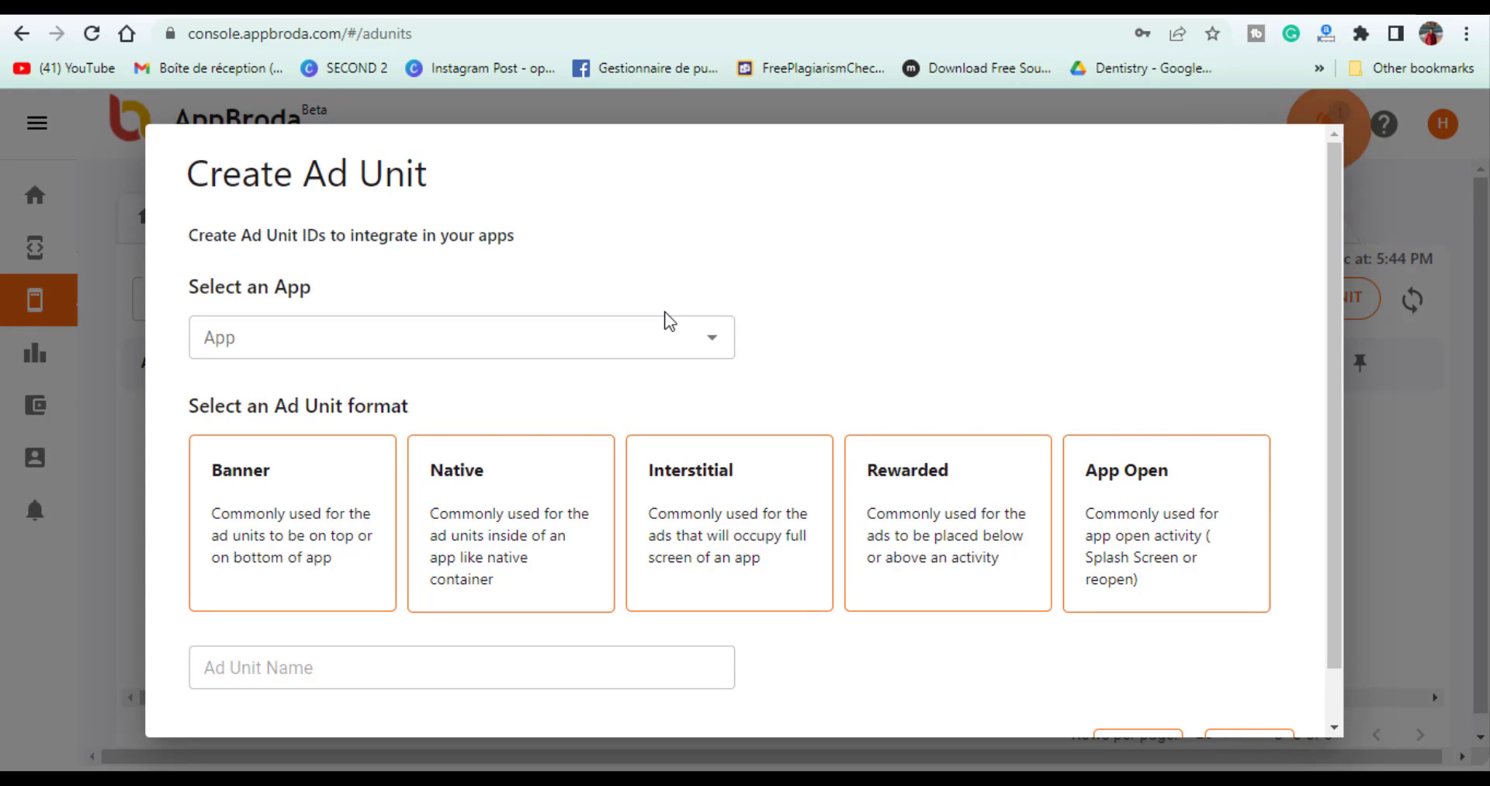
pyautogui.click(460, 337)
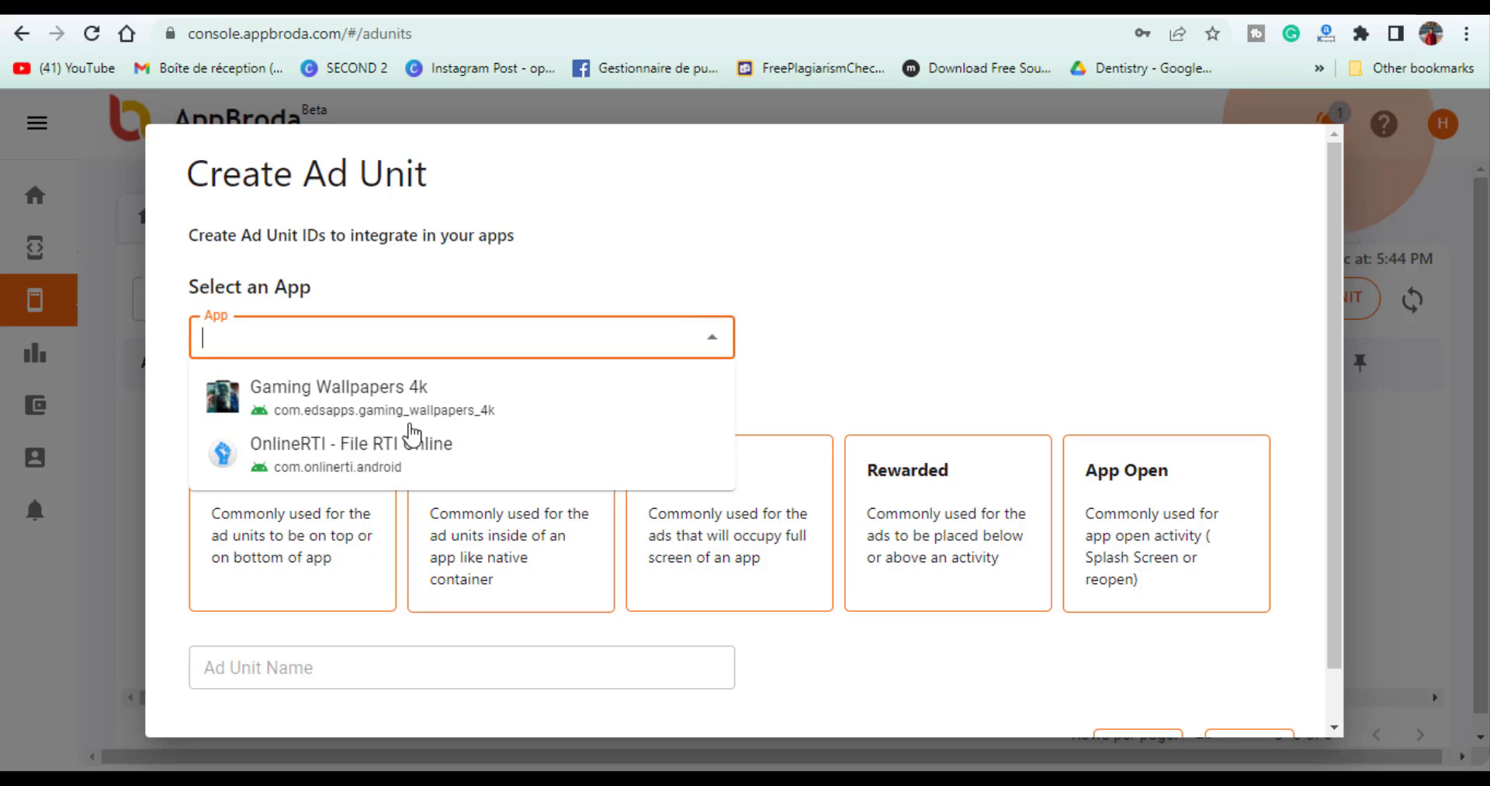
pyautogui.click(329, 387)
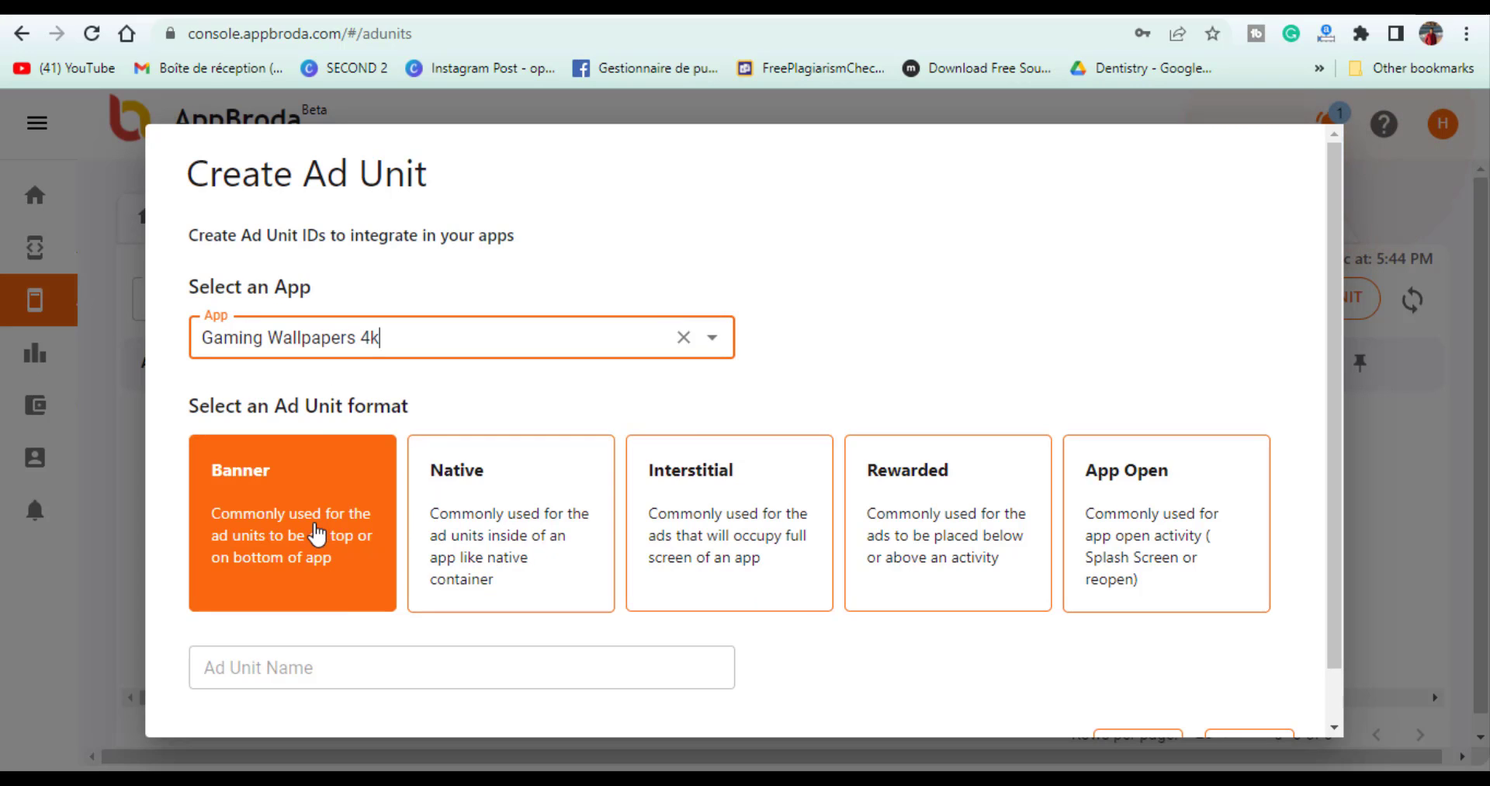
pyautogui.click(730, 531)
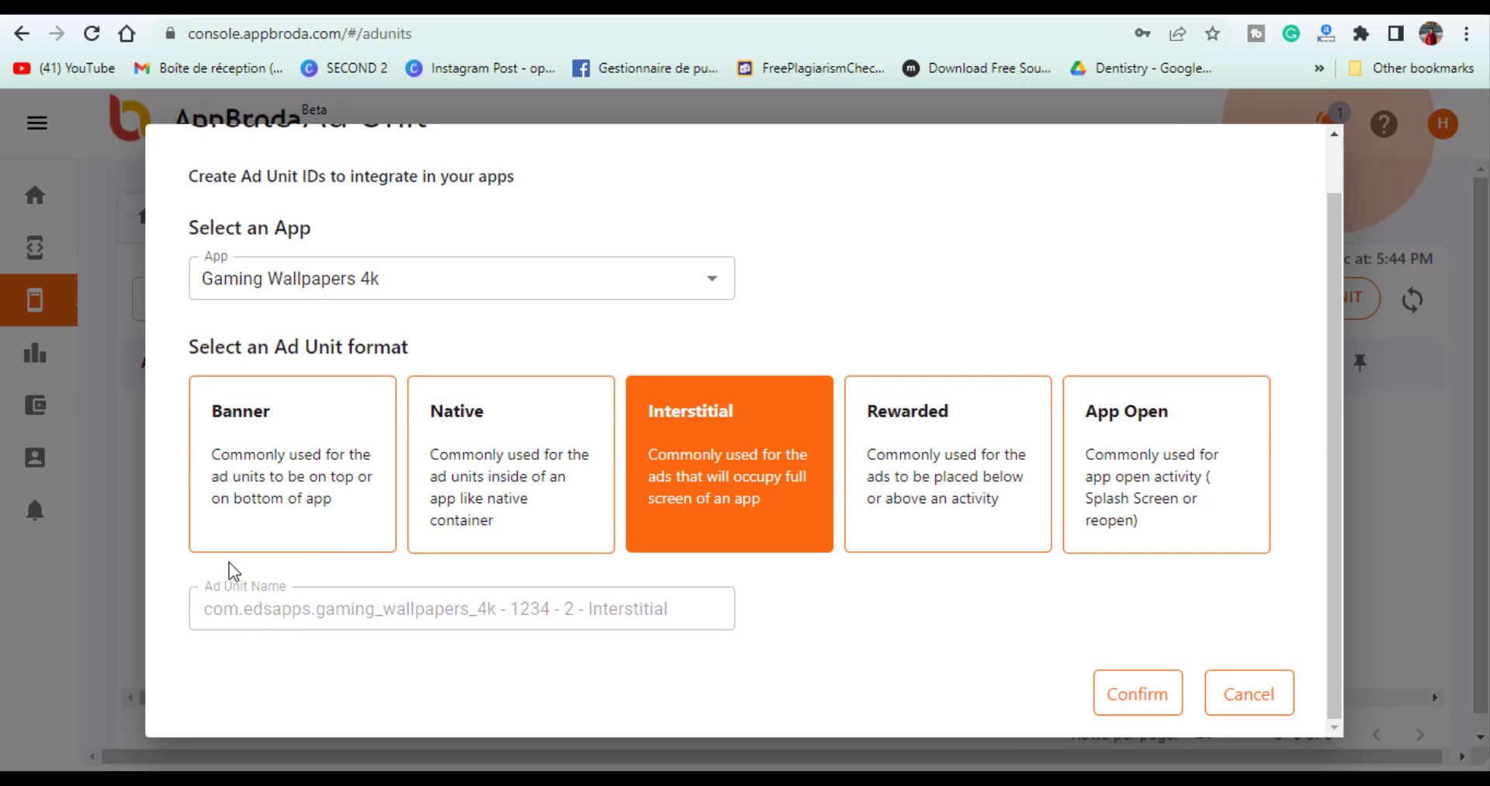
pyautogui.moveTo(1248, 692)
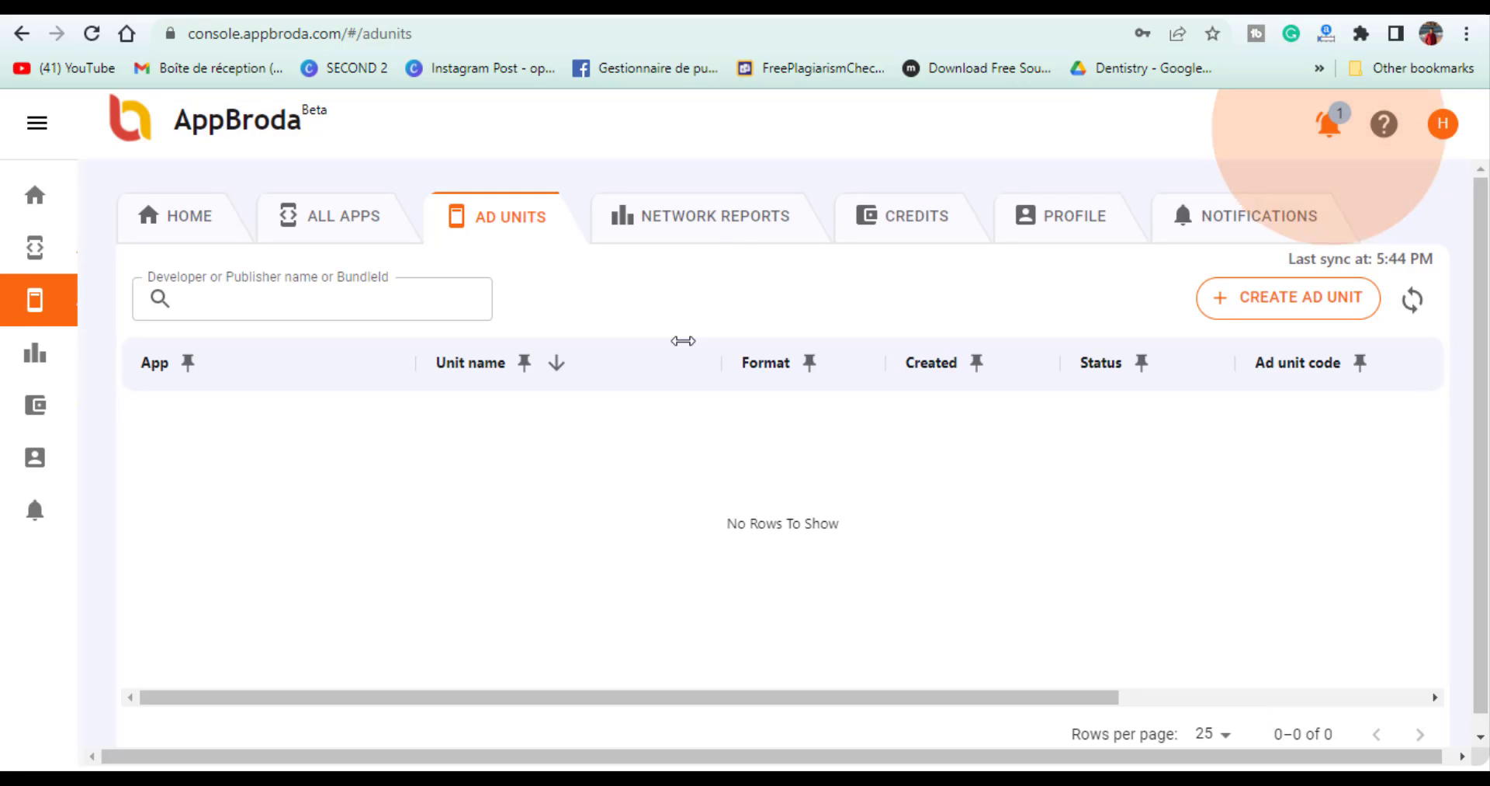
# View the empty Network Reports and Credits pages, then go to appbroda.com.
pyautogui.click(717, 217)
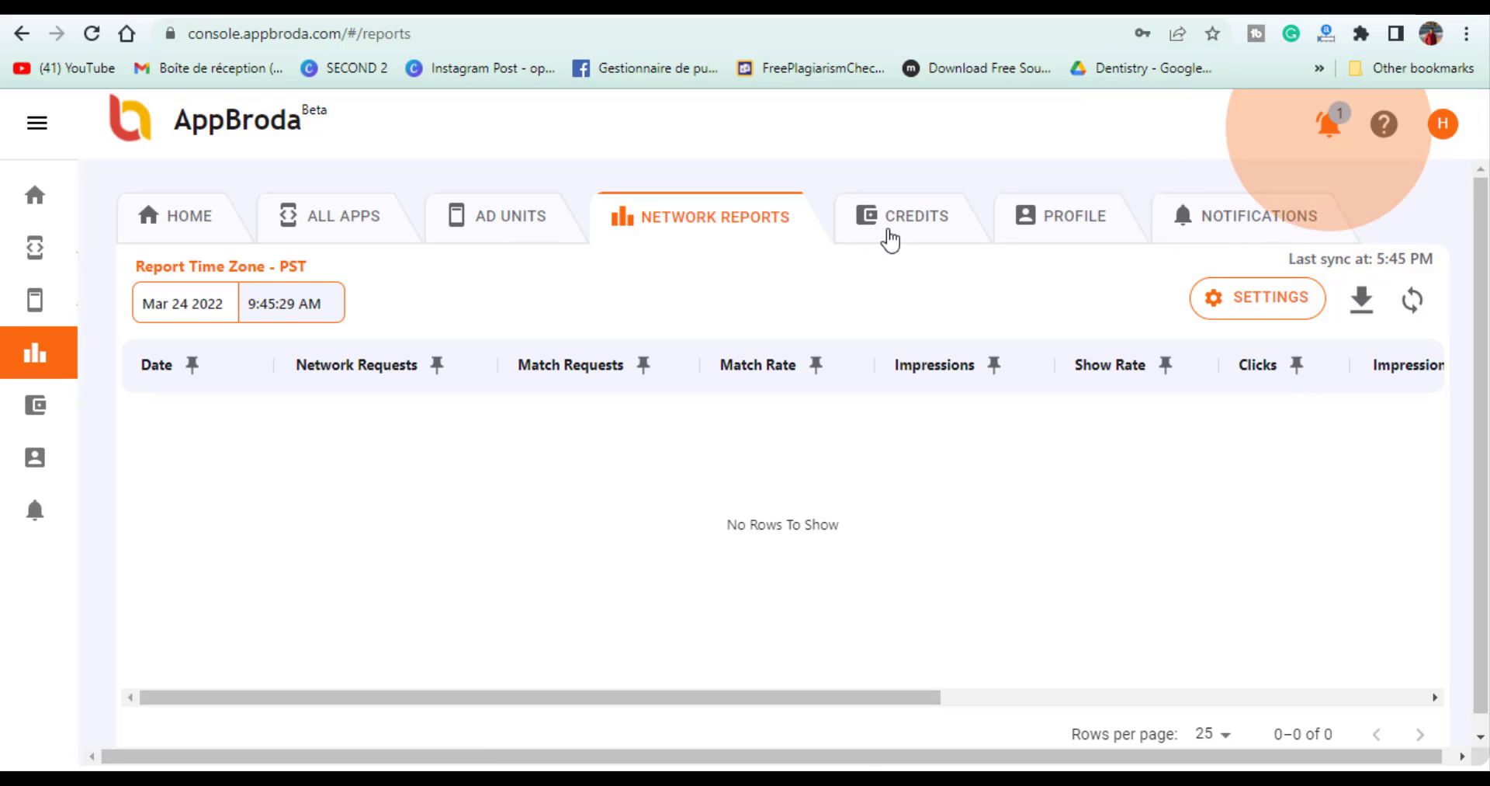
pyautogui.click(916, 217)
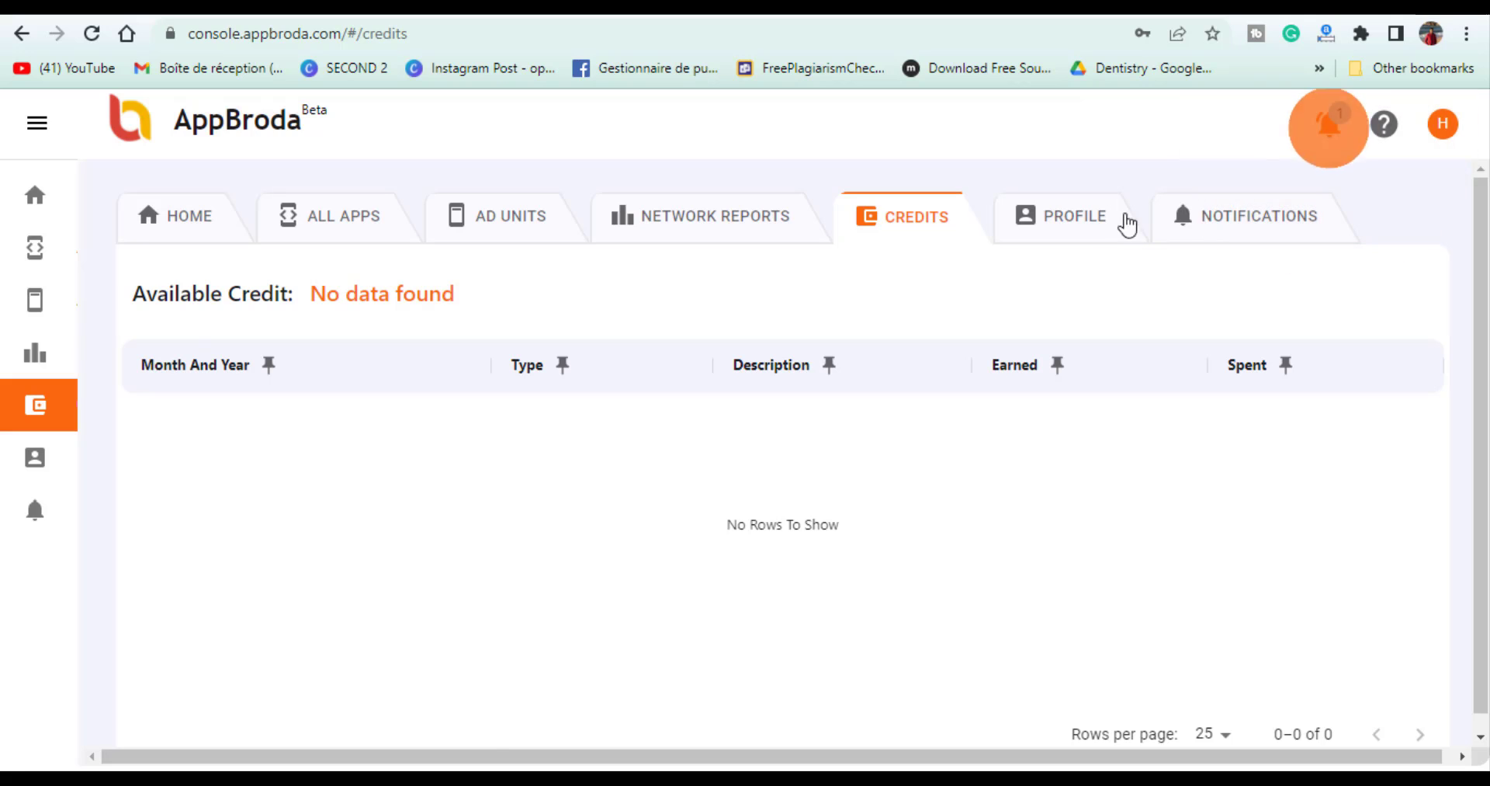
pyautogui.click(1255, 217)
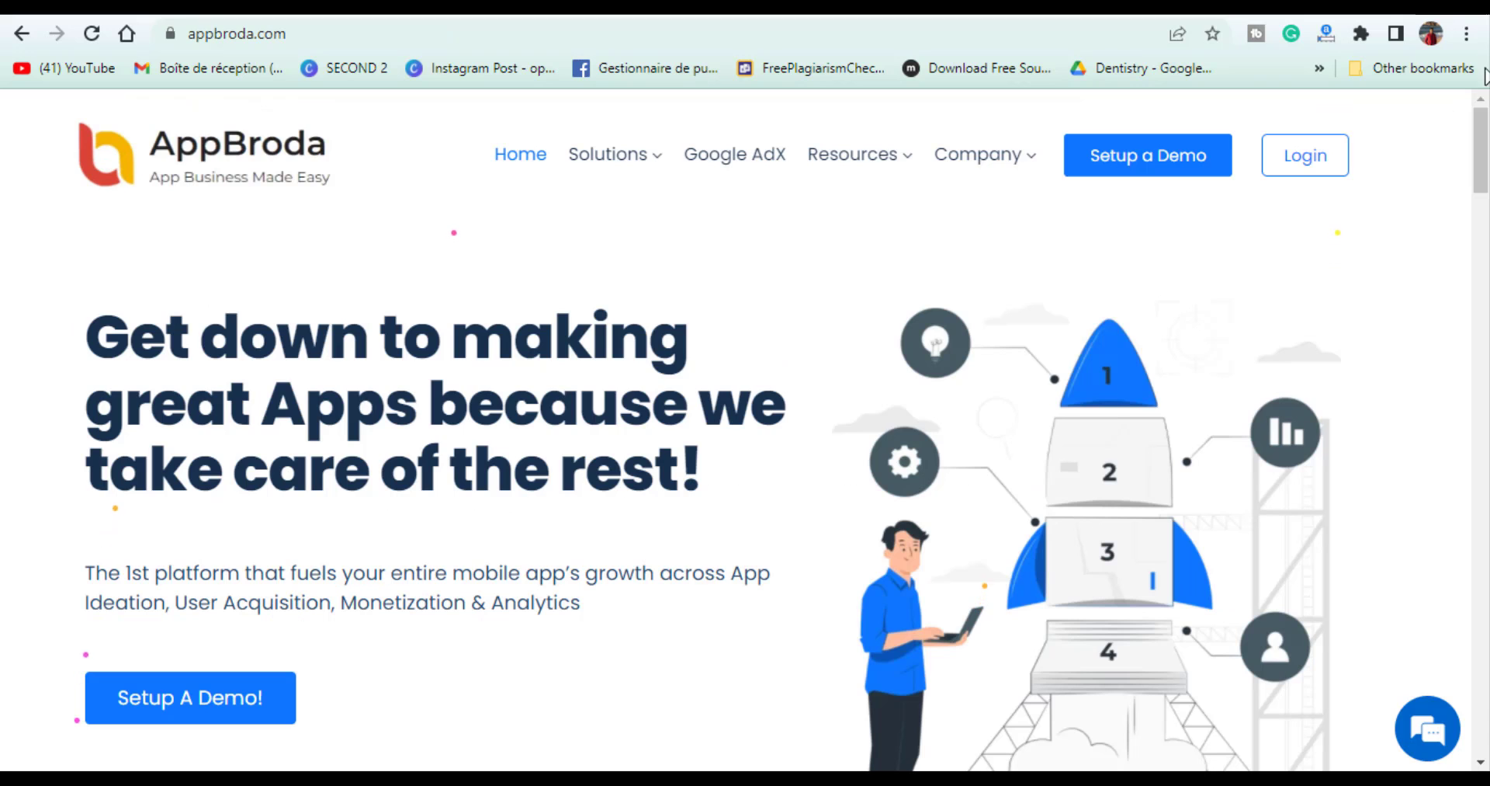
pyautogui.scroll(-3)
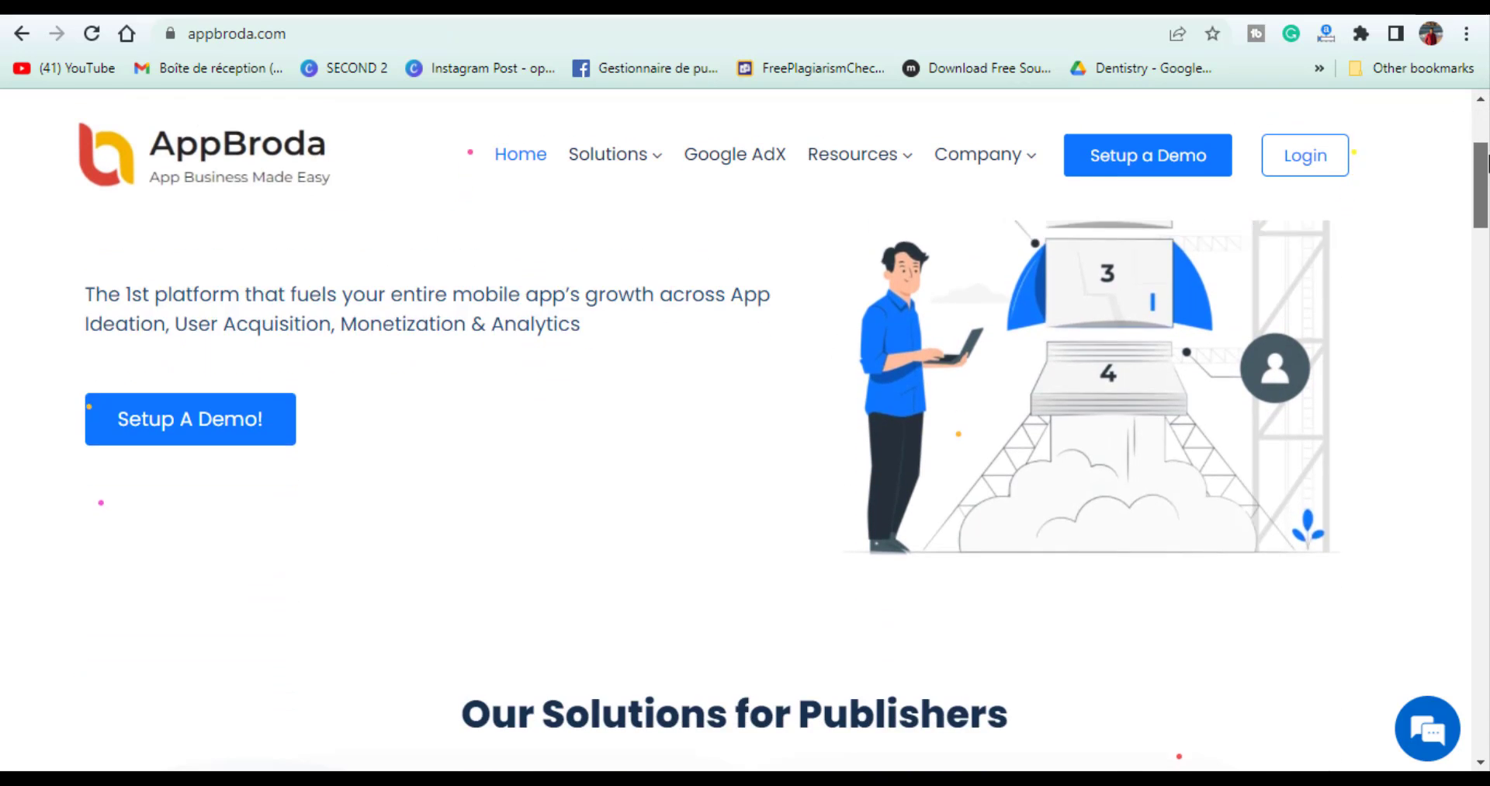
pyautogui.scroll(-3)
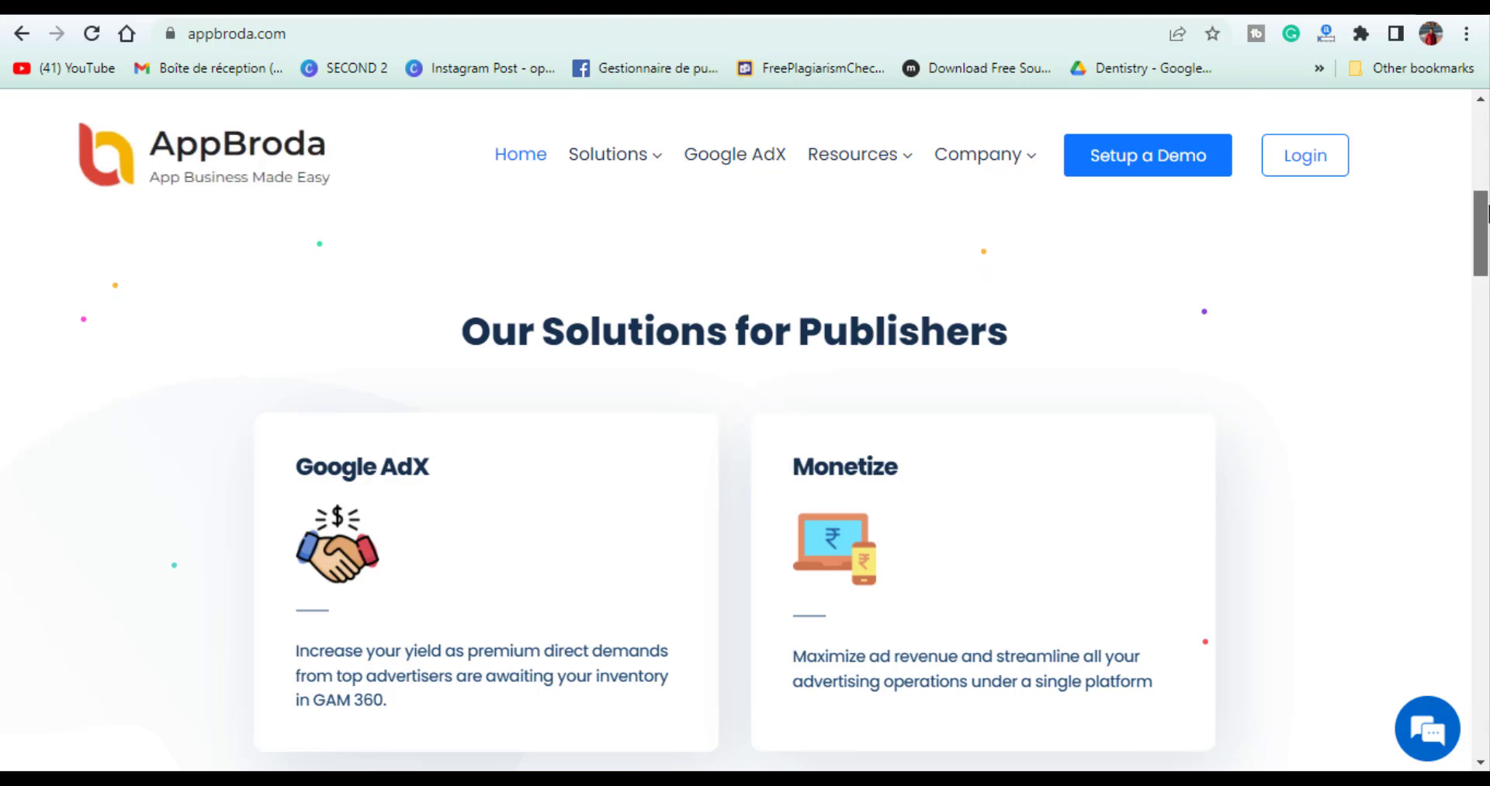
pyautogui.scroll(-3)
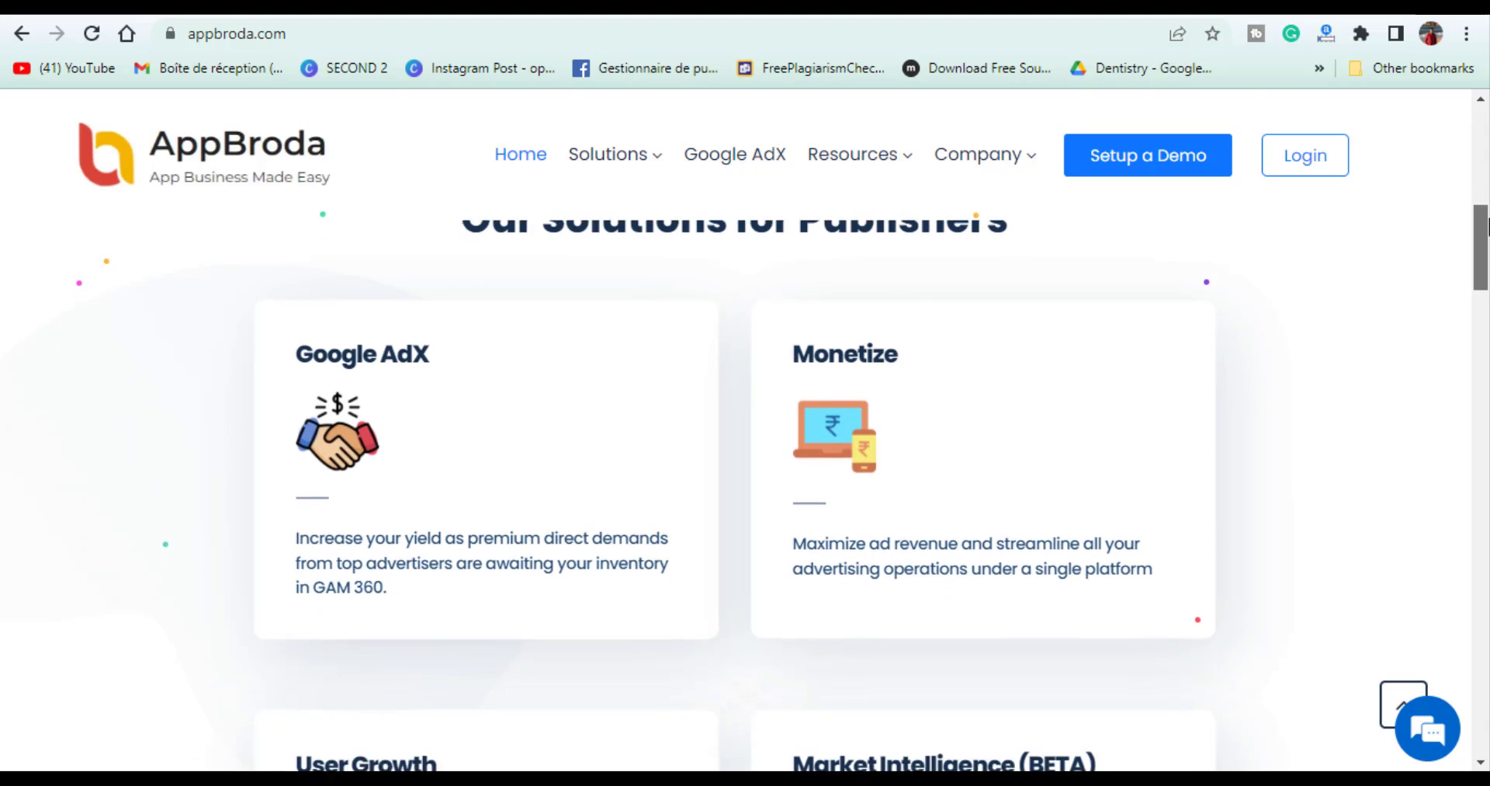
pyautogui.scroll(-3)
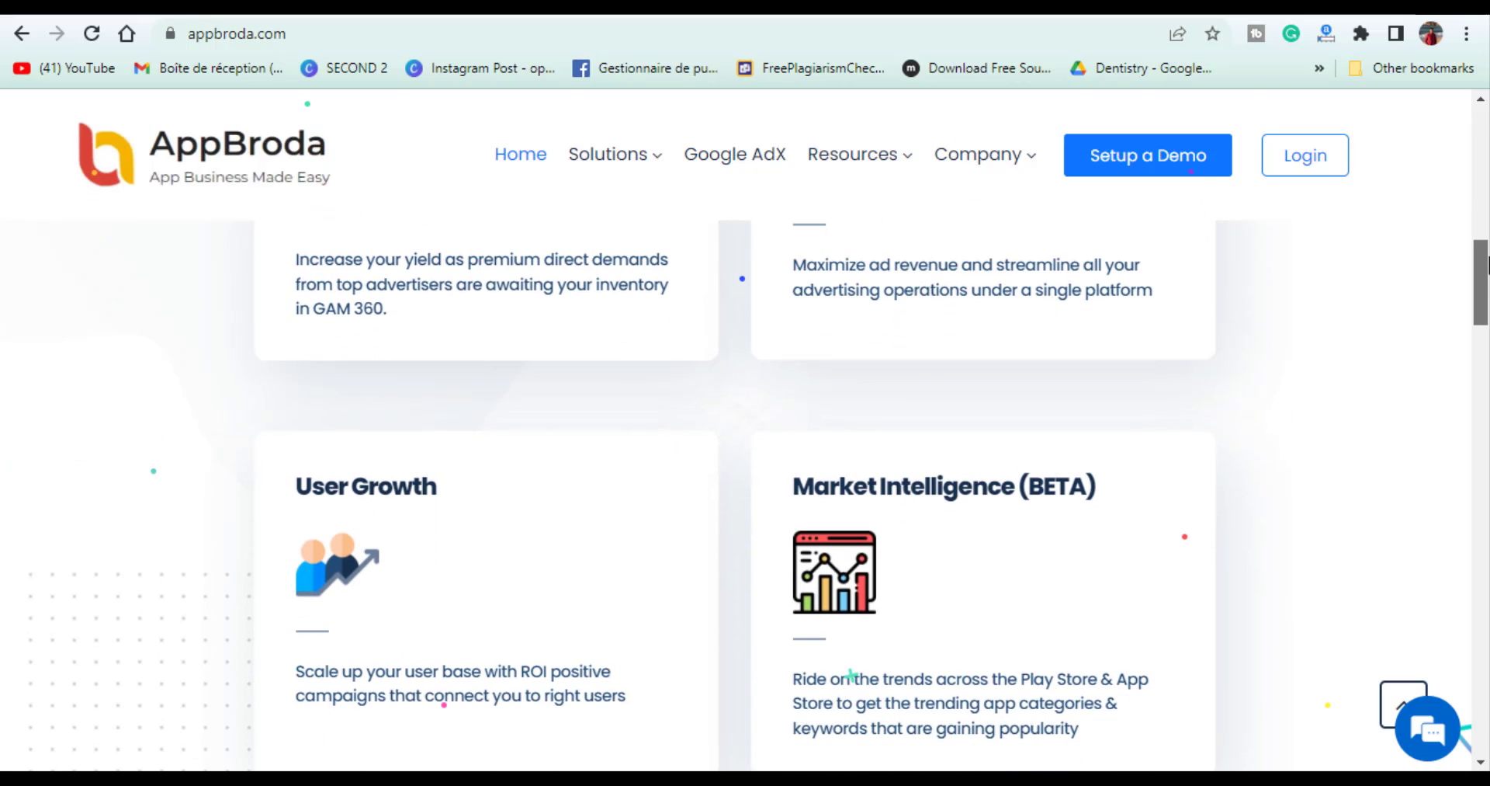
pyautogui.scroll(-3)
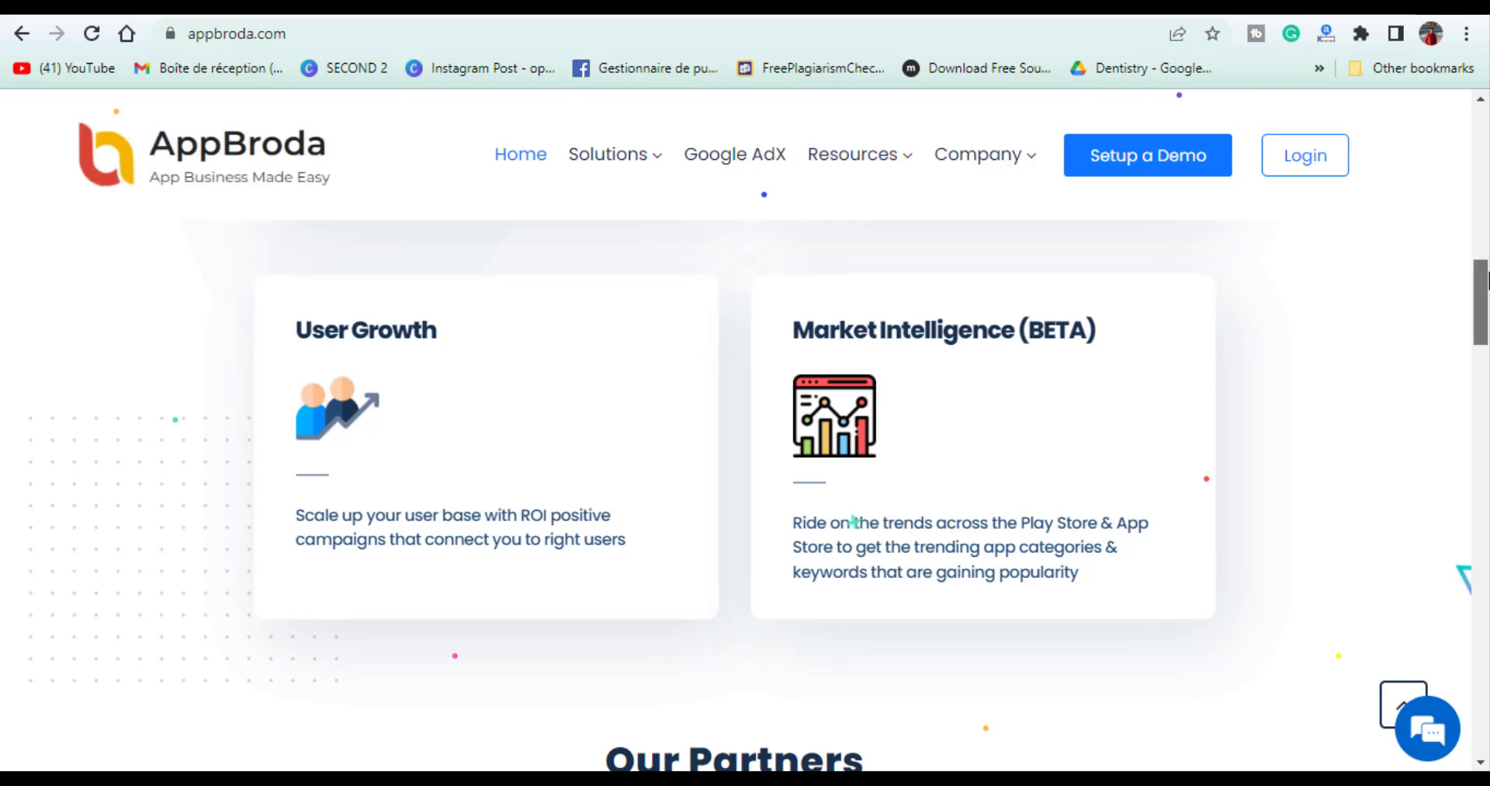
pyautogui.scroll(-3)
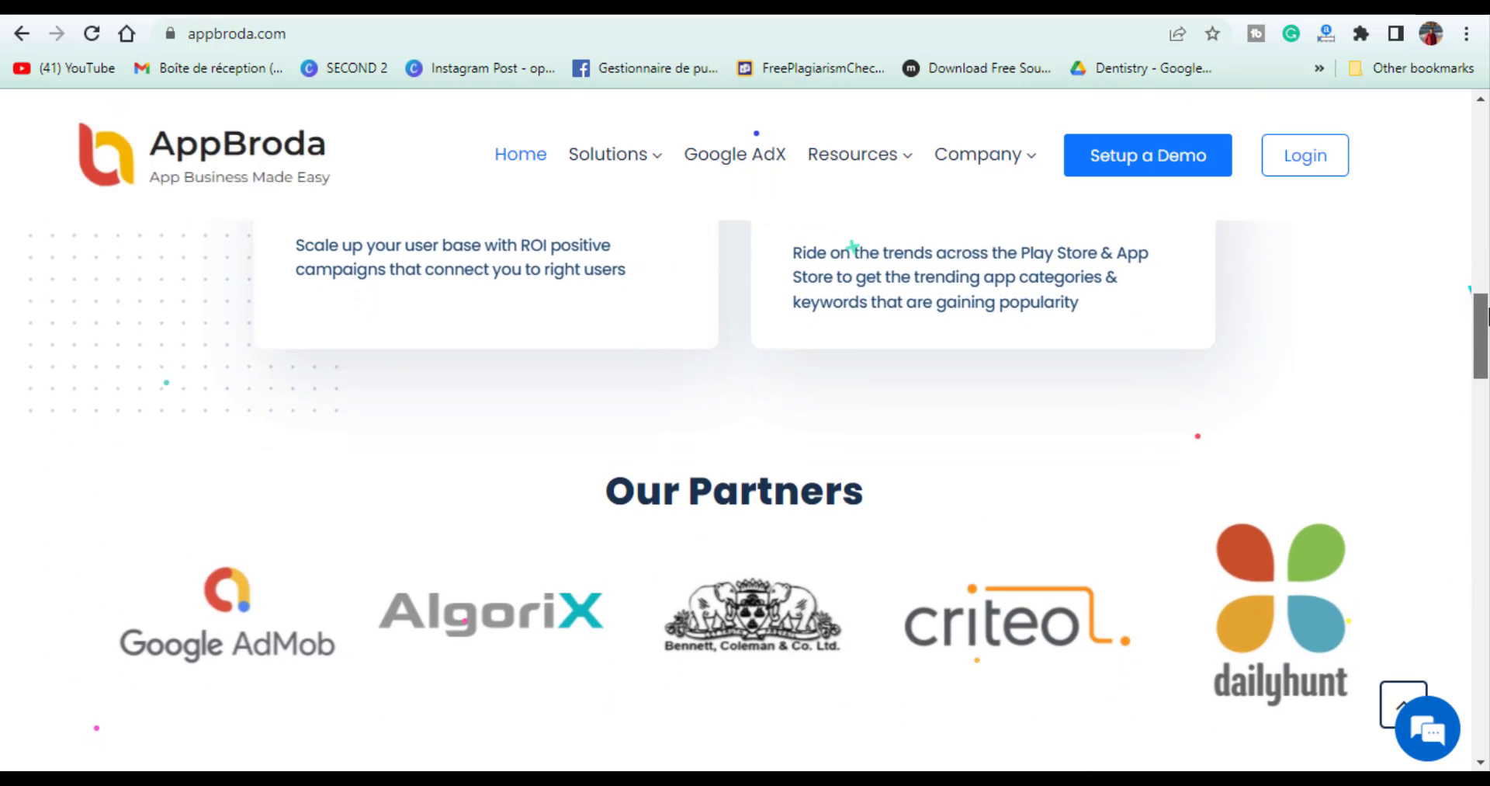
pyautogui.scroll(-3)
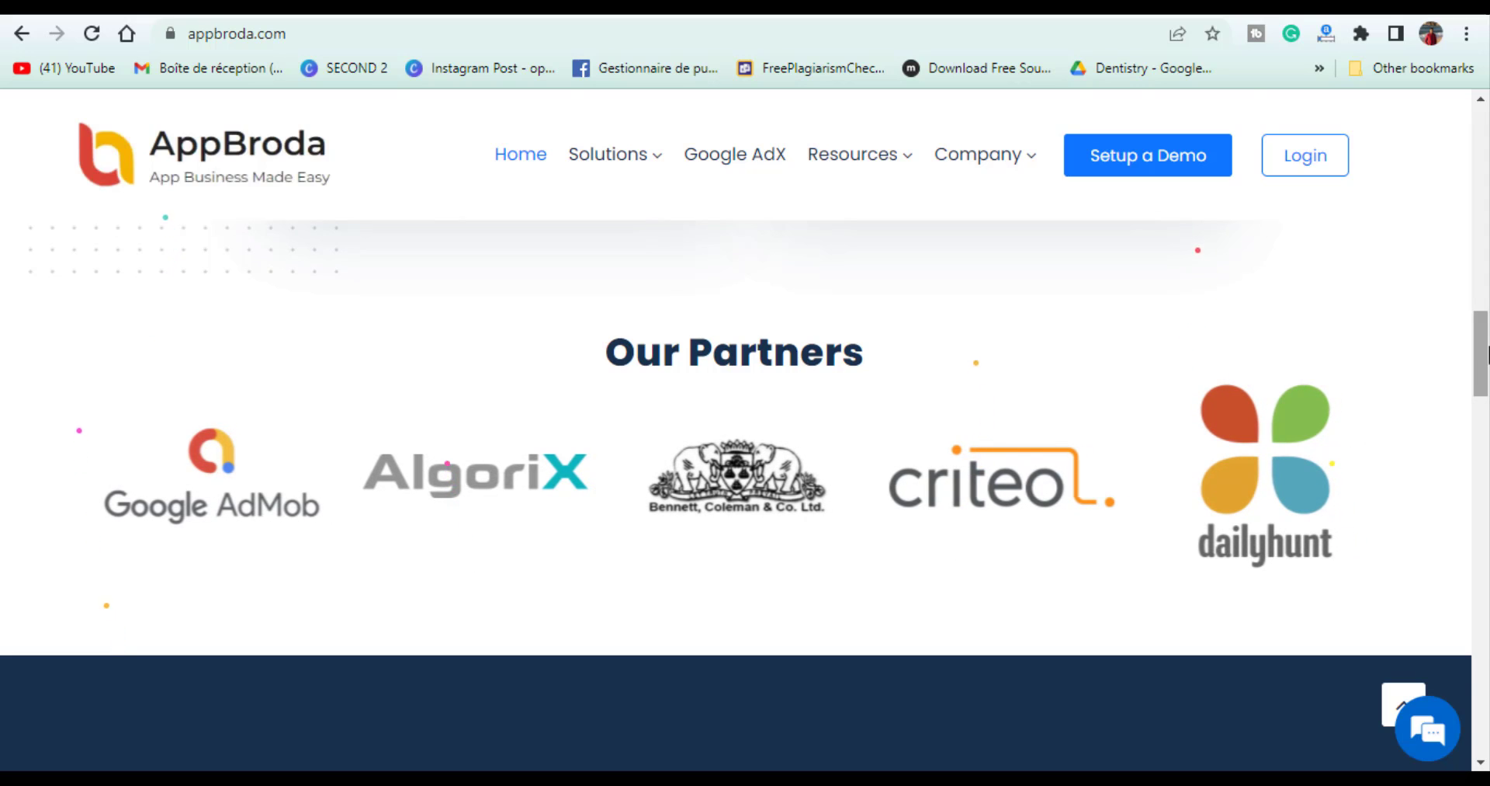
pyautogui.scroll(-3)
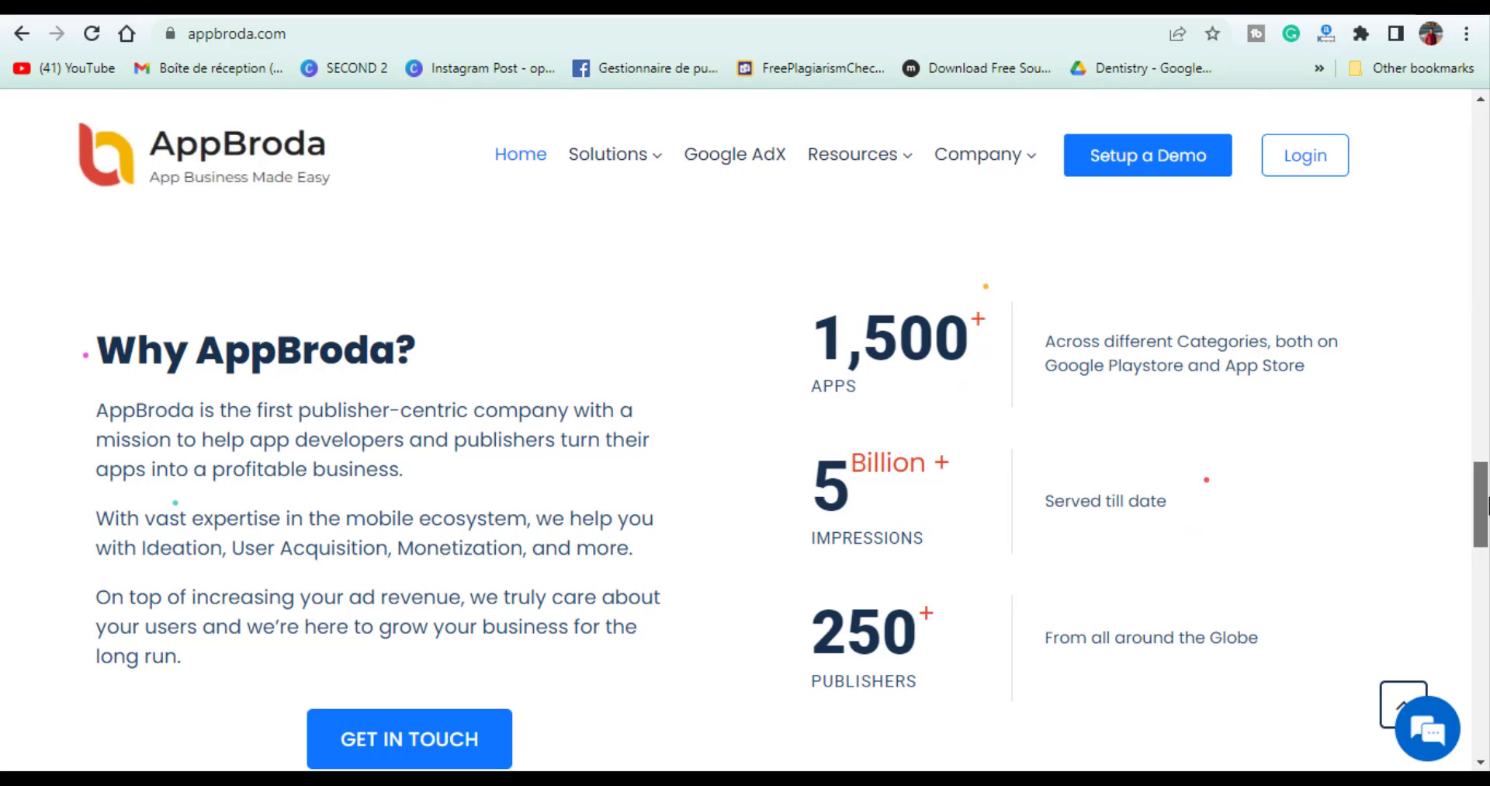
pyautogui.scroll(-3)
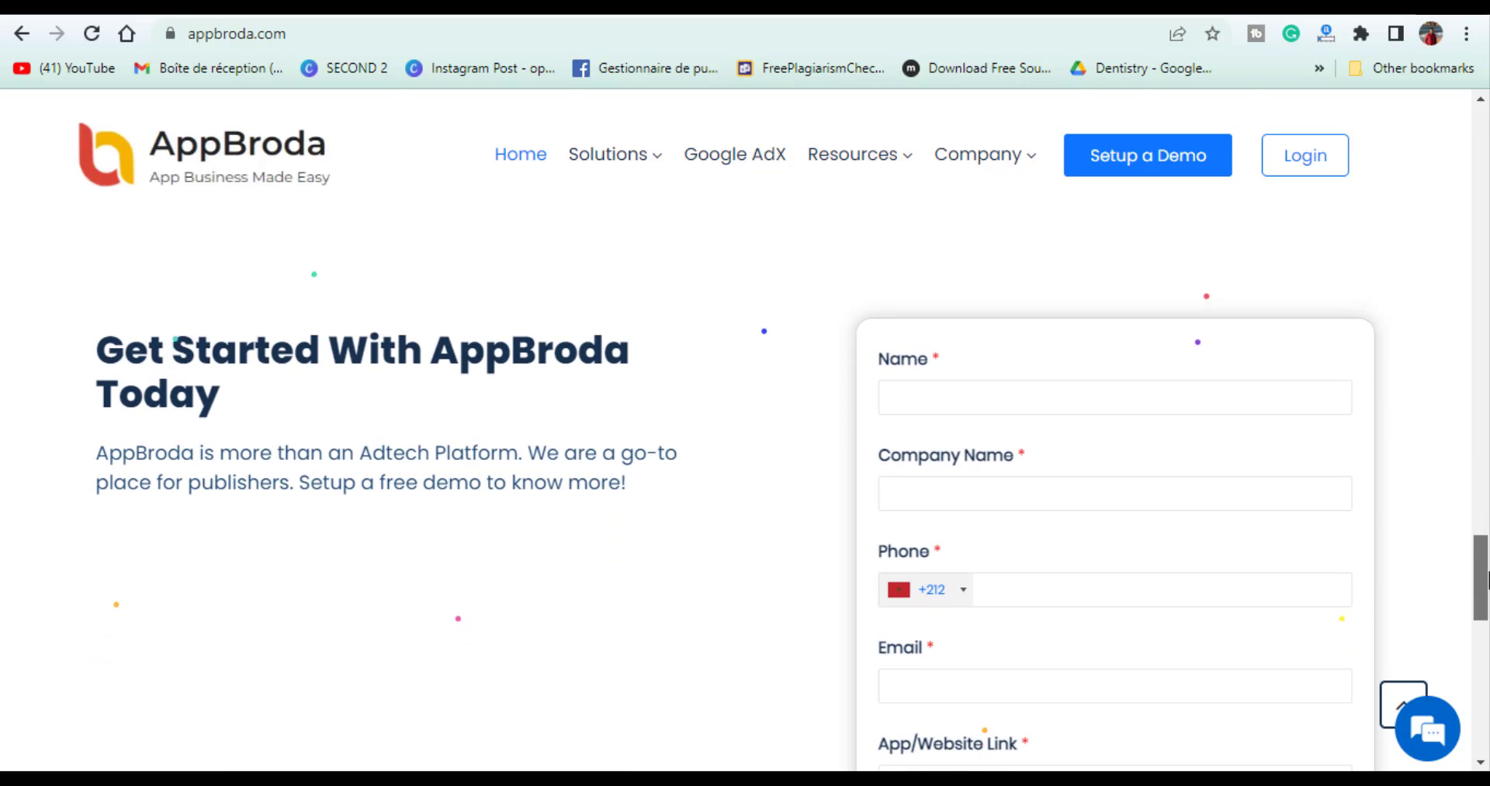
pyautogui.scroll(-3)
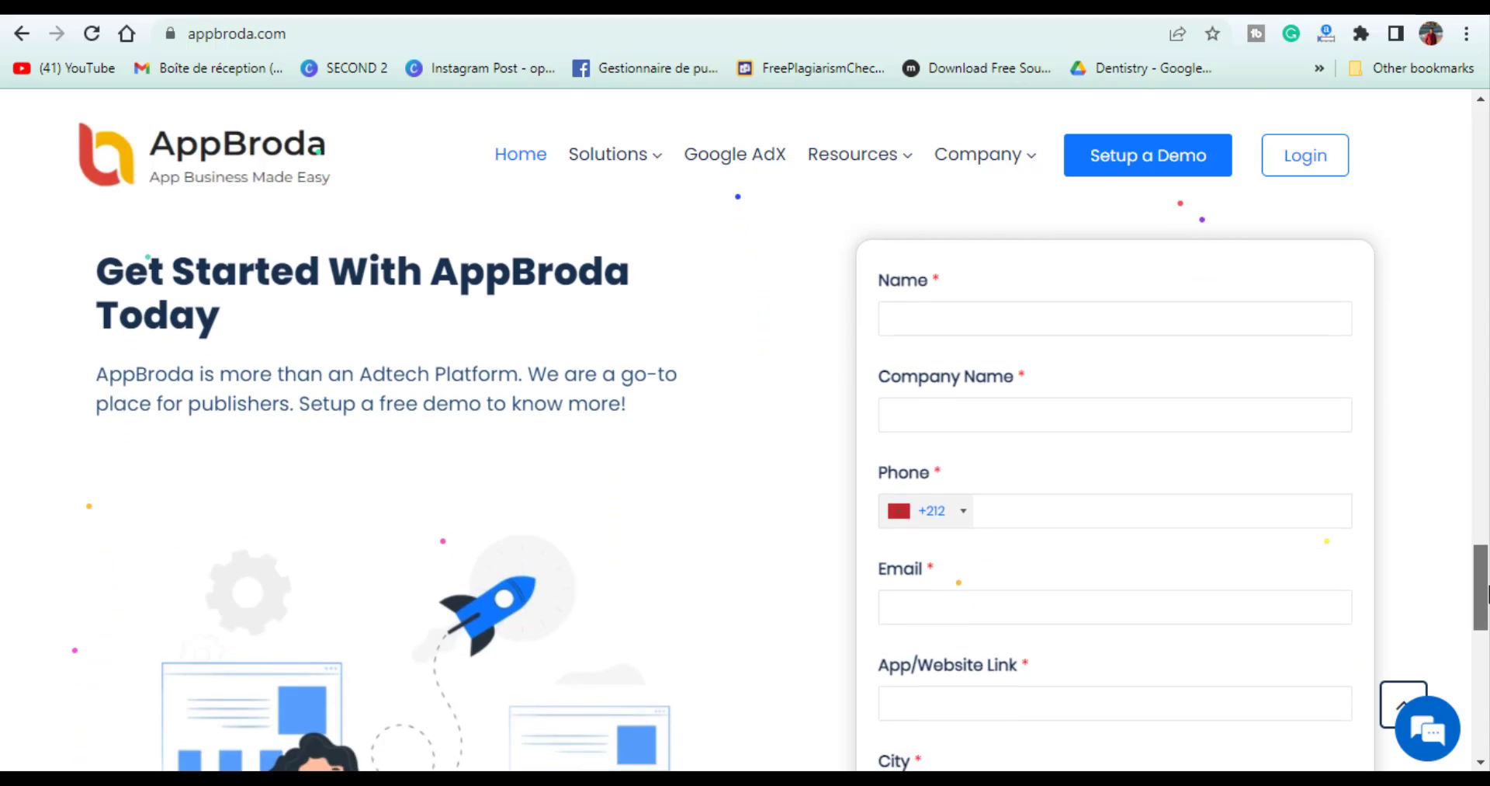
pyautogui.scroll(-3)
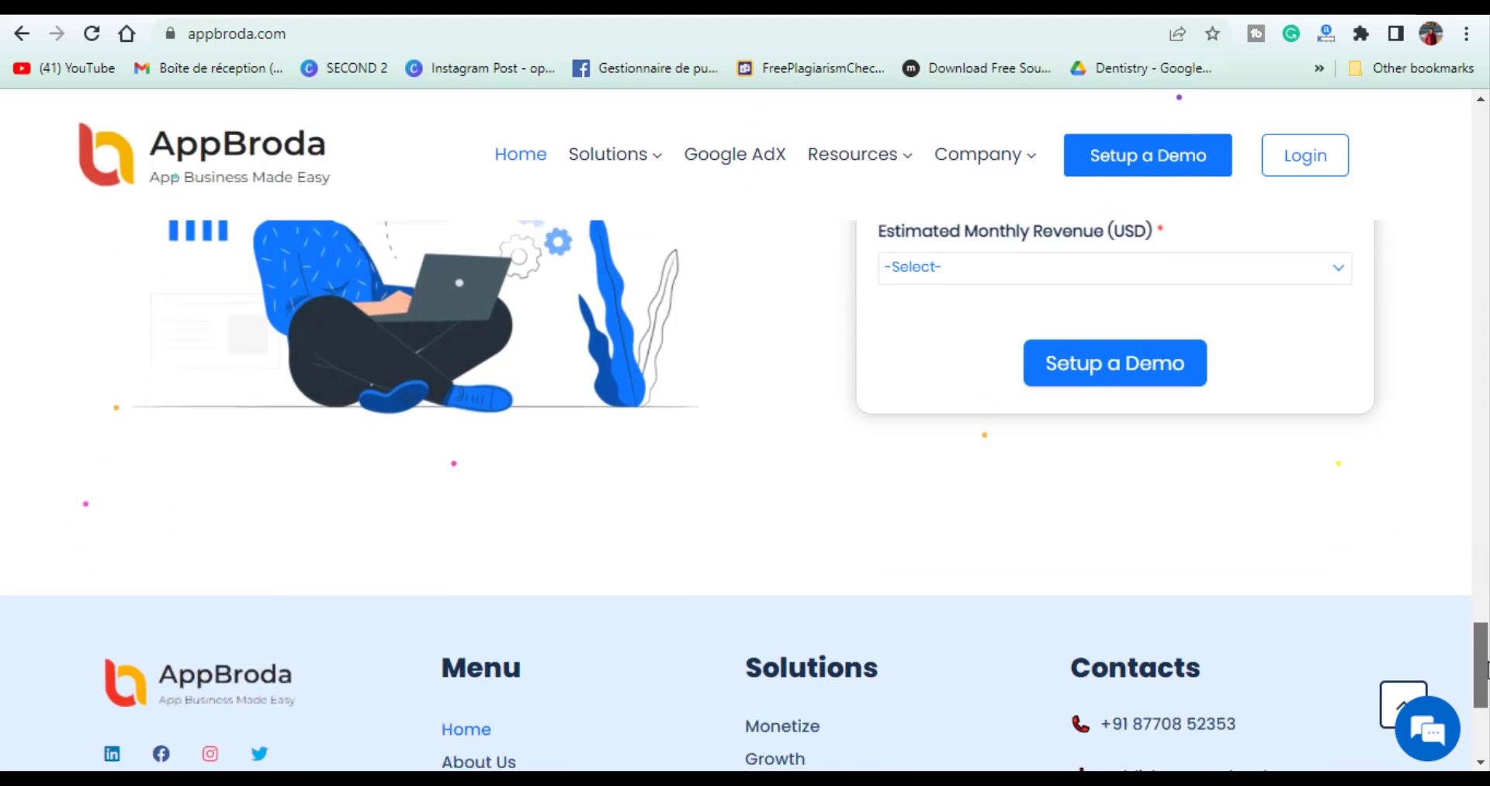
pyautogui.scroll(-3)
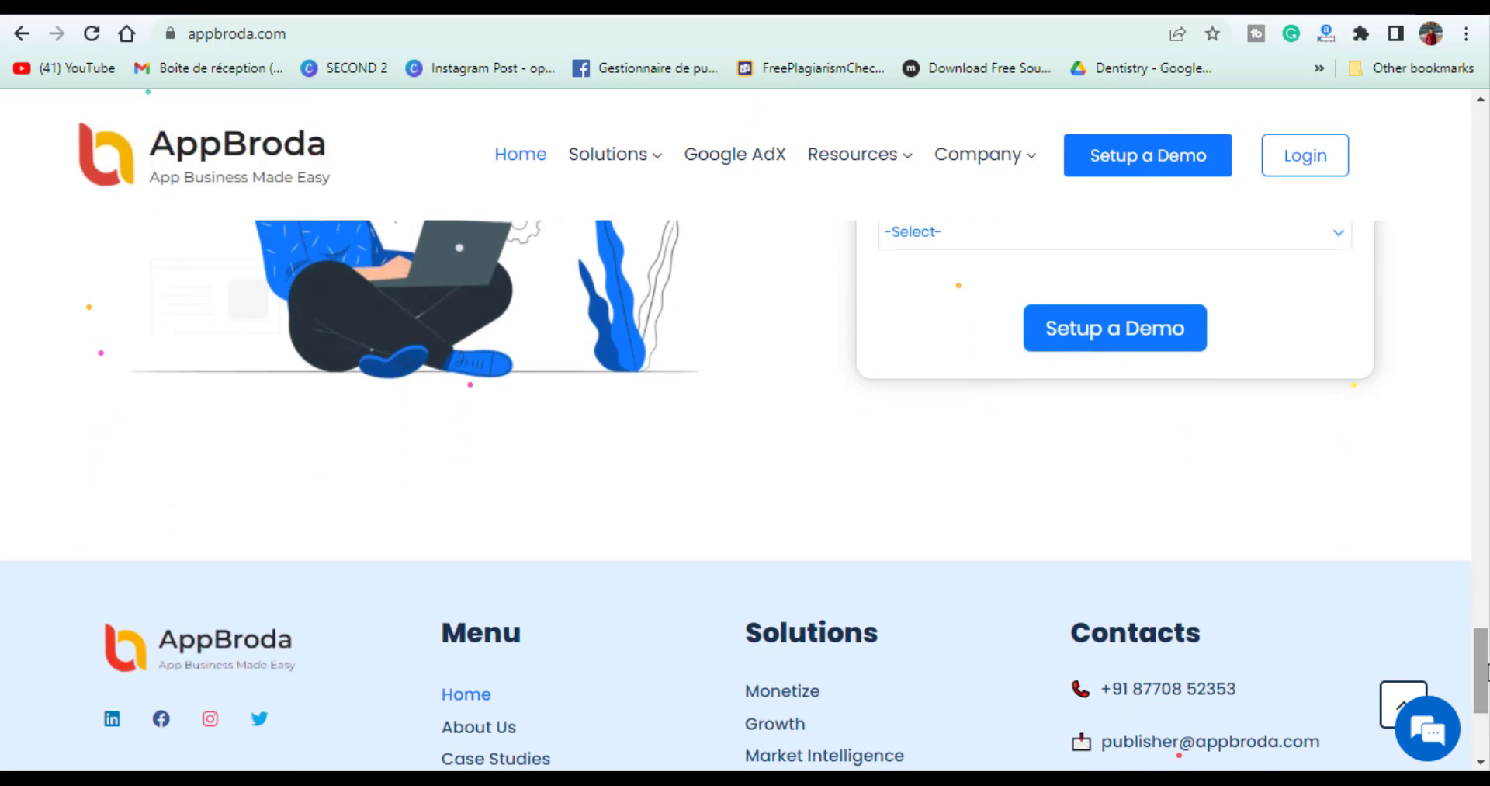
pyautogui.scroll(-3)
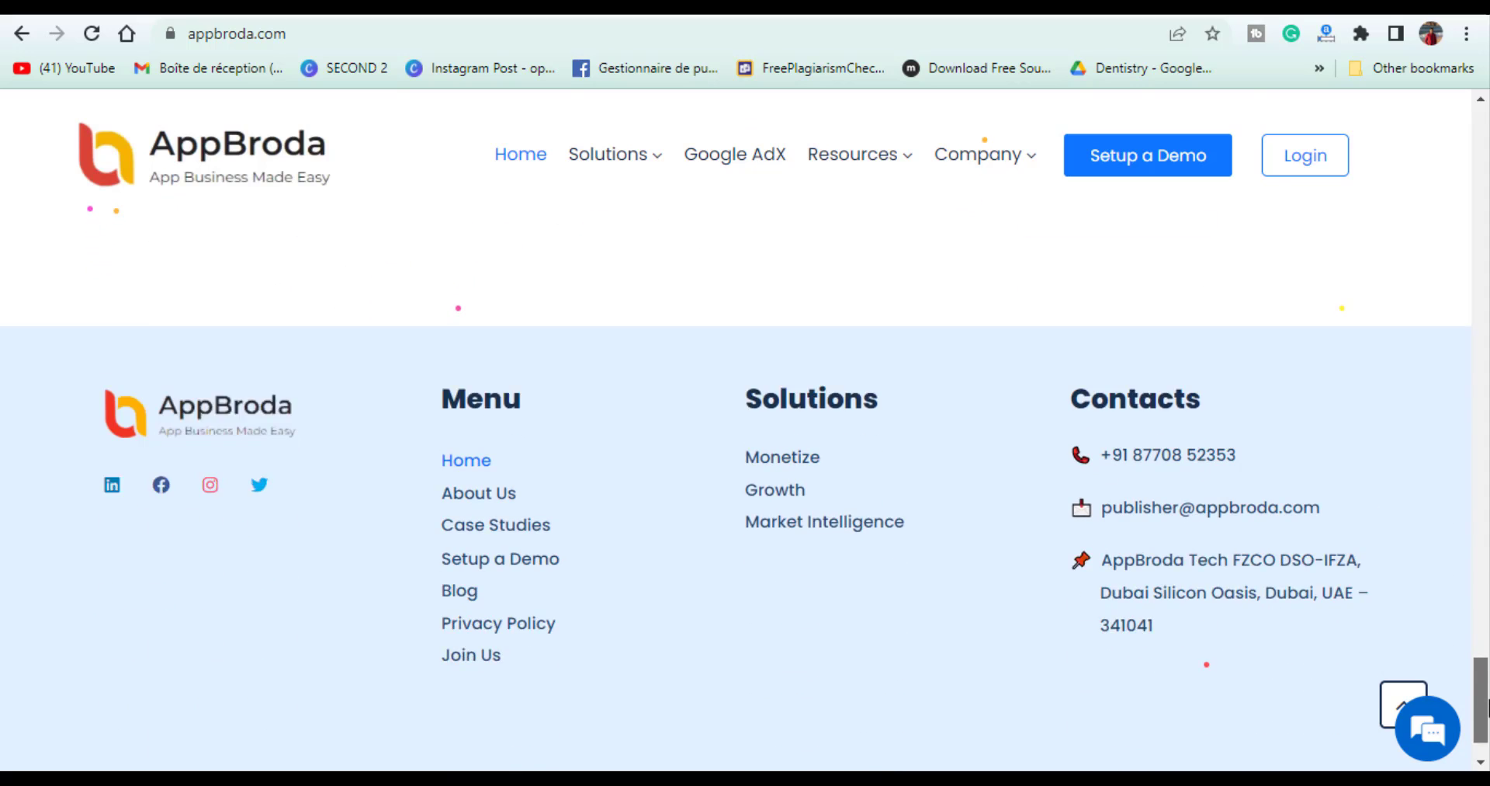
# From the footer Monetize link, reach the feature comparison table versus AdMob and AdX.
pyautogui.click(1419, 734)
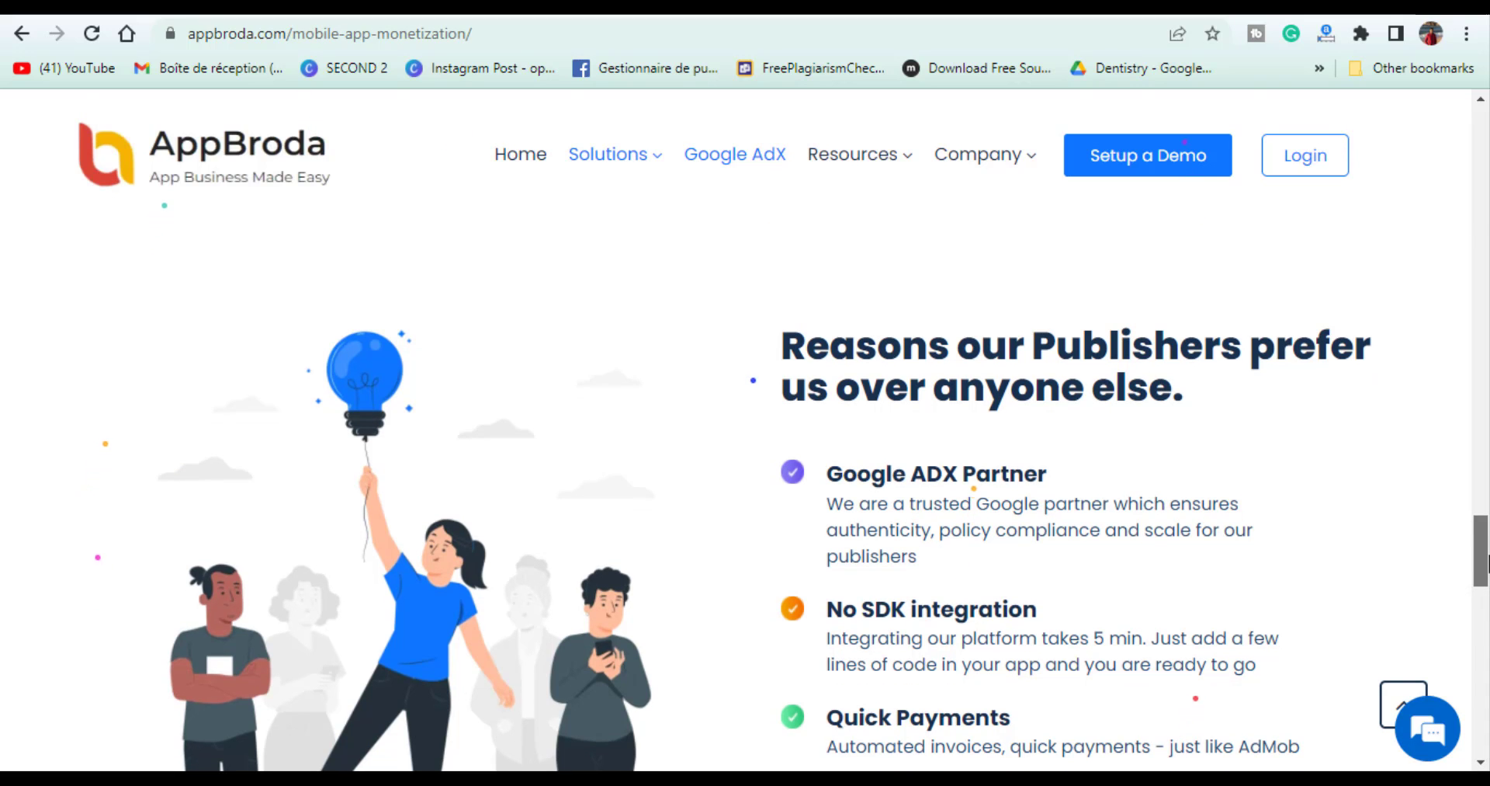
pyautogui.scroll(-3)
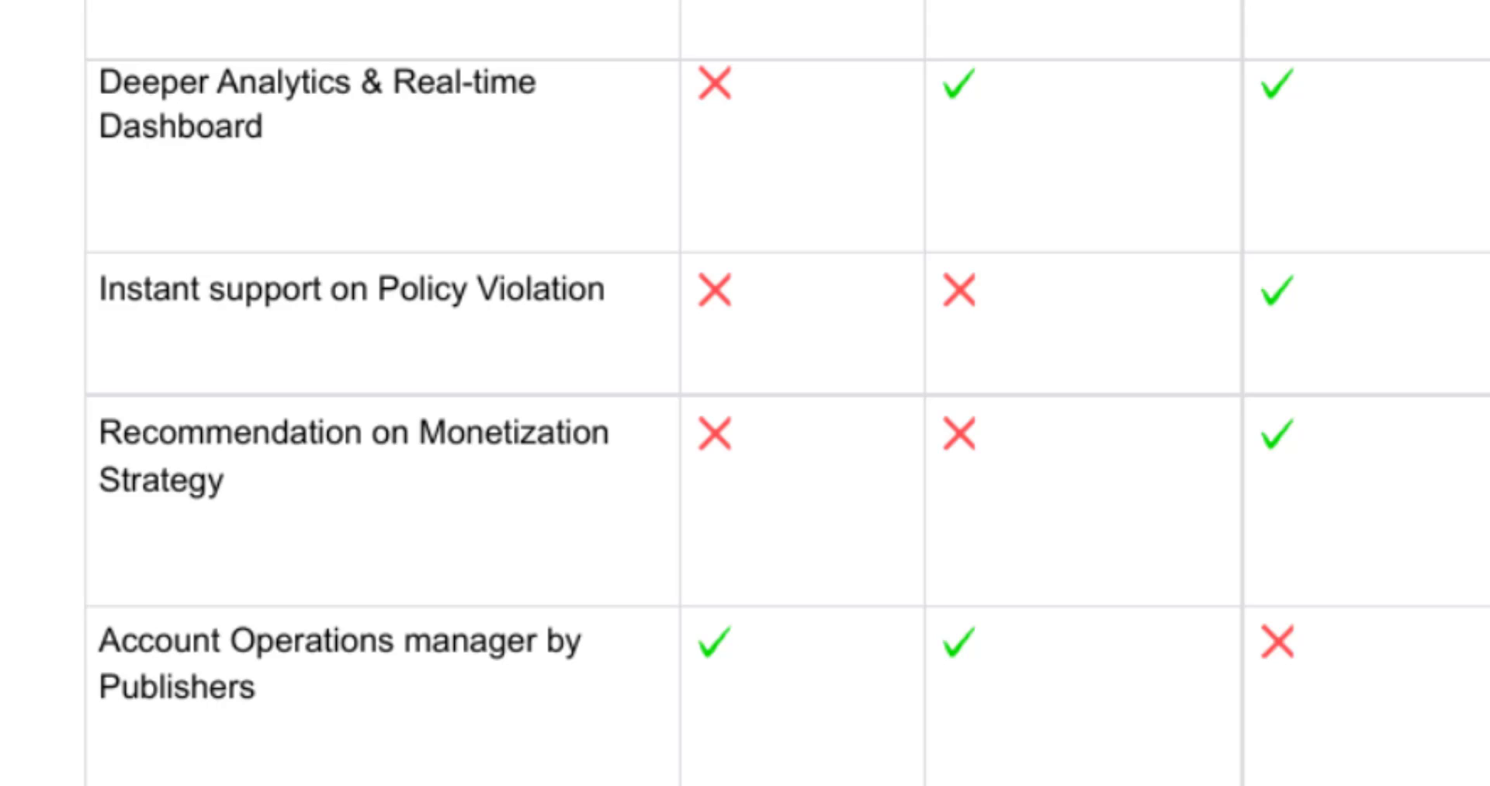
pyautogui.scroll(-3)
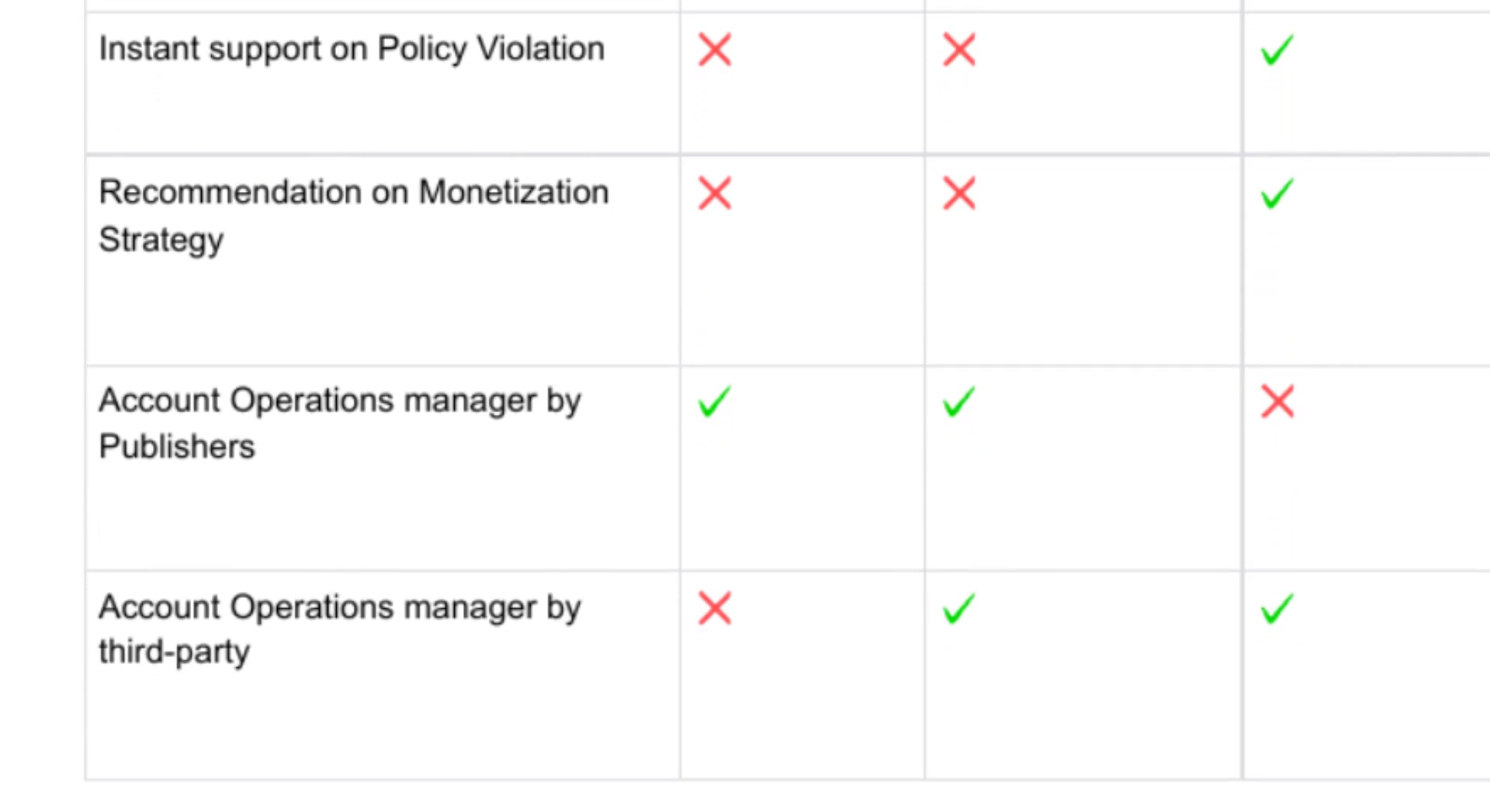